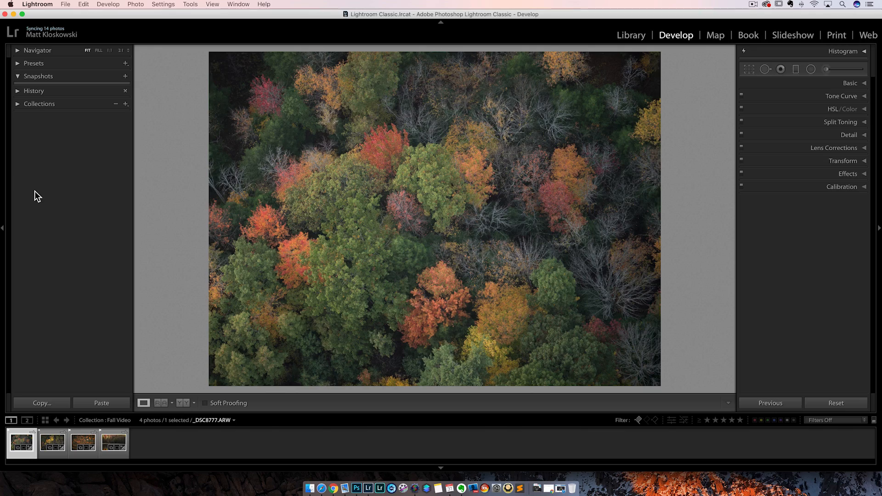
mouse_move(88, 236)
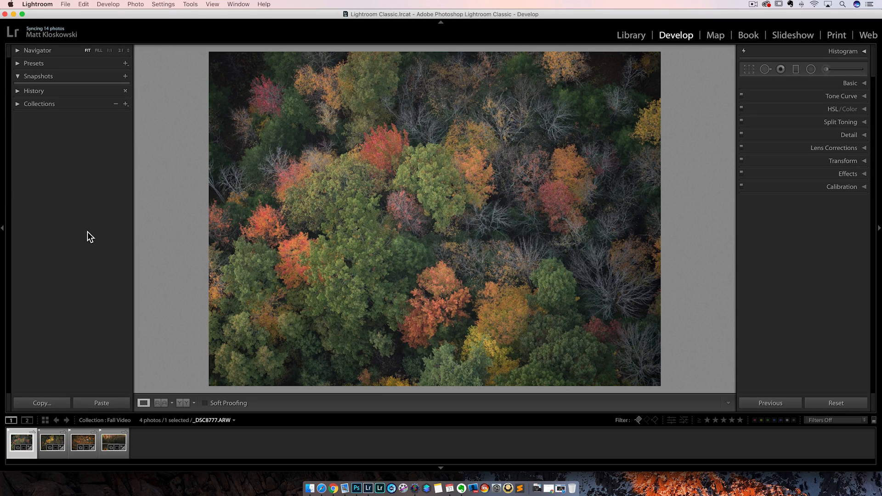
mouse_move(356, 487)
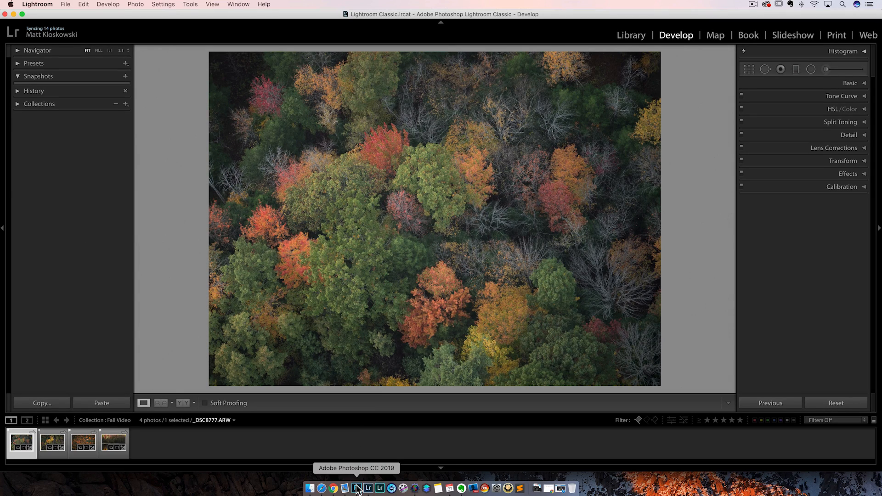
mouse_move(401, 207)
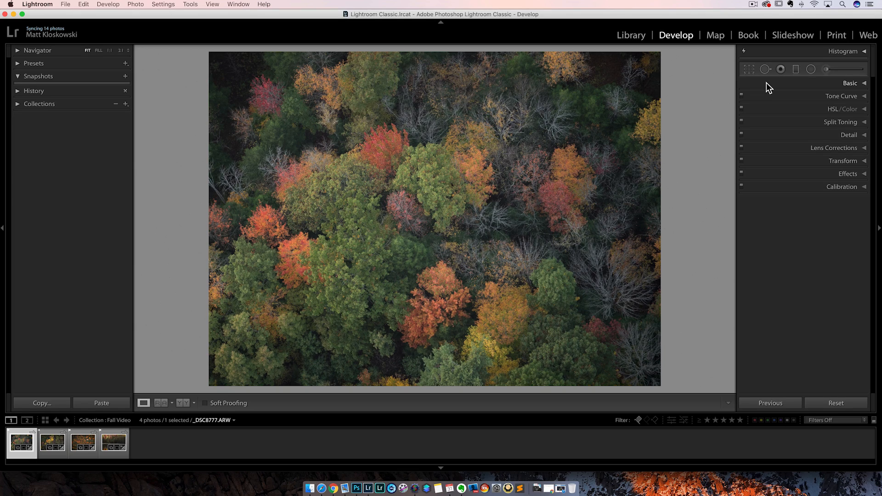
mouse_move(858, 88)
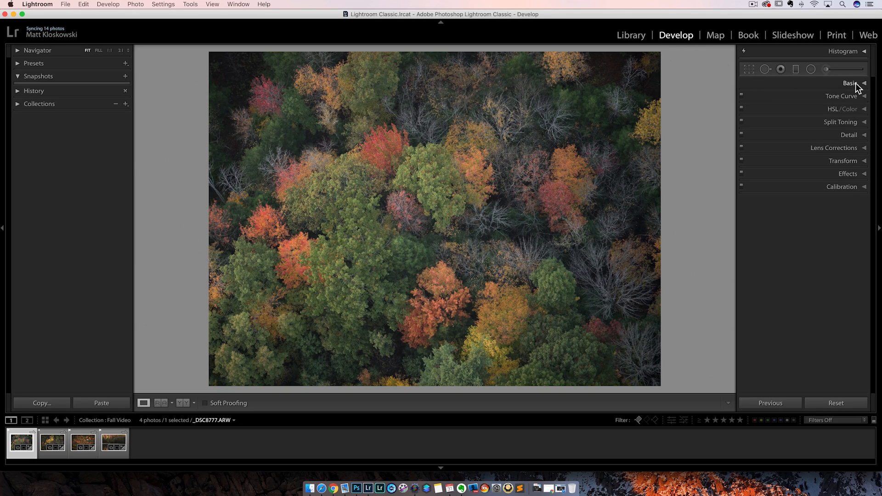
Step: Expand the Basic panel to reach the tone and presence sliders for the forest photo
click(849, 83)
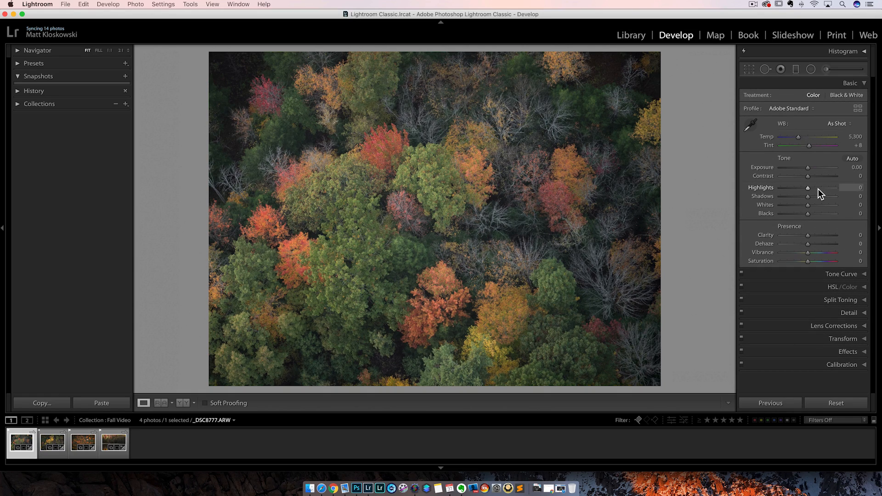
mouse_move(812, 207)
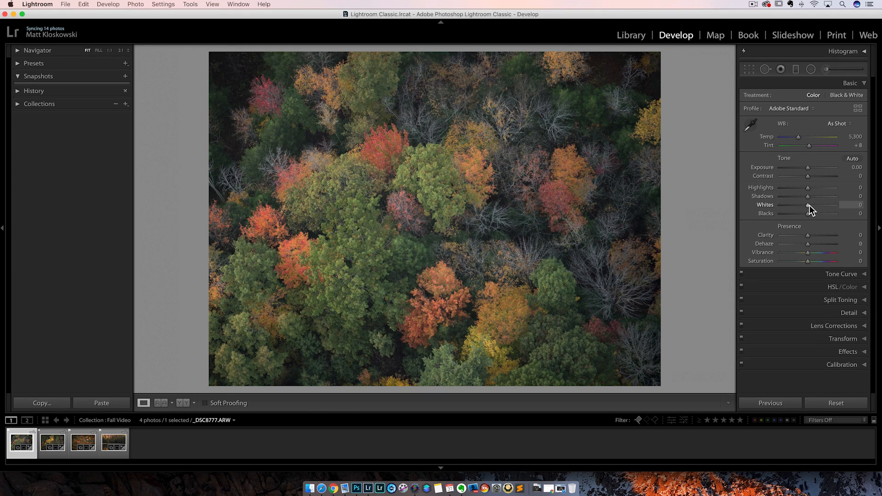
mouse_move(814, 209)
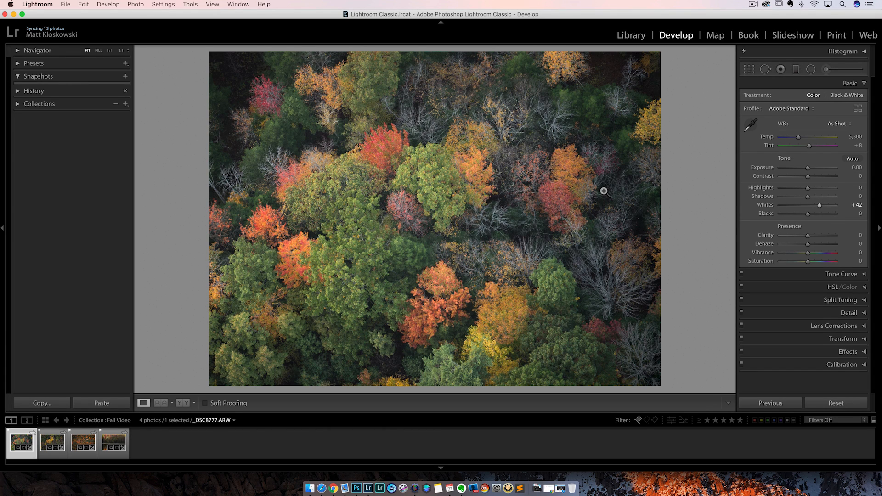
mouse_move(295, 177)
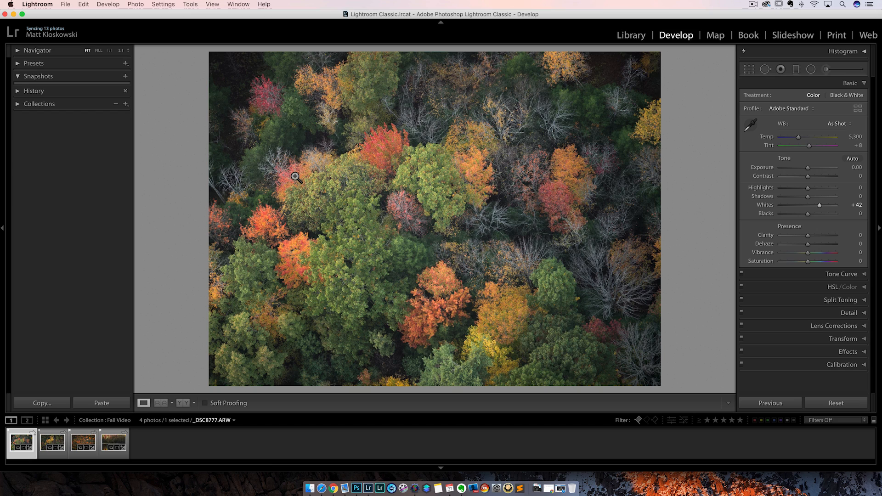
mouse_move(809, 217)
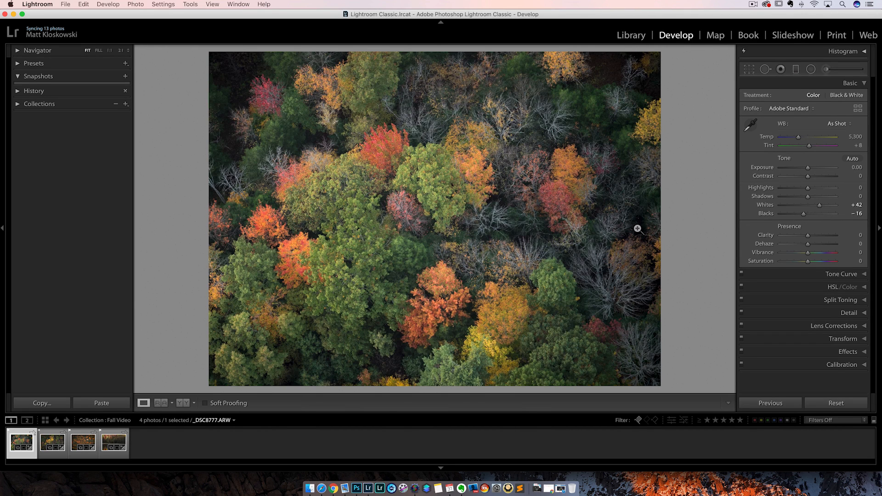
mouse_move(484, 211)
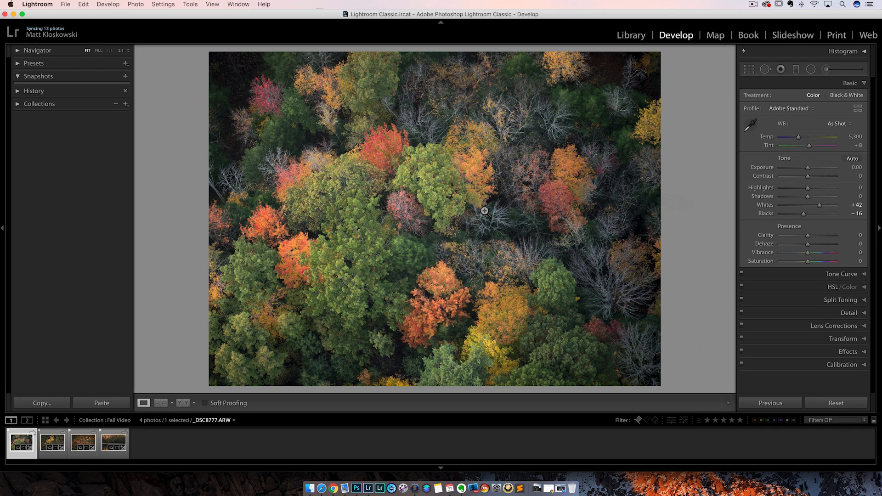
mouse_move(799, 181)
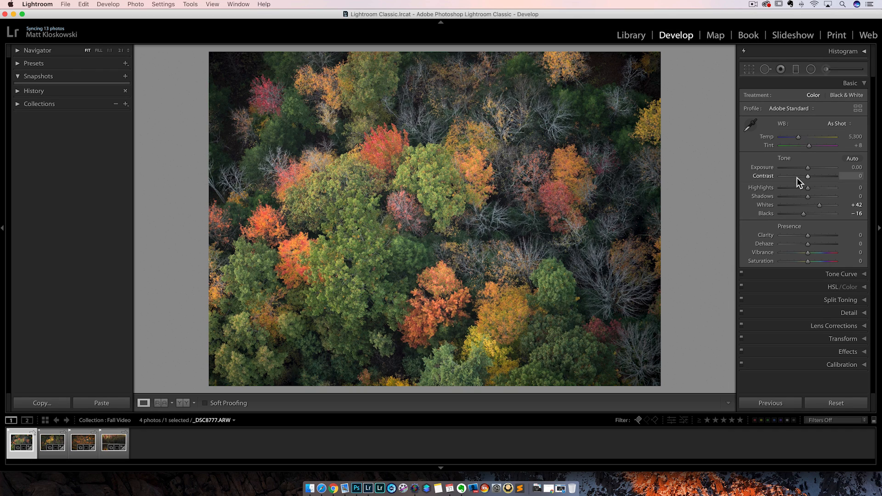
mouse_move(813, 267)
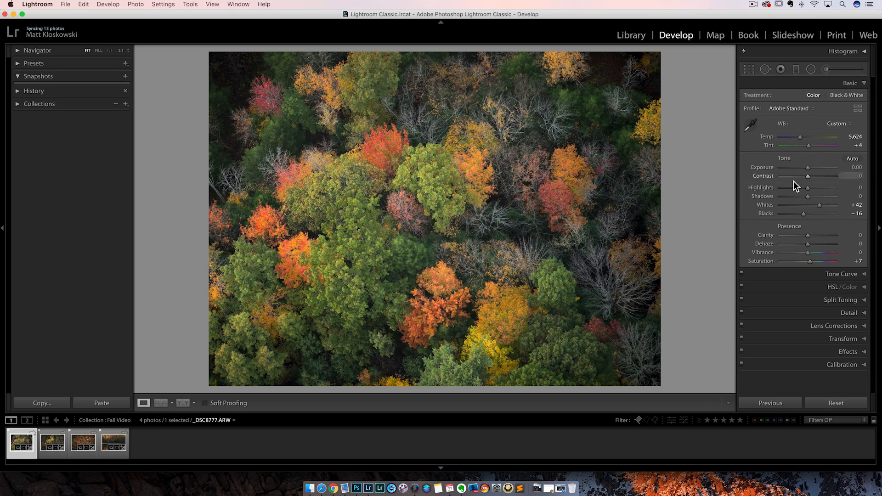
Step: Expand the HSL/Color panel to reach the per-colour hue sliders
click(838, 287)
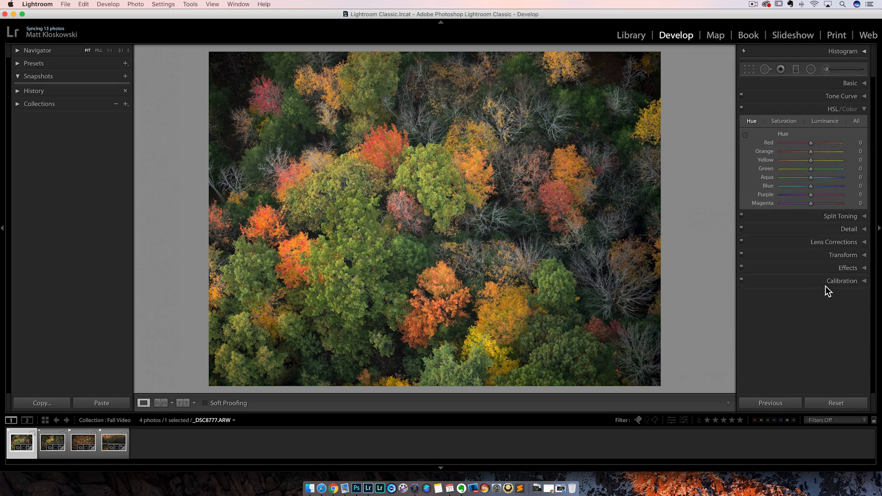
mouse_move(862, 136)
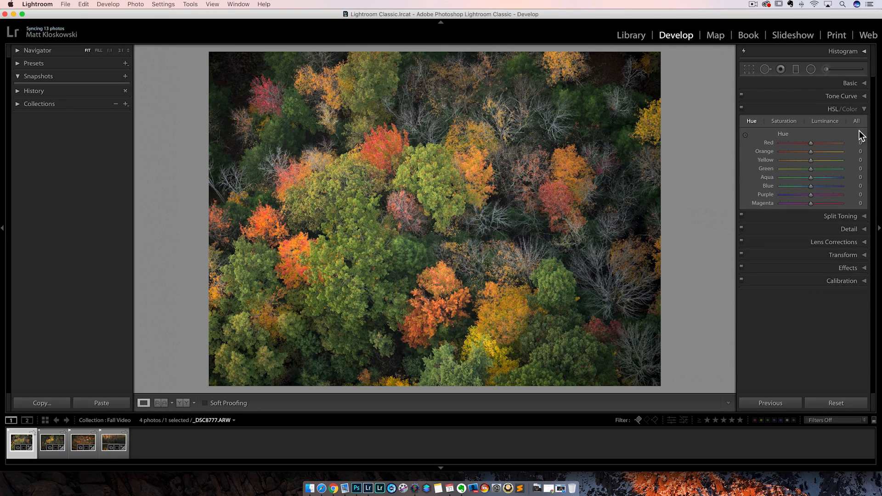
mouse_move(817, 138)
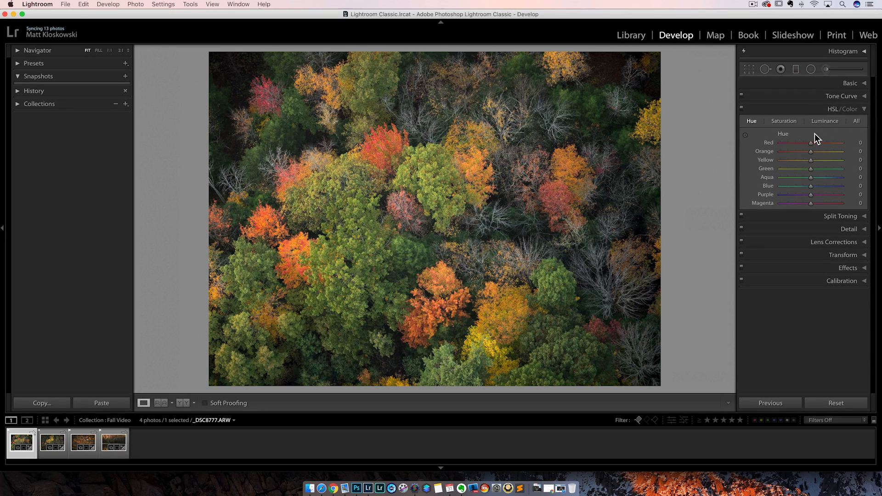
mouse_move(809, 124)
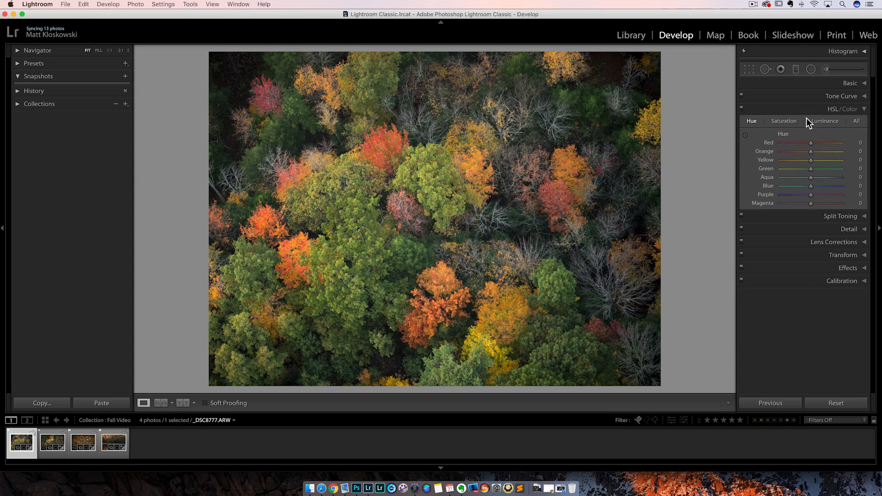
mouse_move(760, 123)
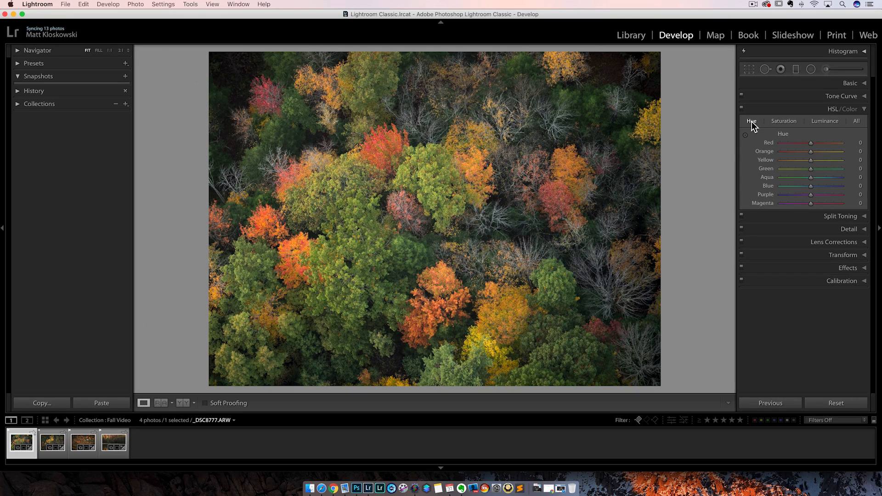
mouse_move(809, 140)
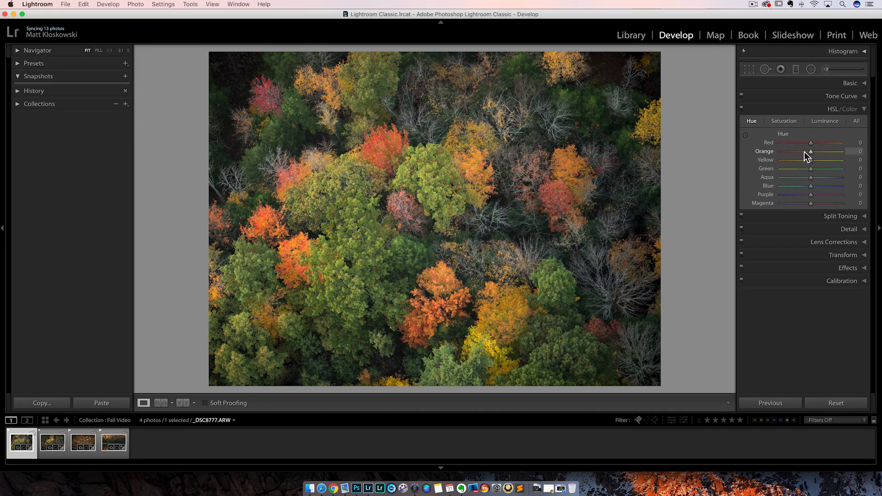
mouse_move(806, 177)
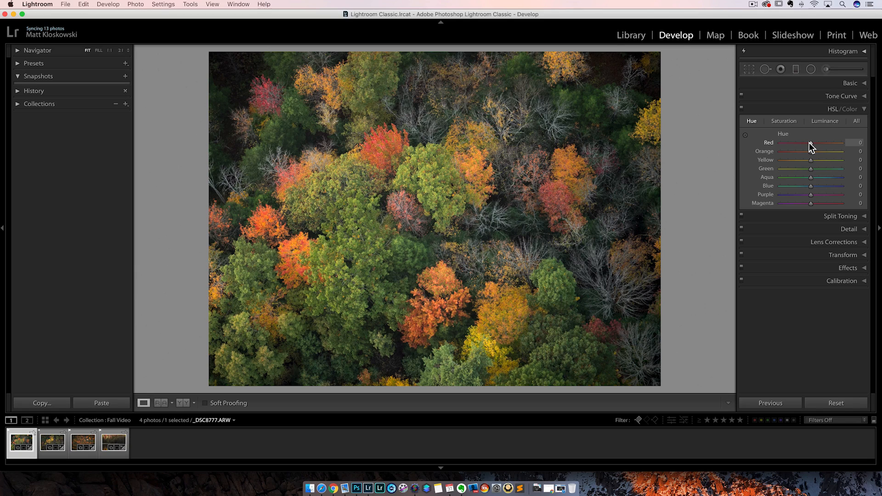
mouse_move(812, 145)
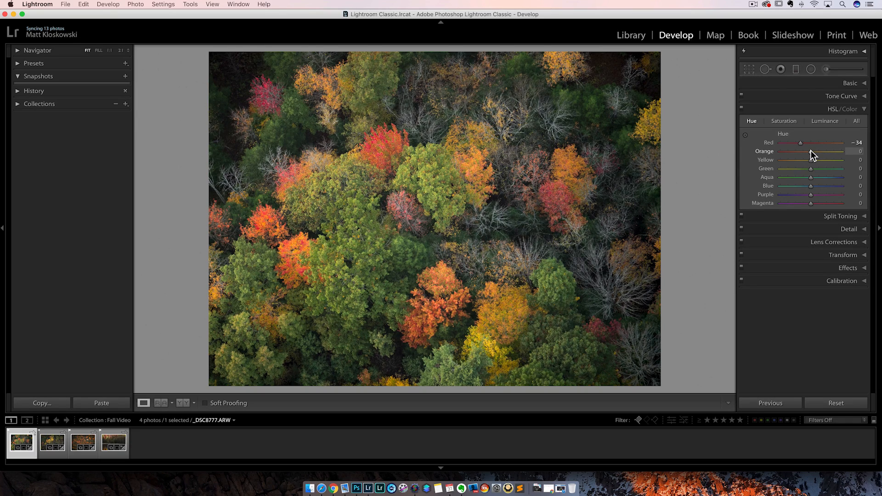
mouse_move(811, 156)
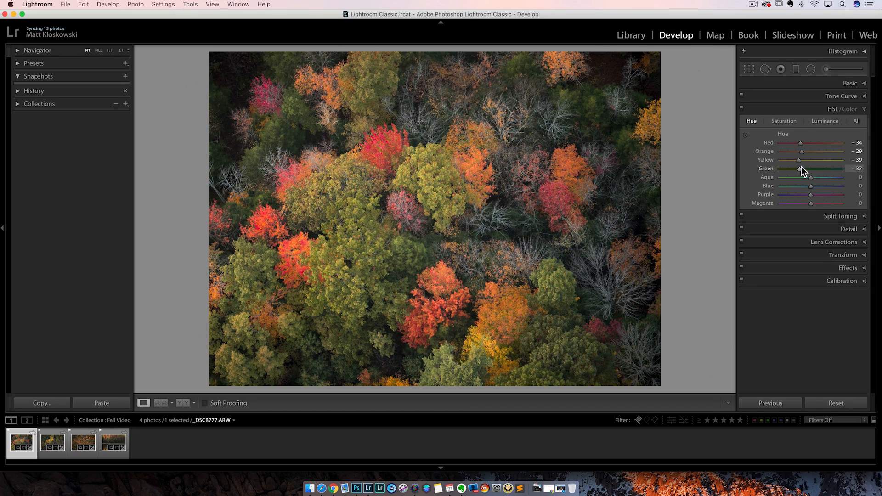
mouse_move(777, 144)
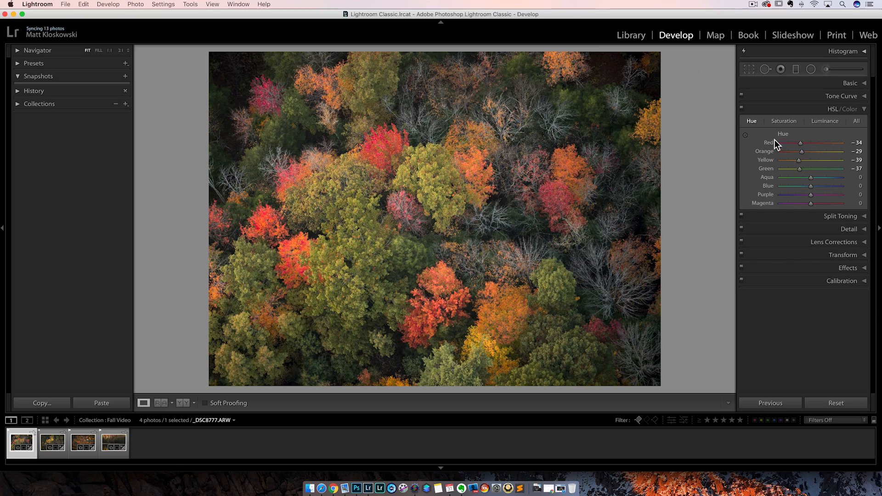
mouse_move(777, 145)
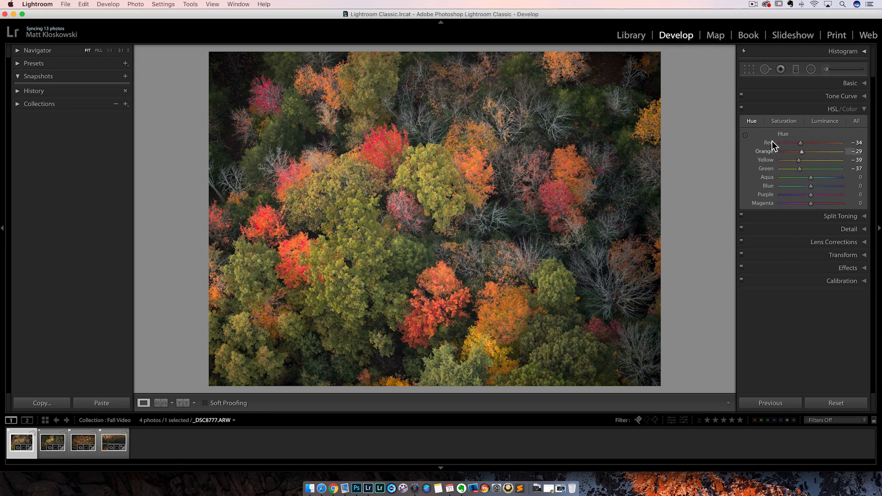
mouse_move(743, 111)
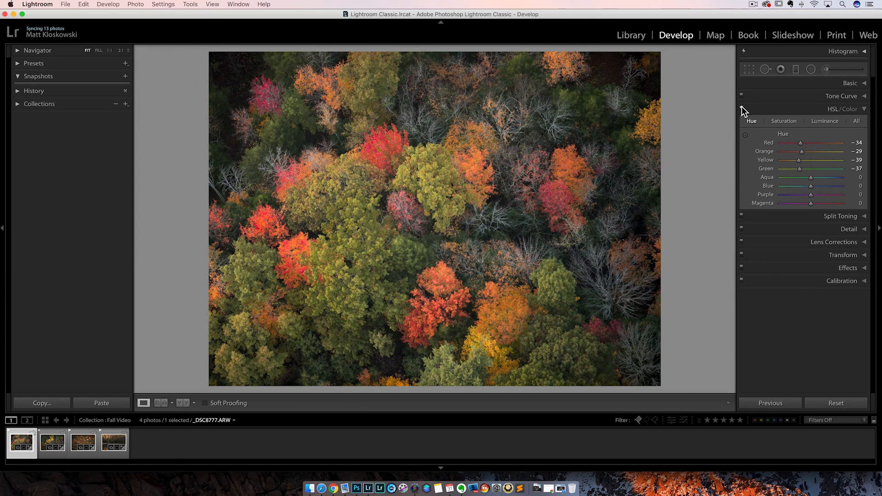
mouse_move(354, 279)
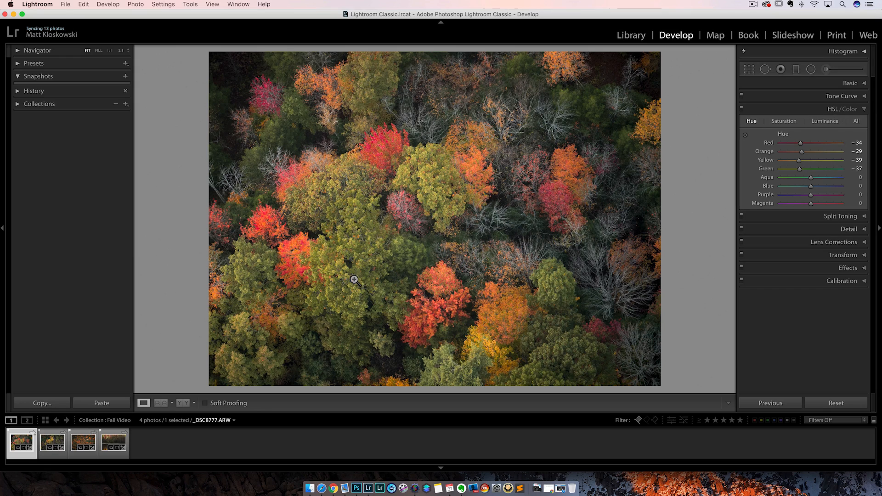
Step: Switch to the yellow-leaved trees photo and show its HSL hues: Red −23, Orange −31, Yellow −32, Green −50
click(52, 442)
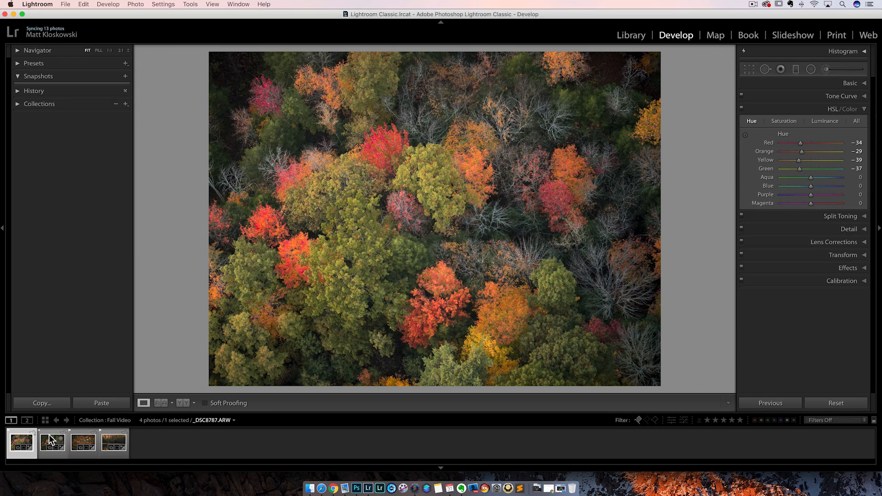
click(52, 443)
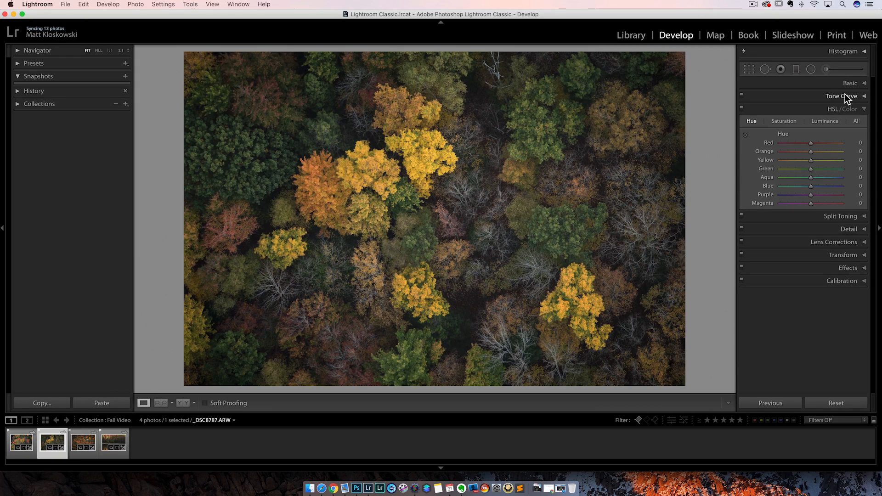
click(850, 82)
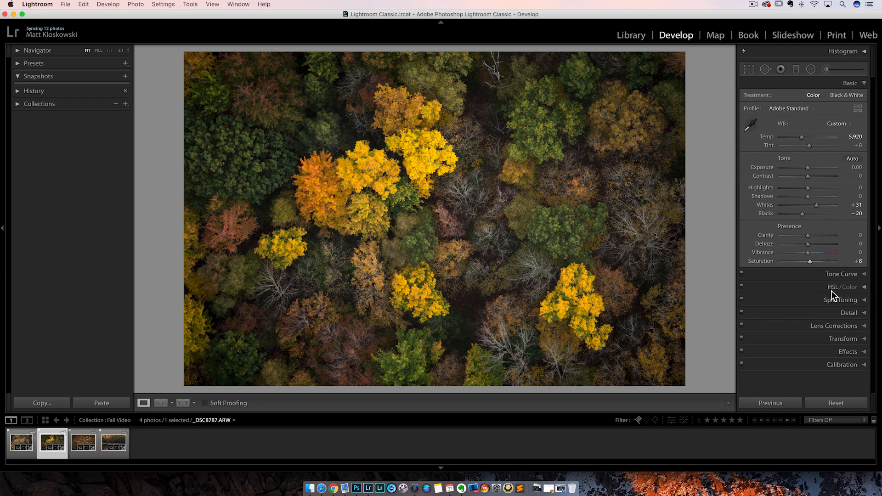
click(839, 287)
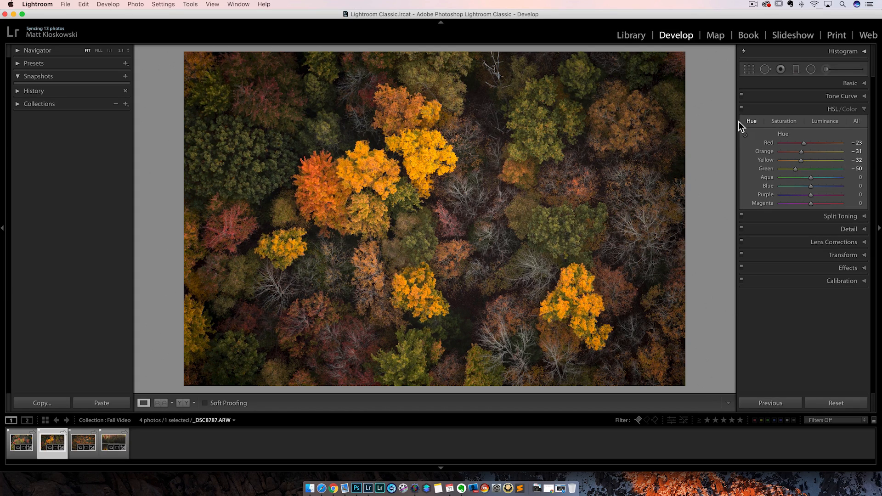
mouse_move(743, 112)
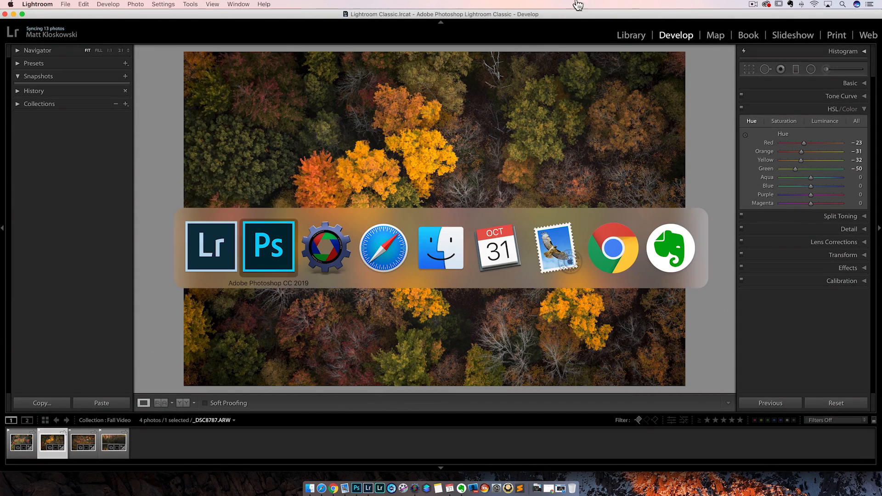
Step: Review the Camera Raw Basic and HSL tabs, cancel without changes and return to Lightroom
click(268, 246)
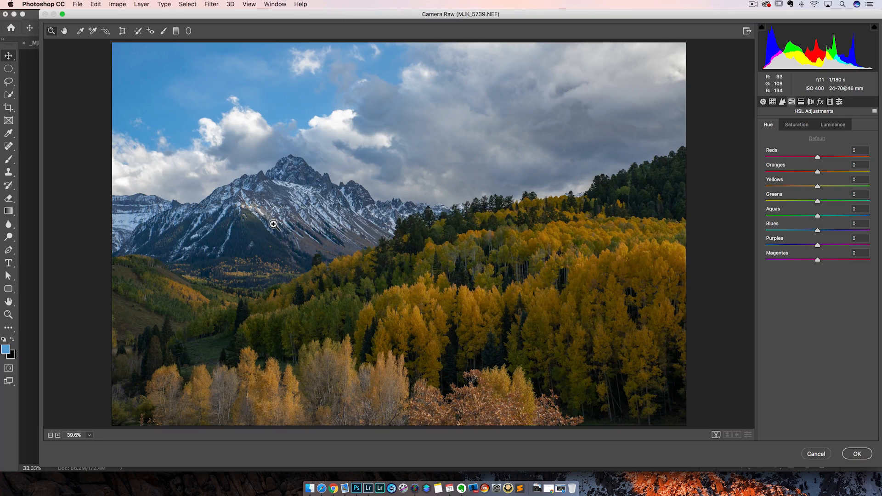
click(763, 102)
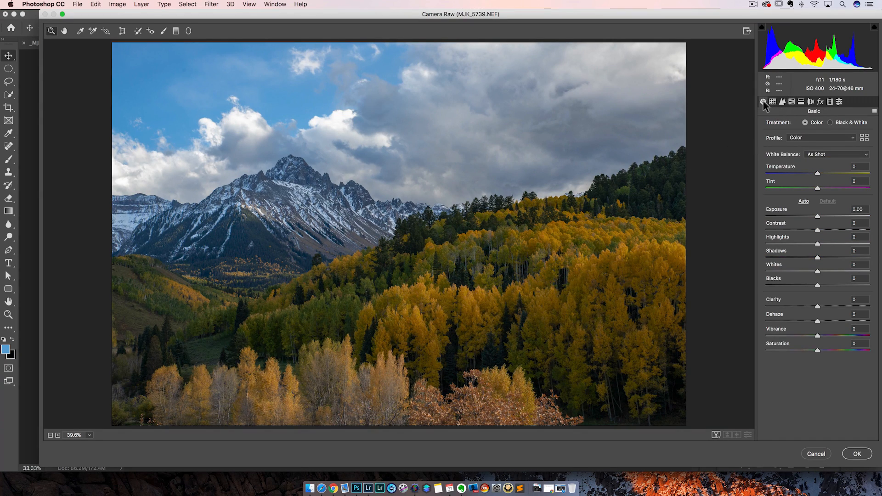
mouse_move(791, 102)
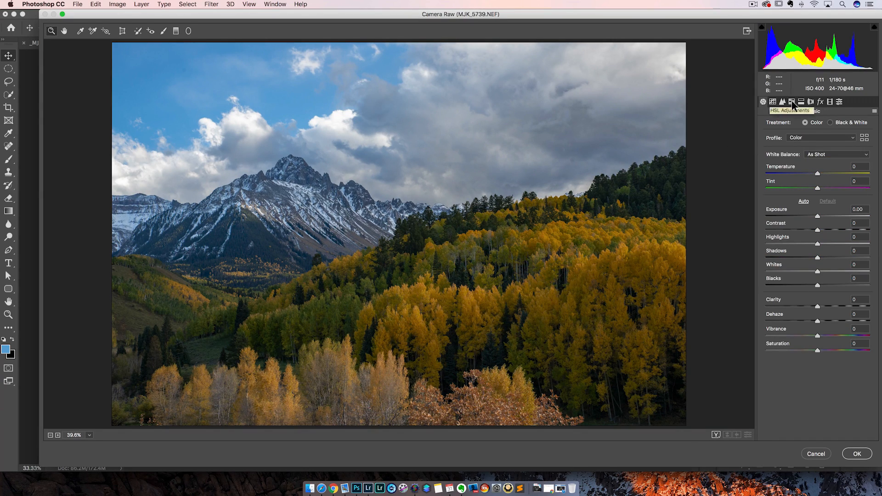
click(791, 102)
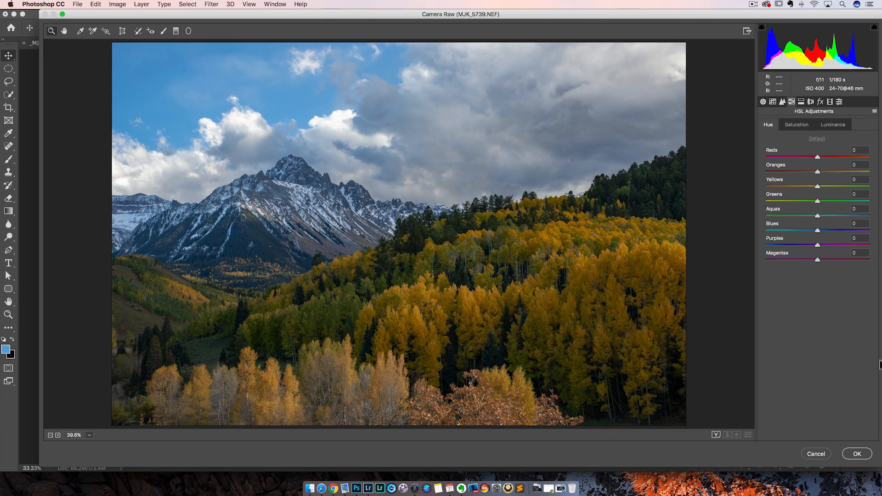
mouse_move(816, 454)
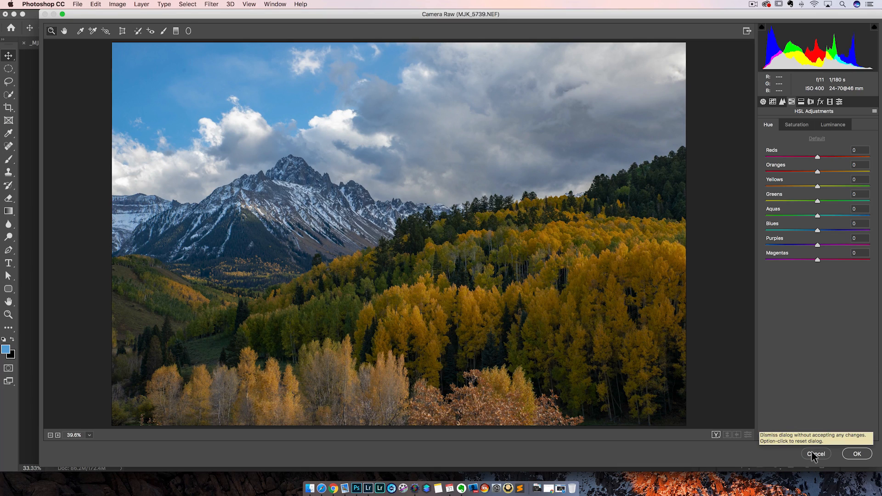
click(815, 454)
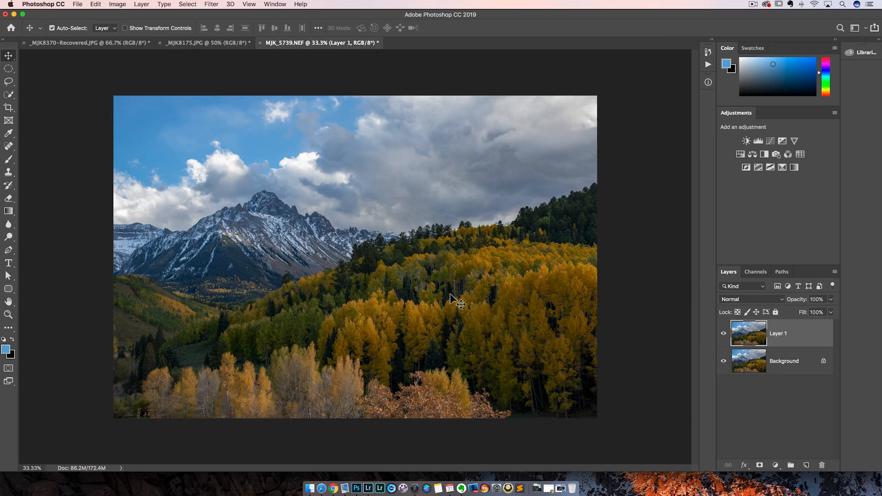
click(380, 489)
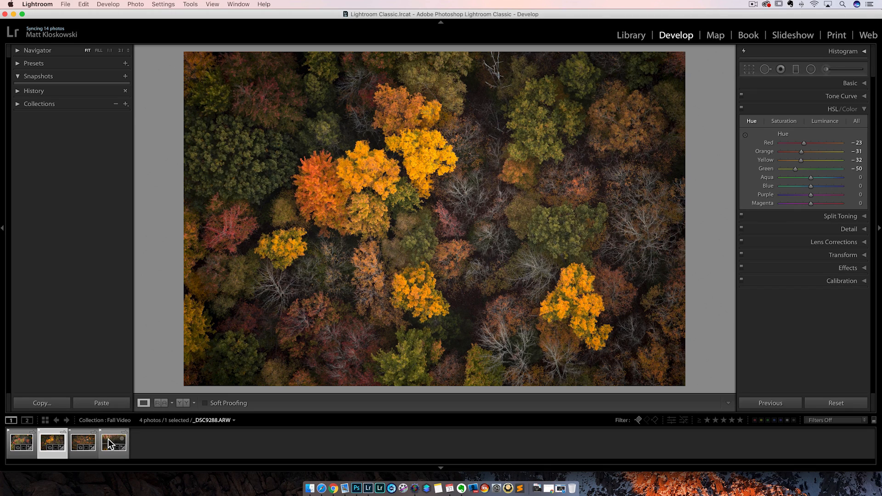
Step: Open the misty lake reflection photo, review its Basic settings and send it to Photoshop for editing
click(113, 443)
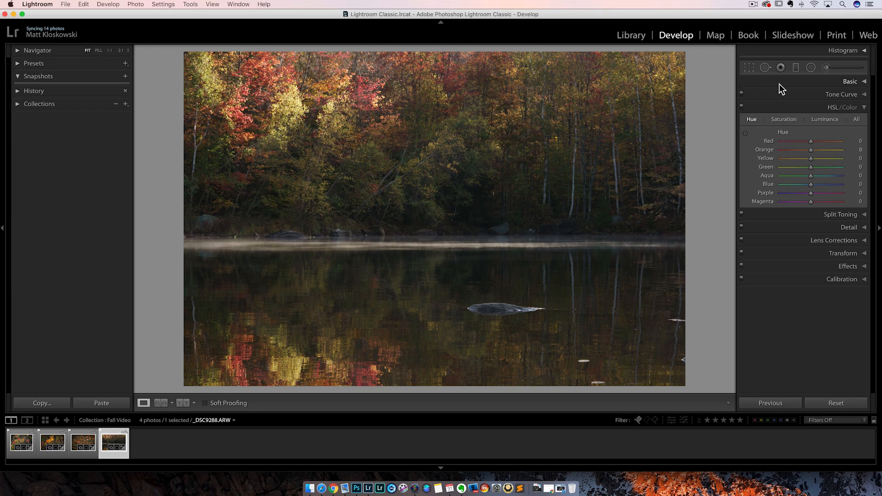
click(851, 81)
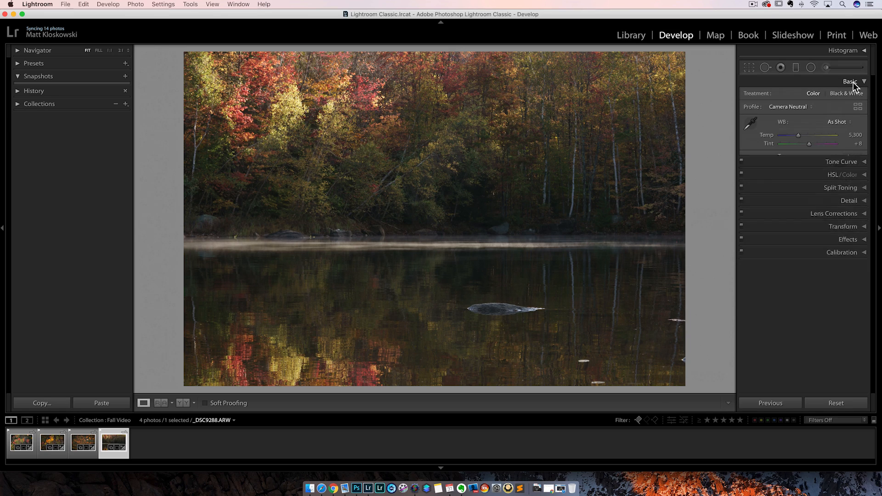
click(850, 81)
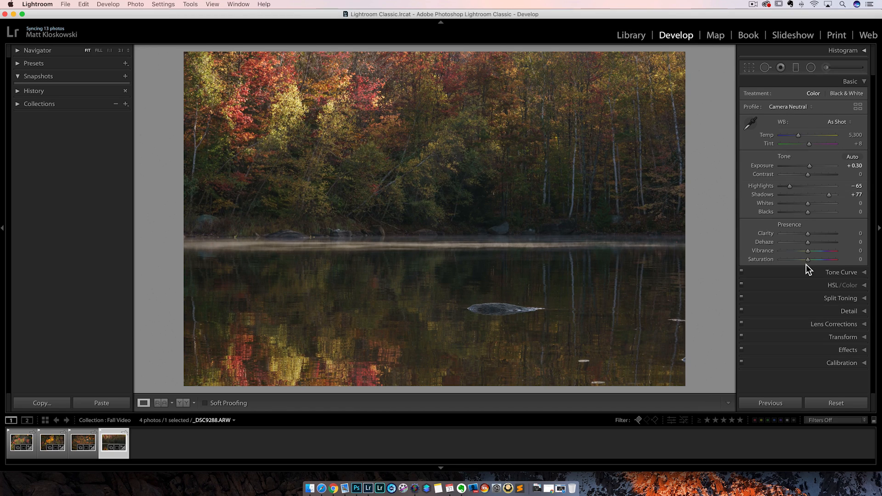
mouse_move(827, 292)
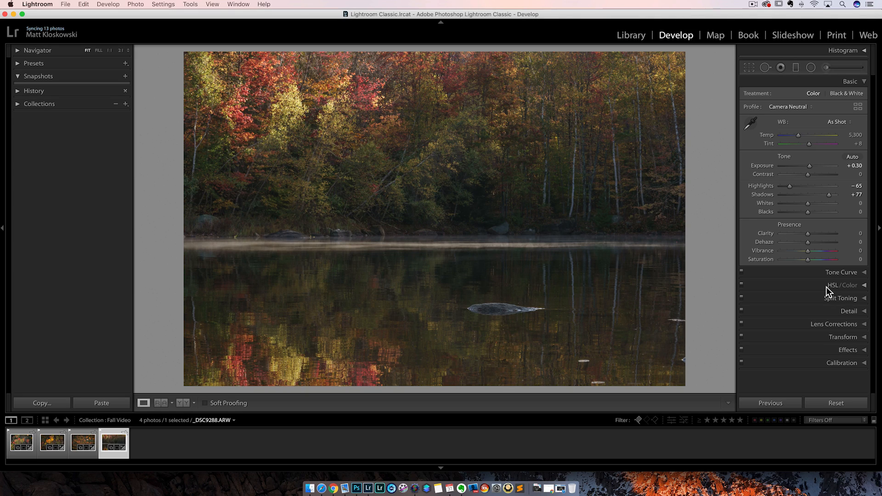
mouse_move(833, 288)
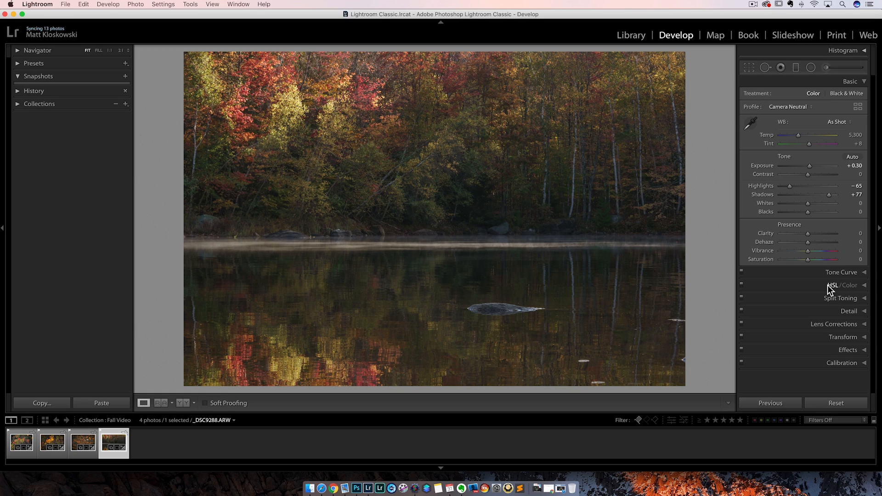
mouse_move(530, 196)
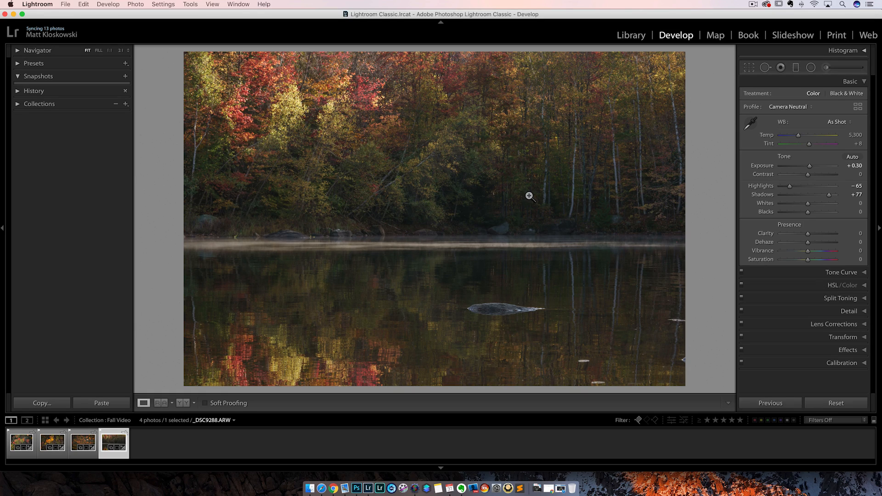
mouse_move(141, 4)
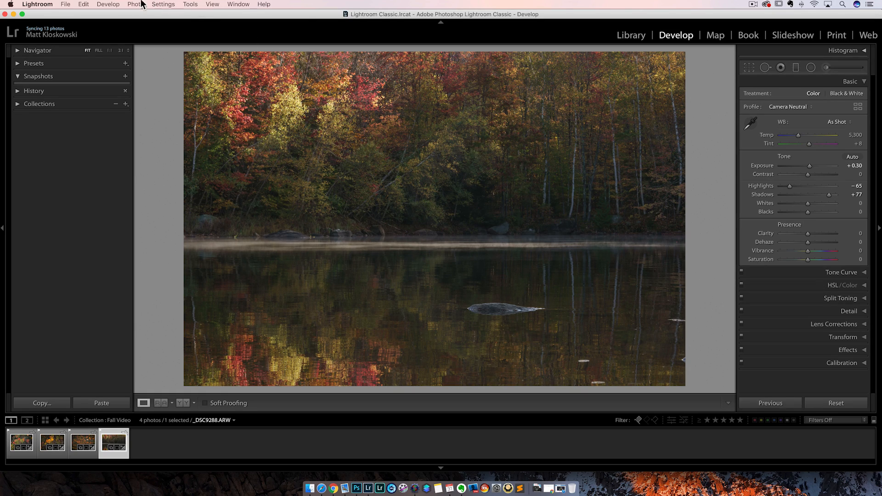
click(135, 4)
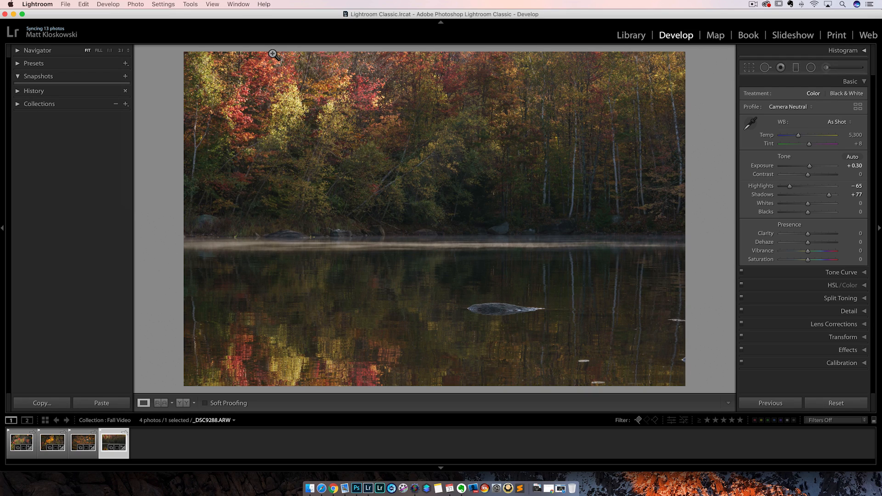
mouse_move(356, 489)
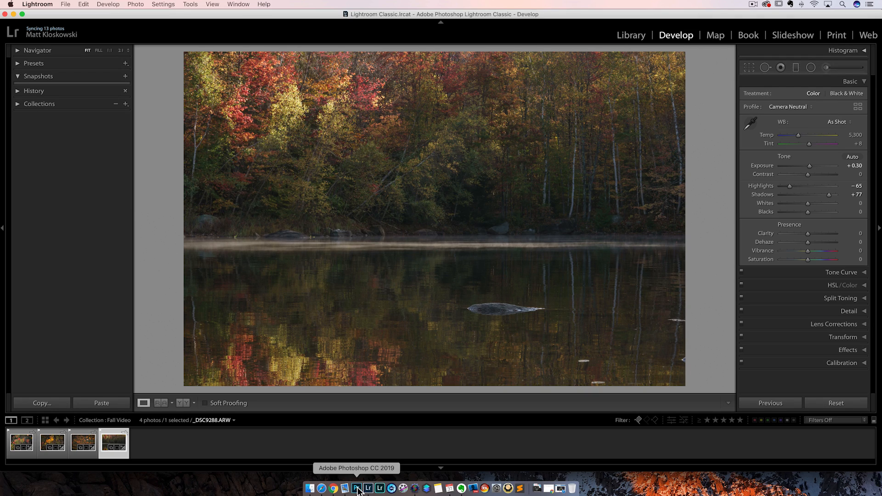
Step: Bring Photoshop forward with the lake photo open as a new single-layer document
click(357, 489)
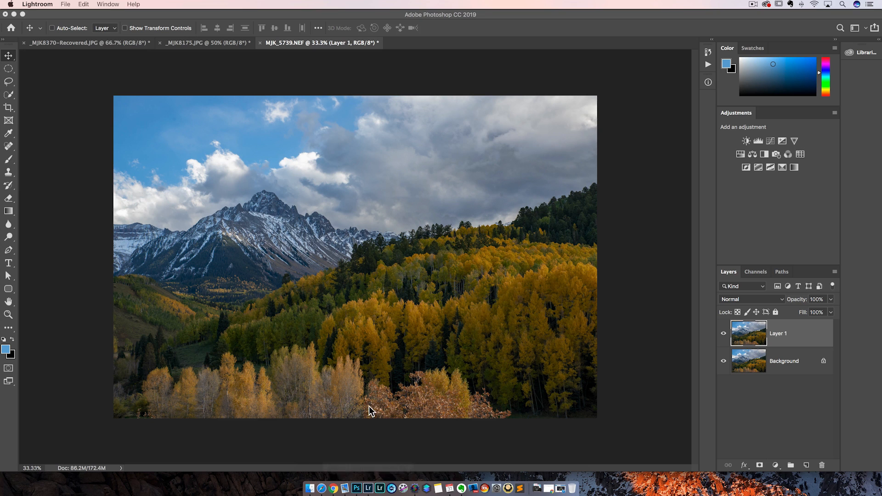
click(439, 43)
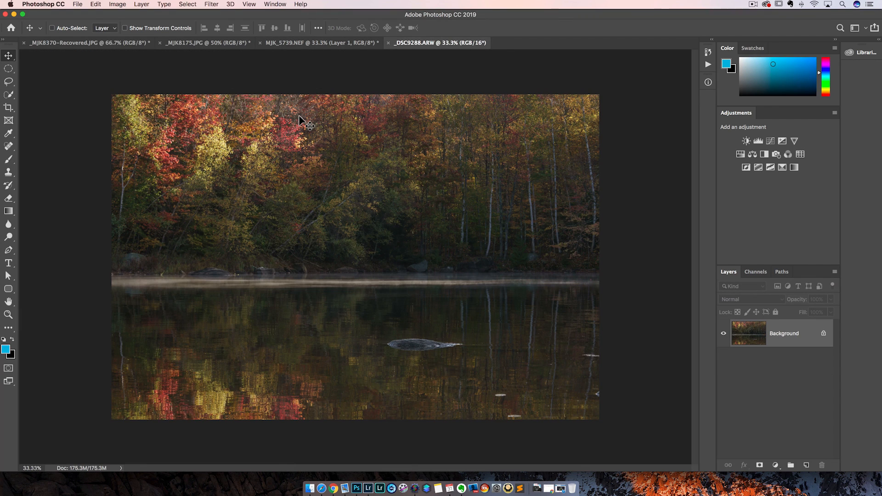
mouse_move(734, 119)
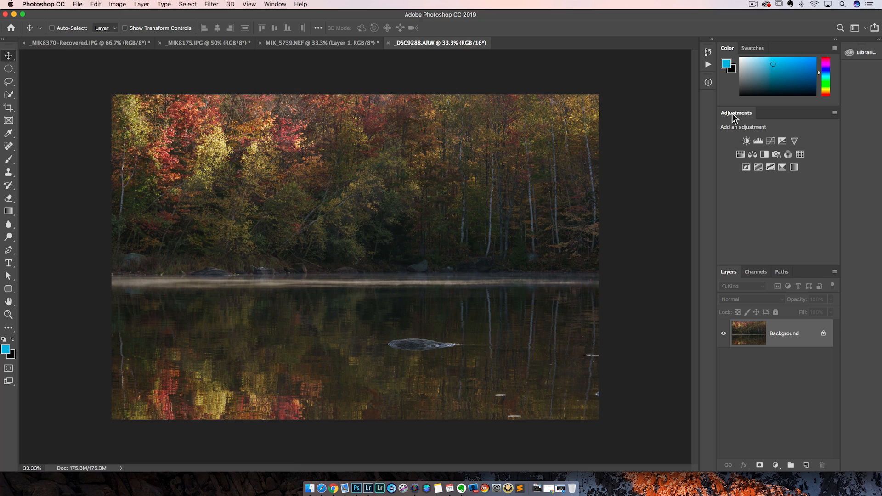
mouse_move(275, 4)
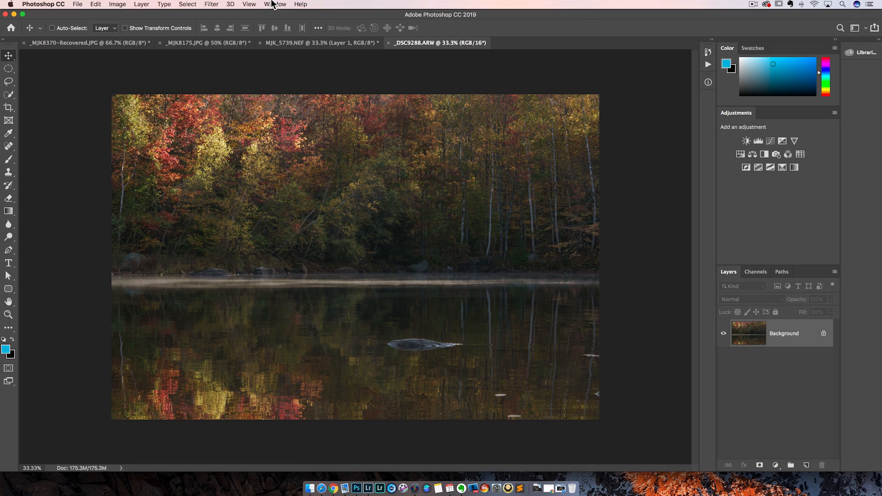
click(275, 3)
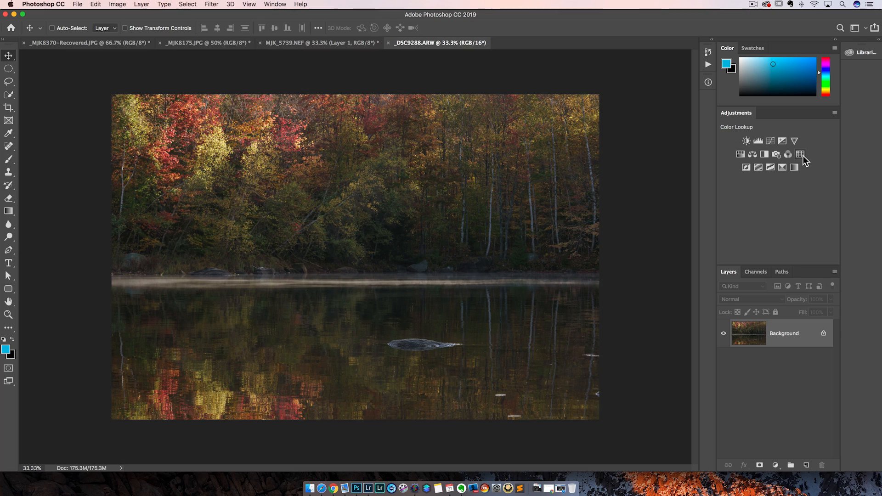
mouse_move(799, 160)
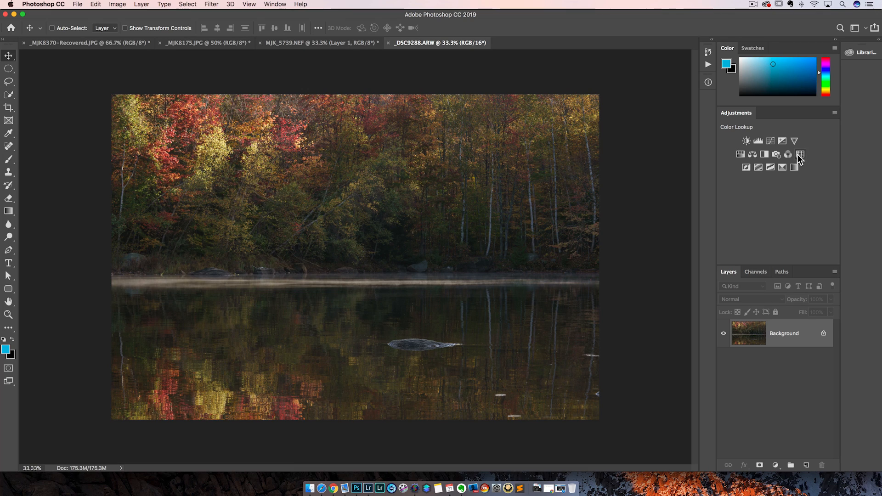
Step: Add a Color Lookup adjustment layer, cancel the Load 3D LUT file browser and list the preset looks
click(800, 155)
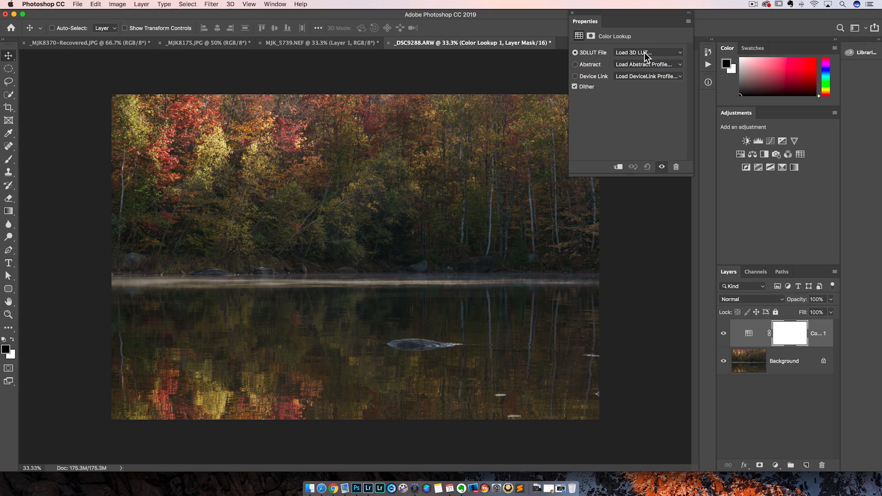
click(647, 52)
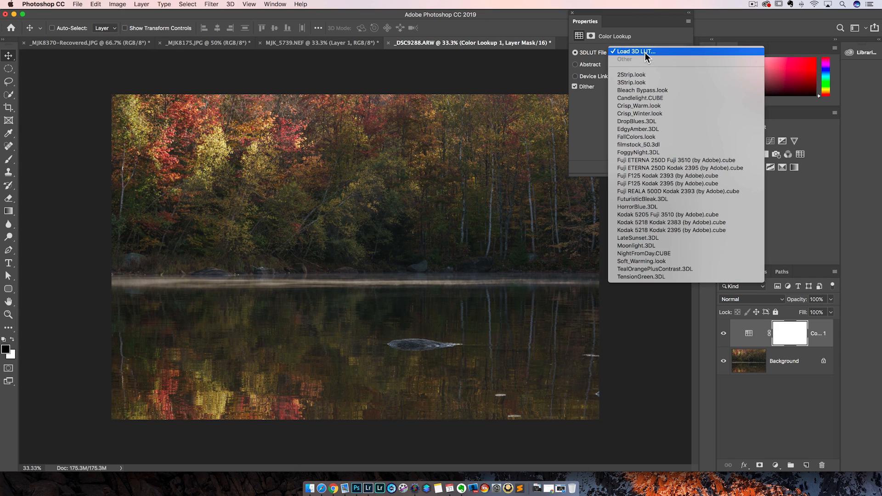
click(635, 52)
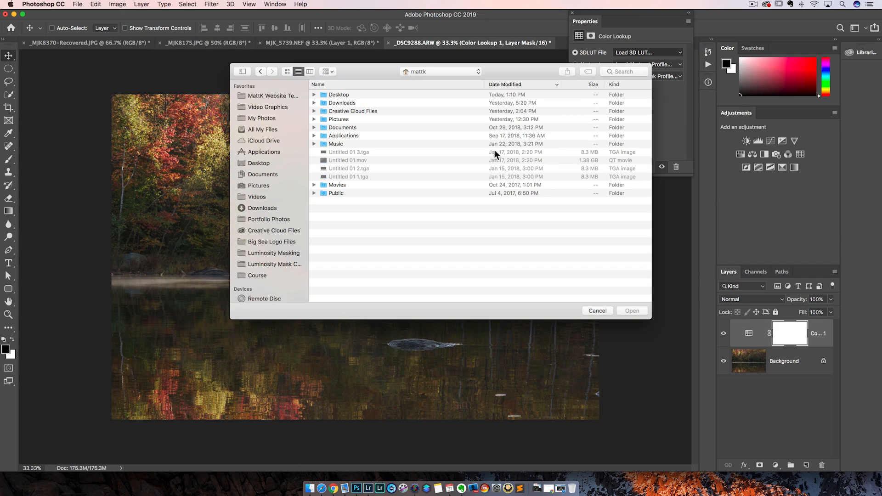
click(598, 310)
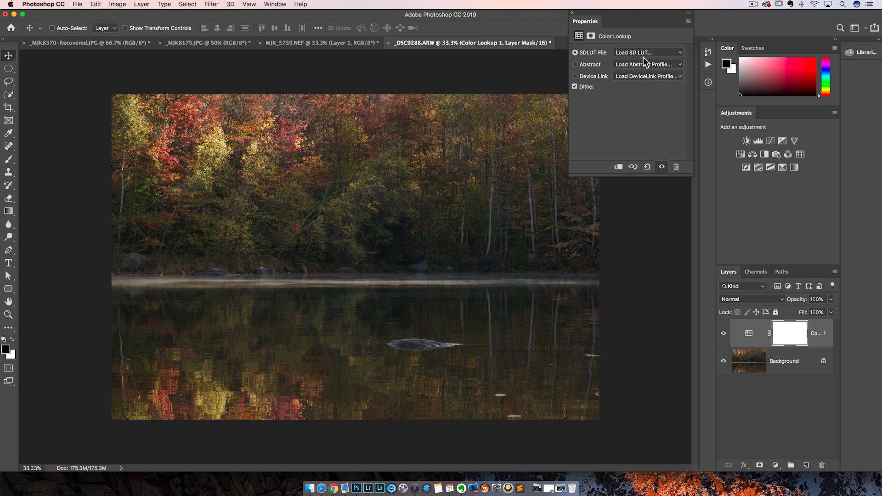
click(647, 53)
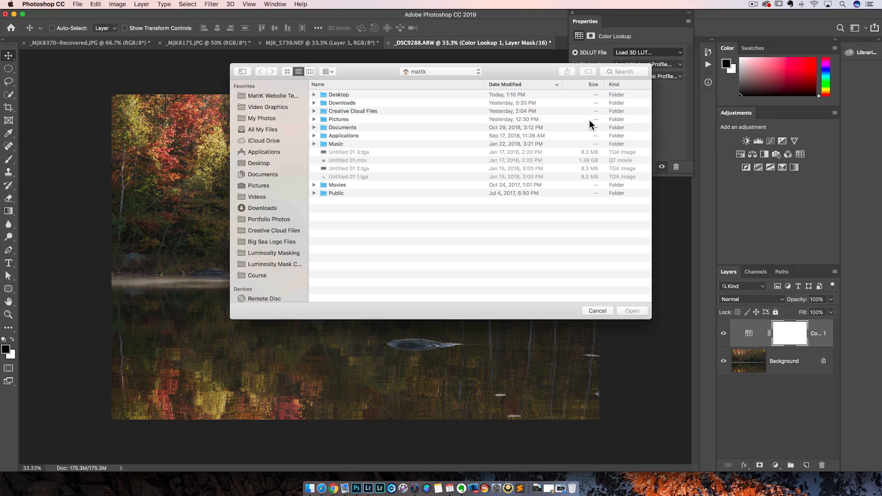
click(597, 311)
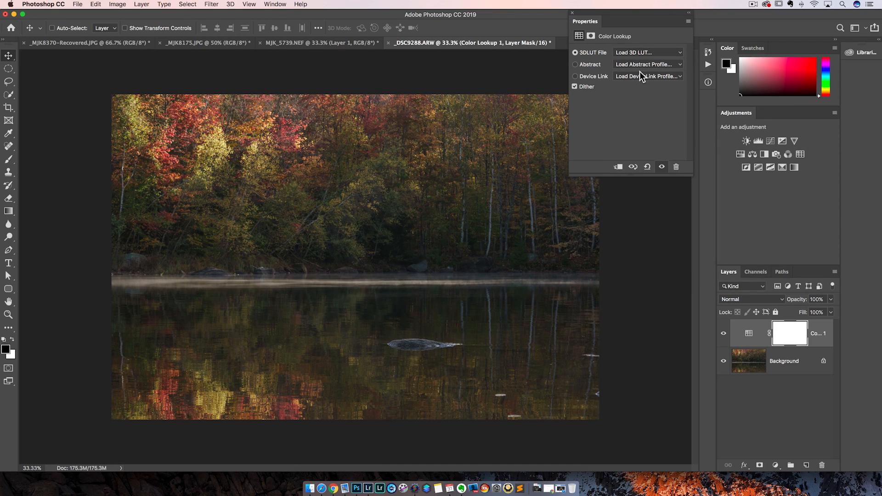
click(647, 52)
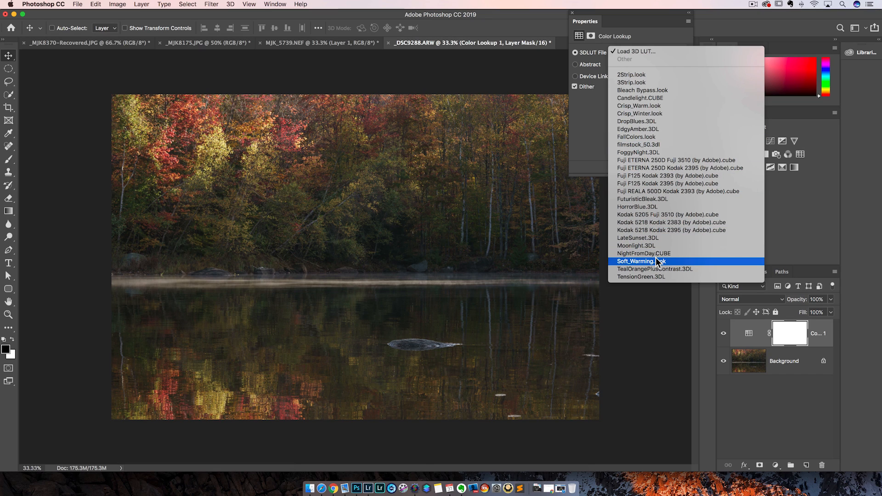
Step: Try Soft_Warming.look and NightFromDay.CUBE, then settle on the Crisp_Warm.look preset
click(642, 260)
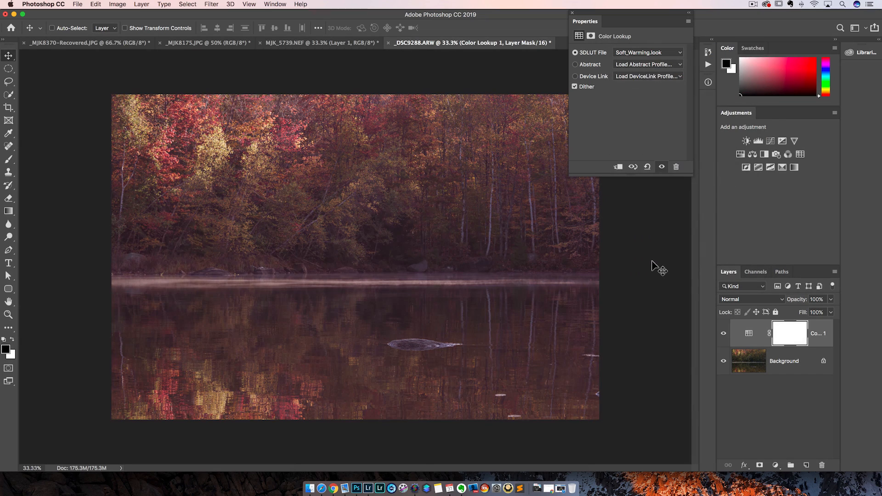
click(647, 52)
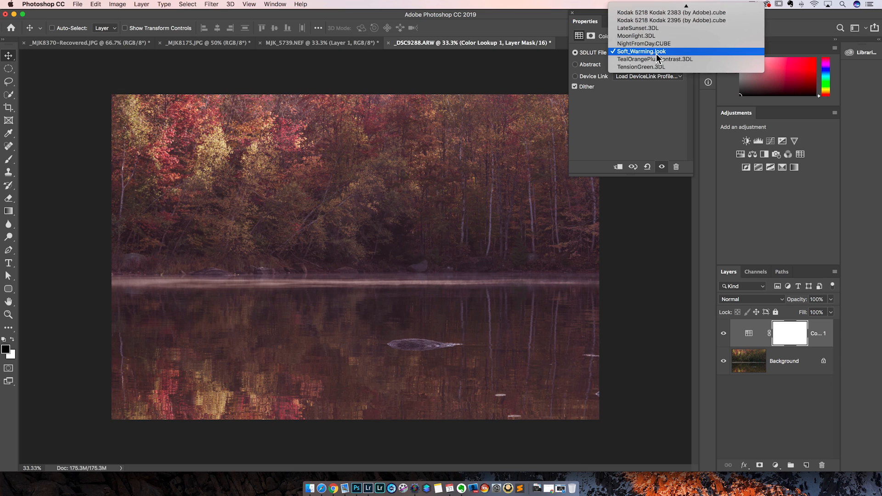
click(643, 44)
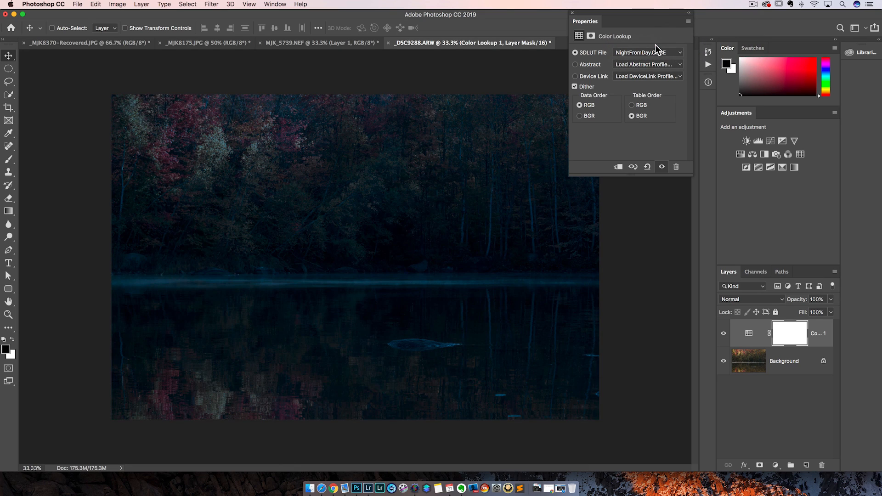
click(647, 52)
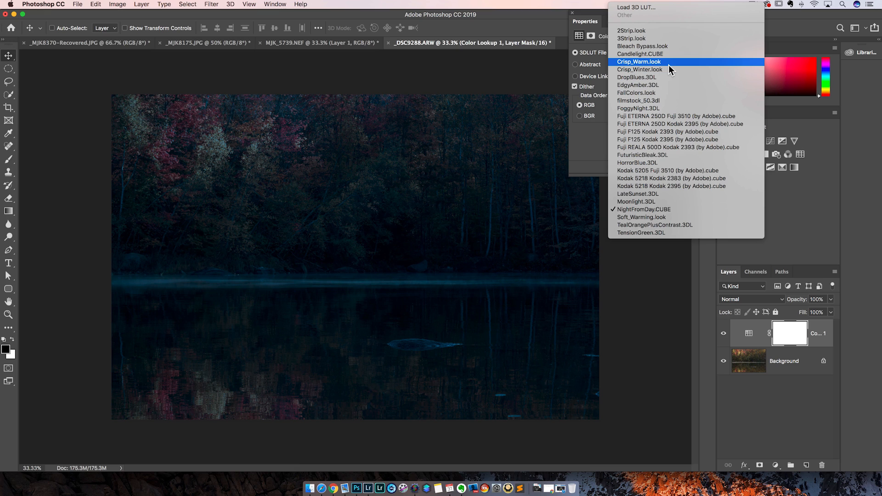
mouse_move(637, 66)
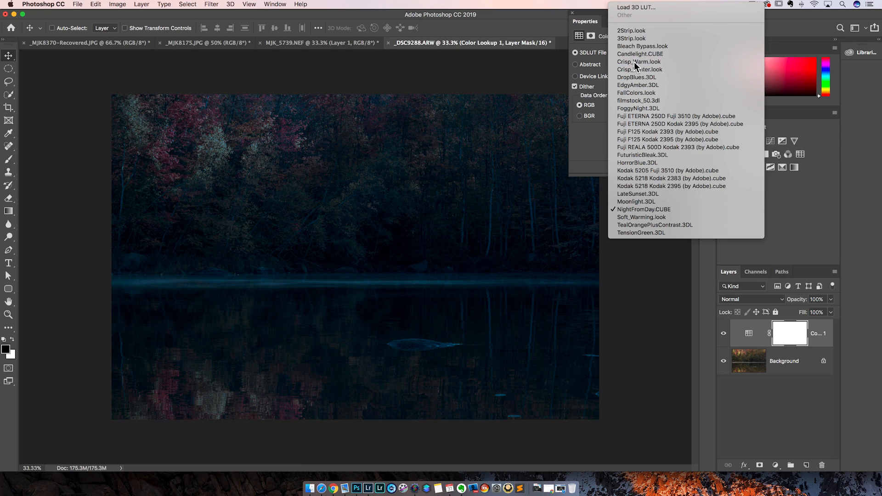
click(639, 62)
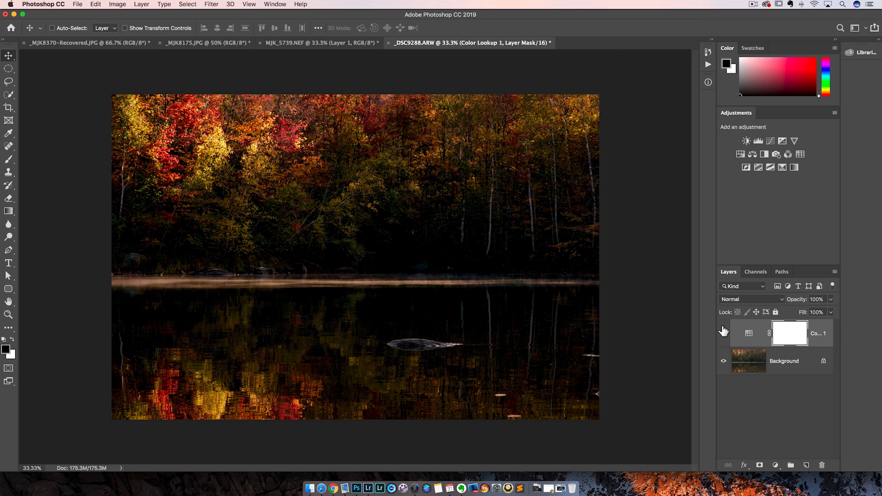
Step: Toggle the Color Lookup layer's visibility to compare the warm look against the original
click(724, 333)
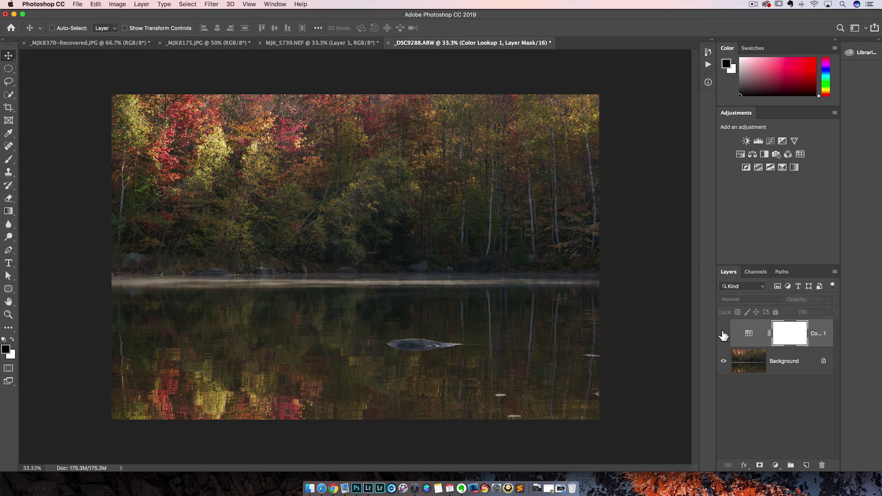
click(724, 337)
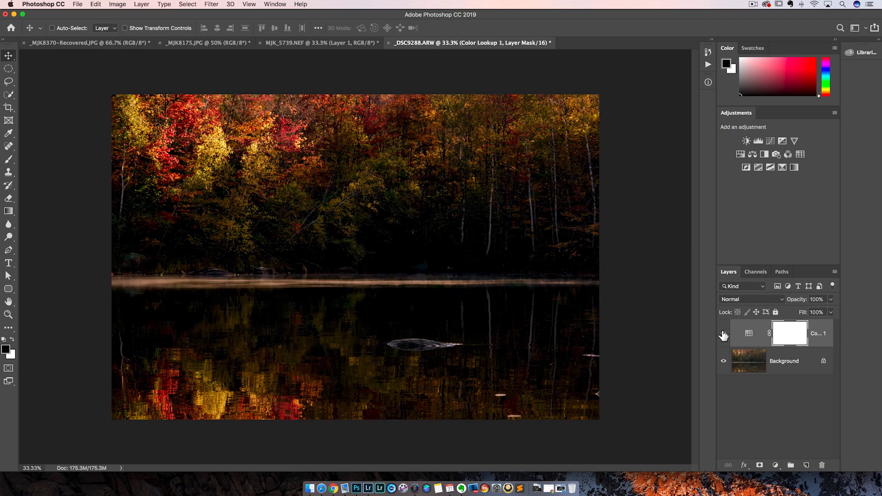
click(748, 333)
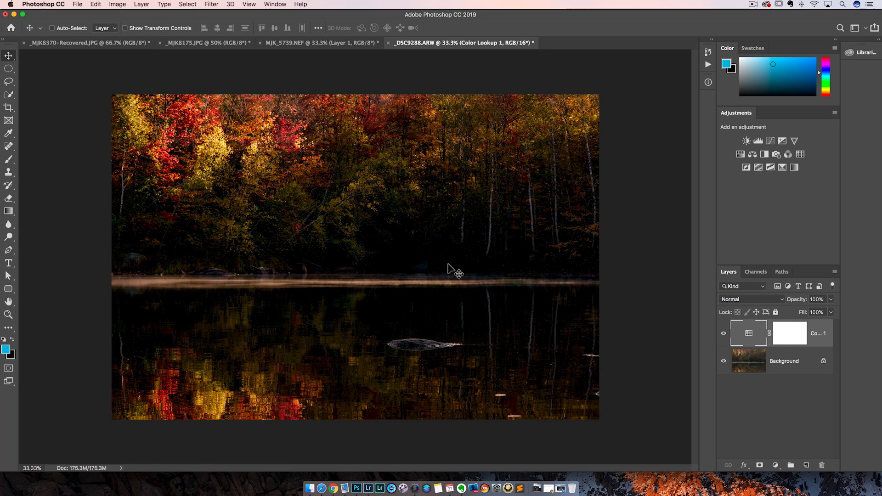
mouse_move(735, 303)
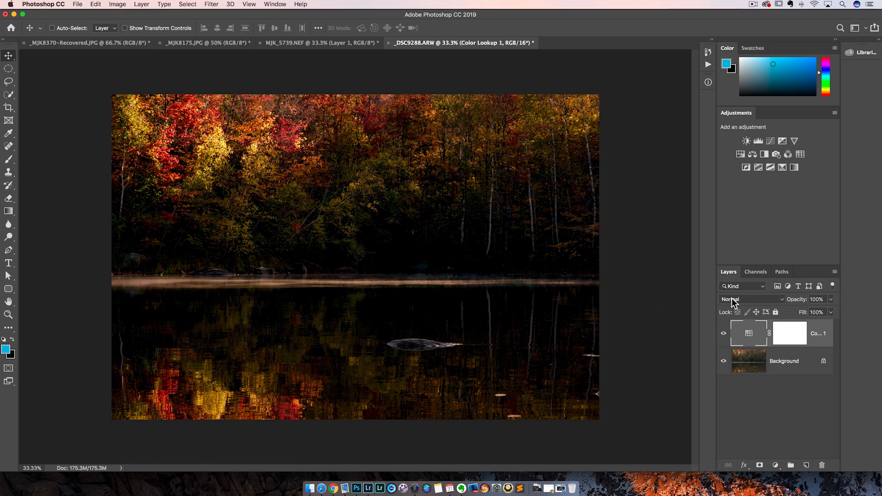
mouse_move(735, 302)
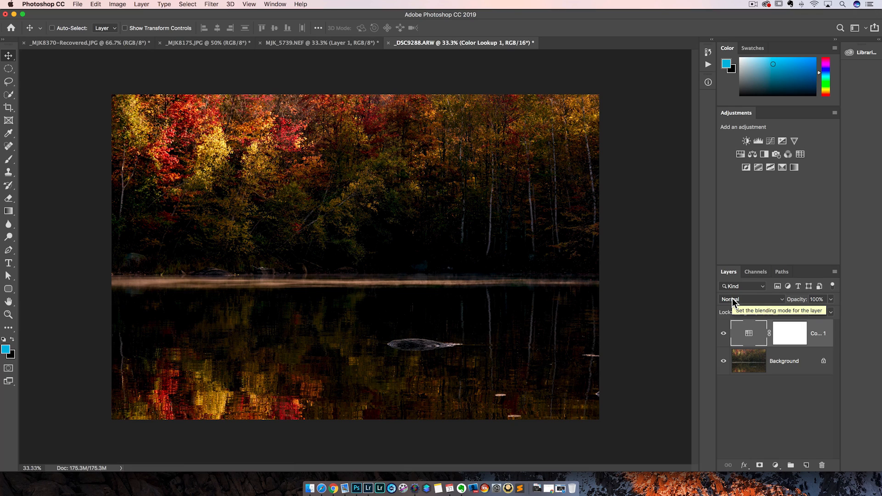
mouse_move(763, 337)
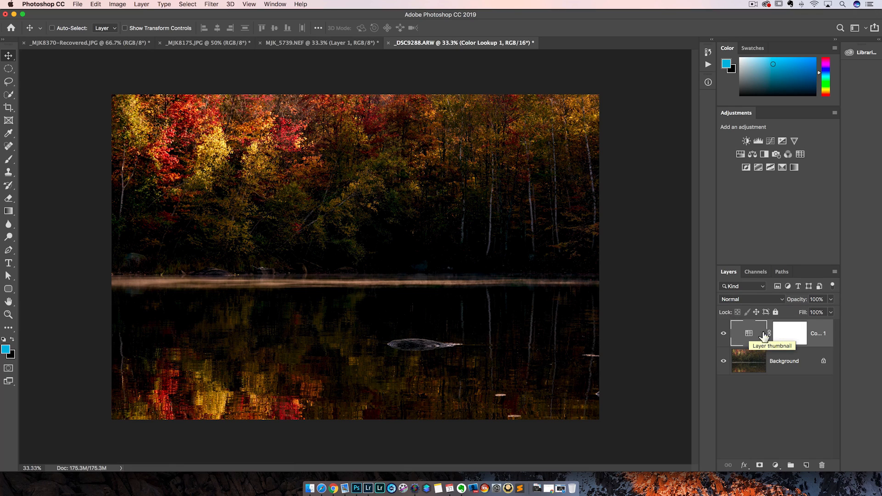
mouse_move(732, 304)
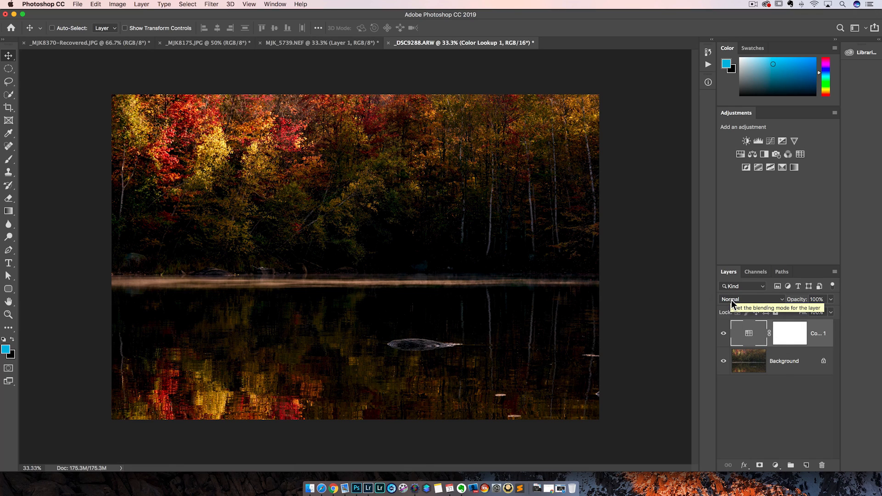
Step: Set the Color Lookup layer's blend mode to Color and its opacity to 78%
click(742, 299)
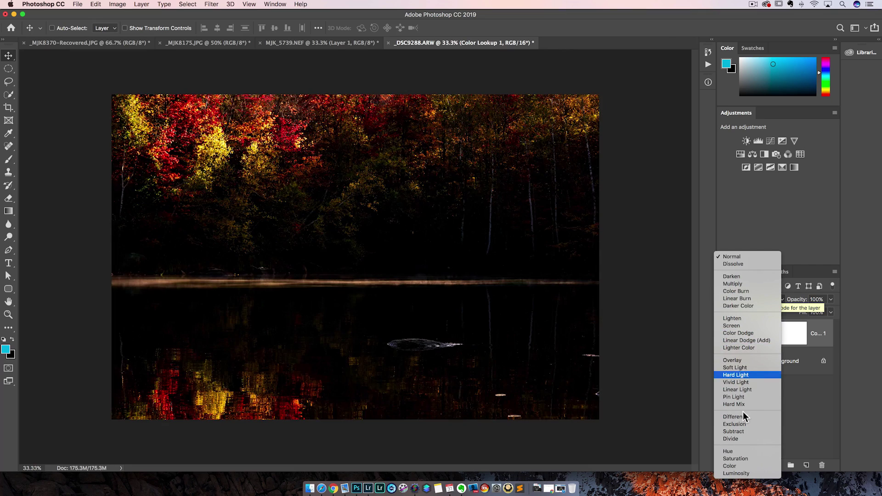
mouse_move(735, 417)
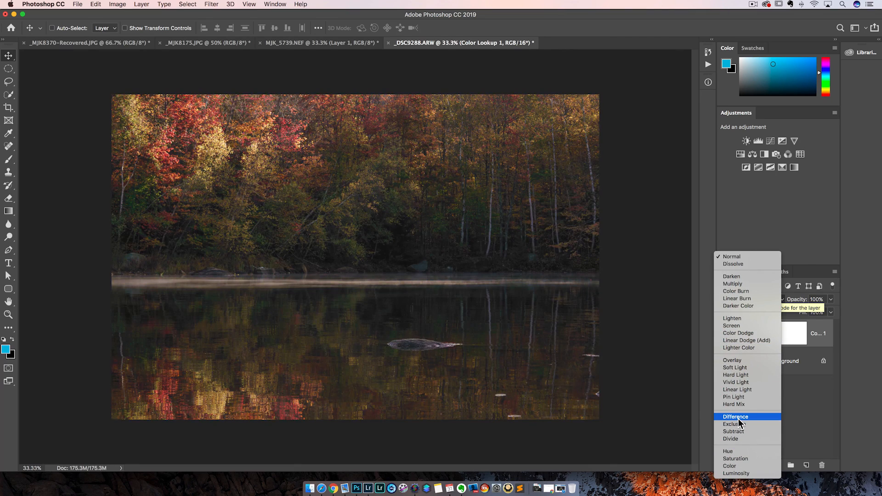
mouse_move(735, 459)
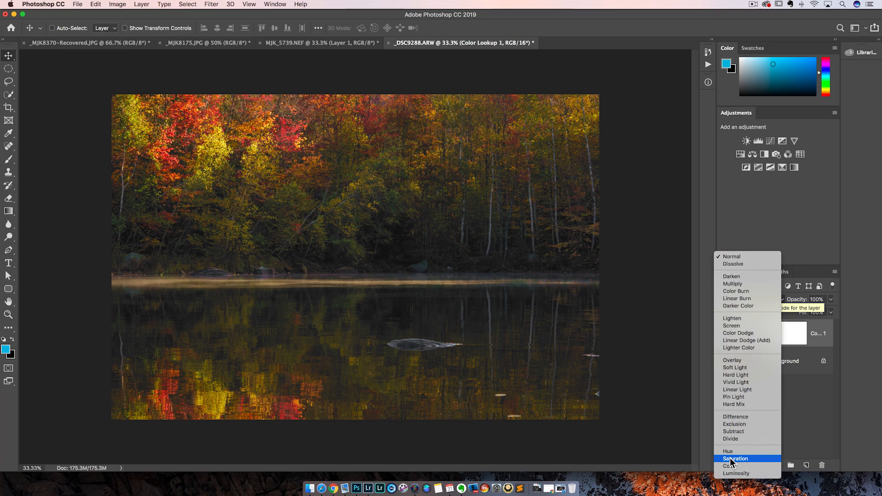
click(735, 459)
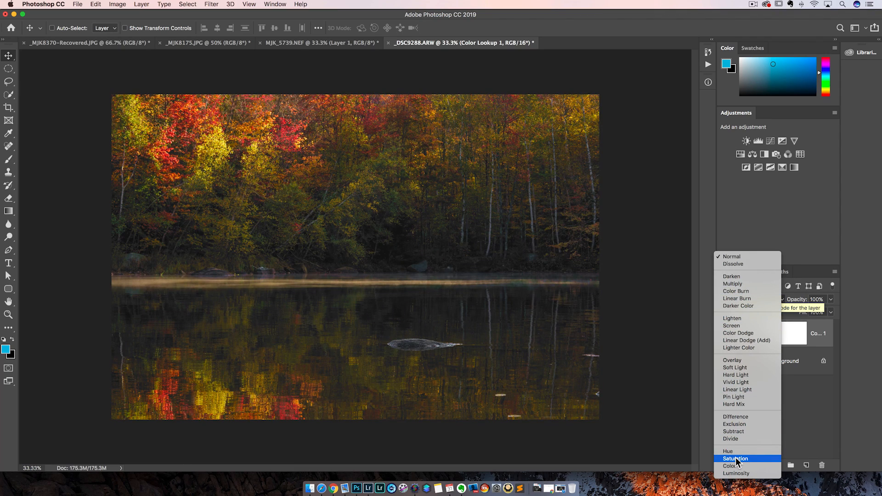
mouse_move(735, 458)
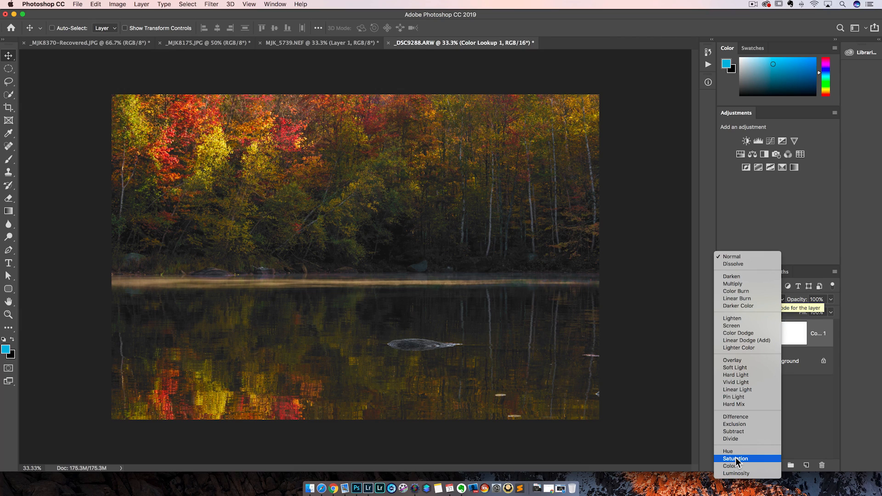
mouse_move(735, 466)
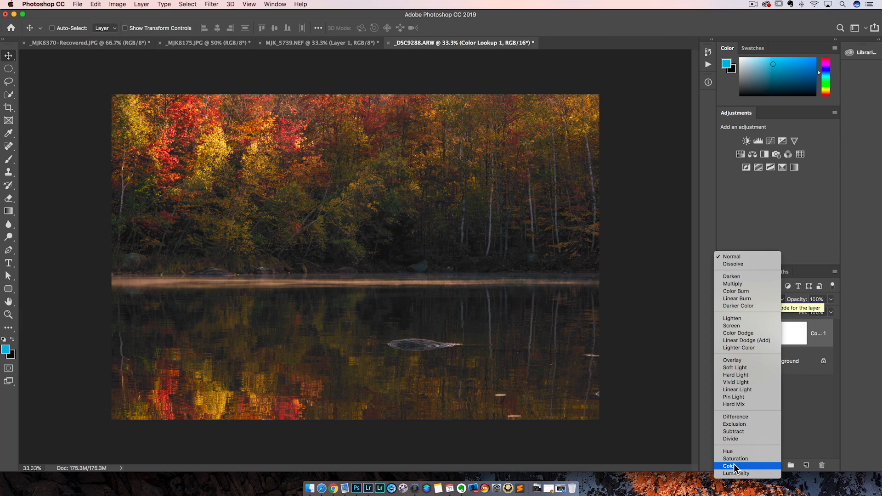
mouse_move(735, 466)
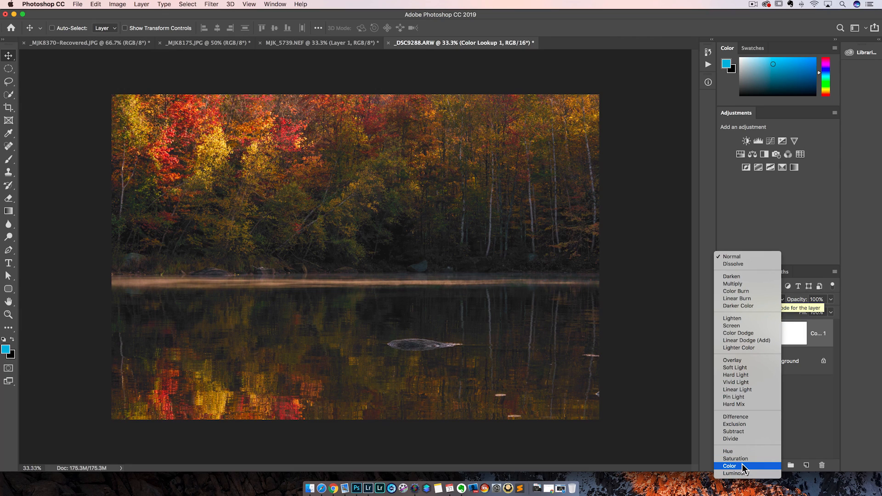
mouse_move(740, 469)
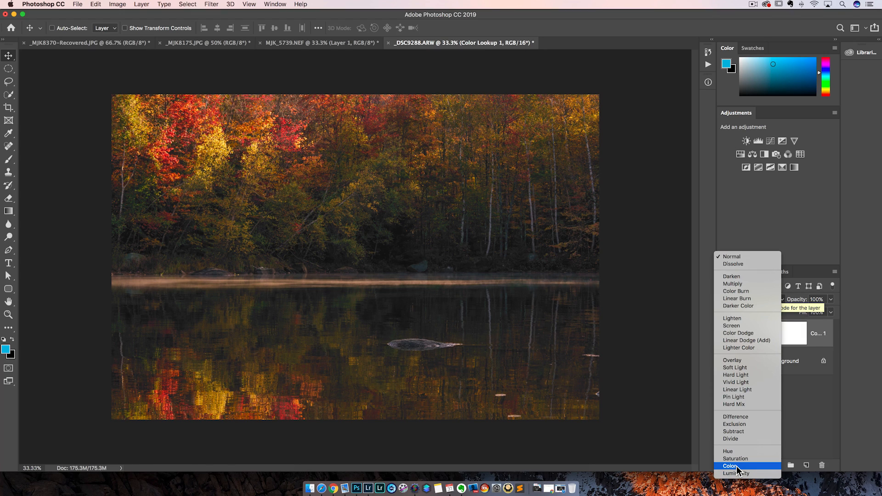
click(731, 466)
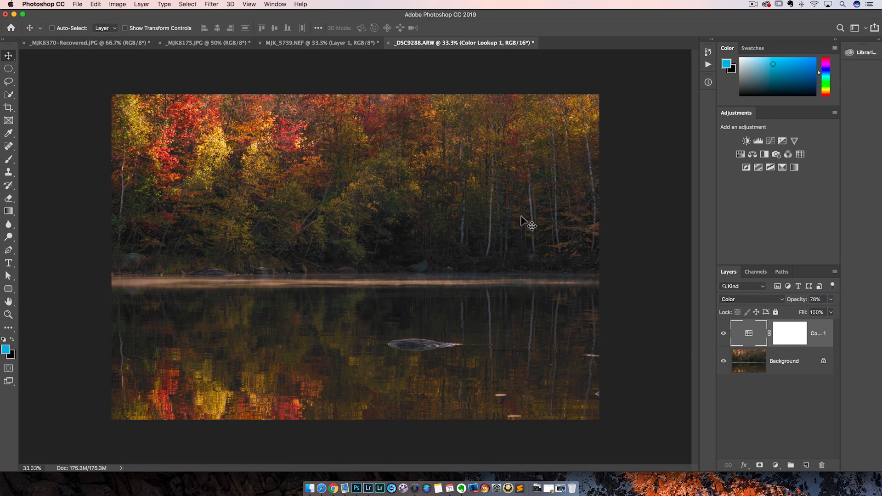
mouse_move(695, 326)
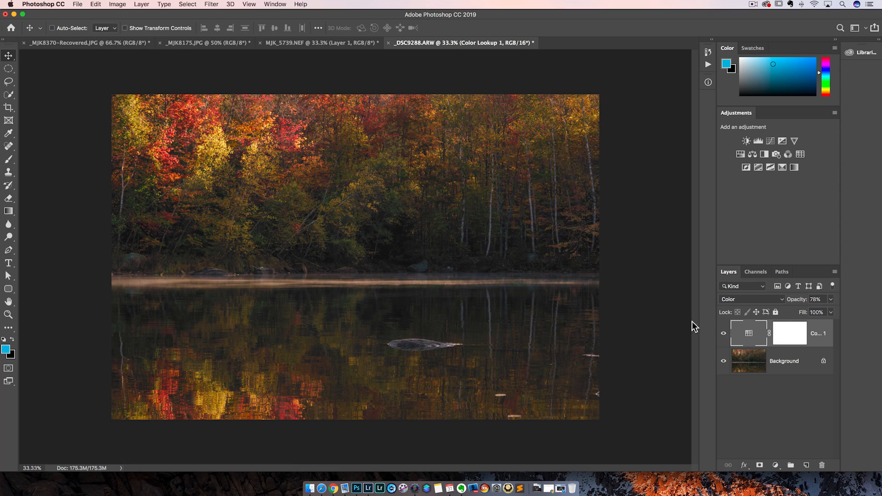
mouse_move(761, 337)
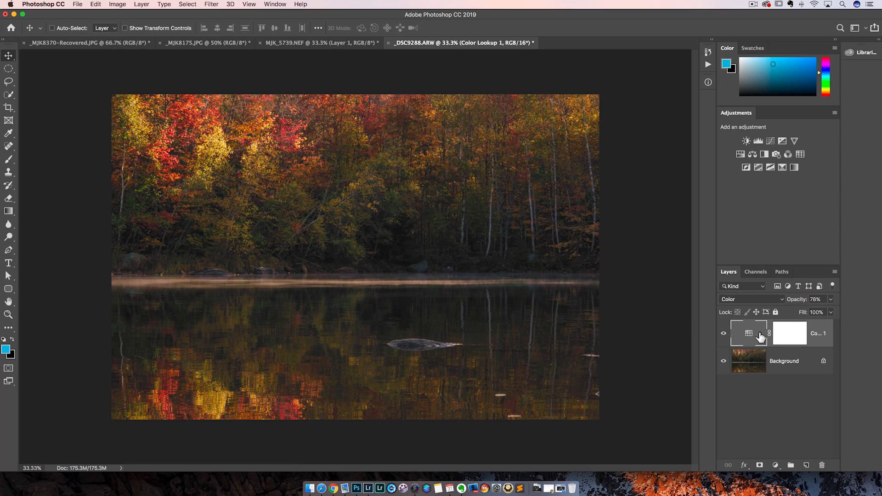
mouse_move(492, 236)
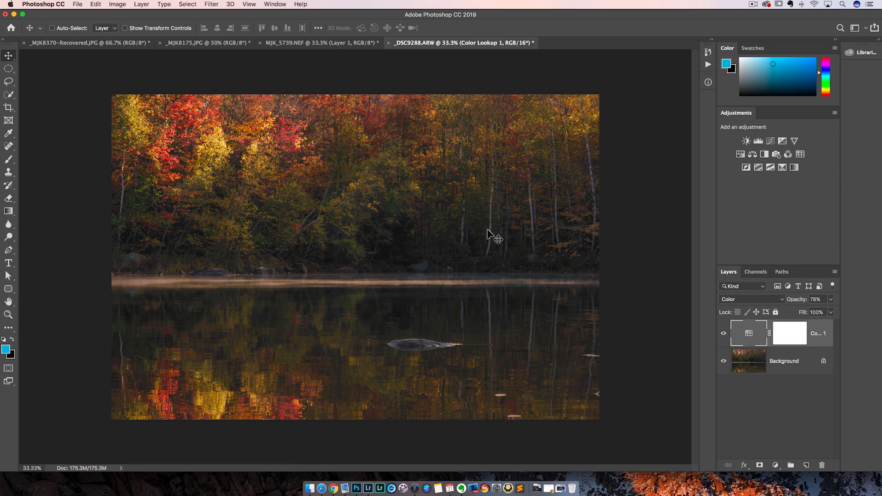
mouse_move(369, 488)
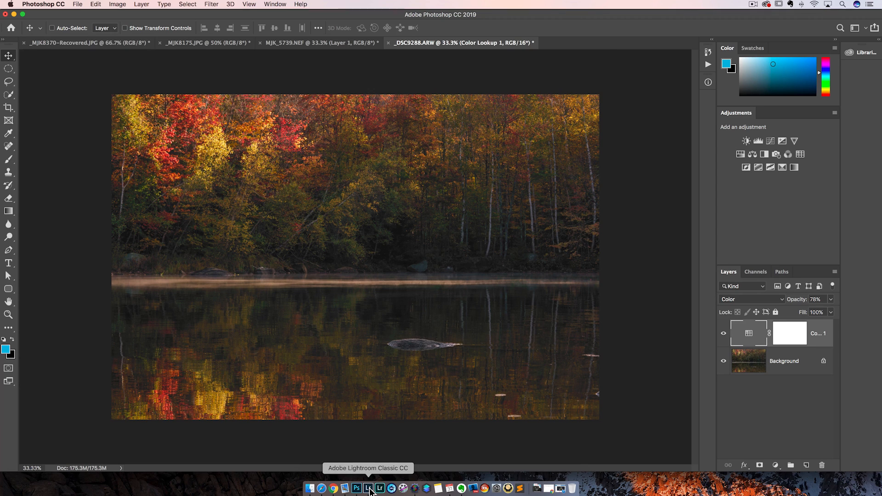
Step: Bring Lightroom Classic back to the front showing the lake photo's Camera Neutral profile and Basic settings
click(368, 488)
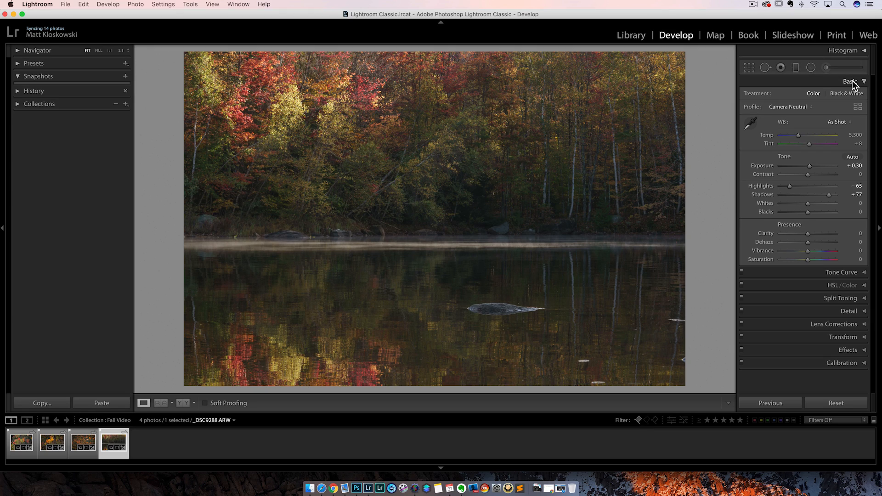
mouse_move(856, 115)
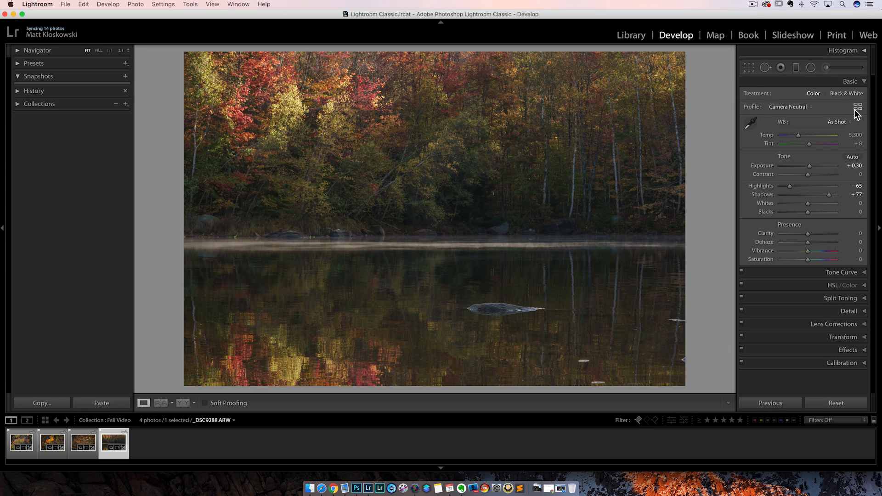
mouse_move(859, 106)
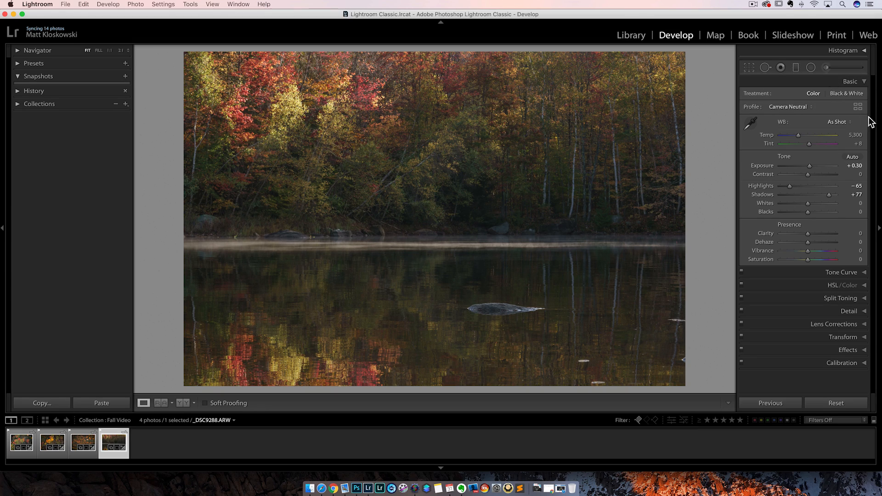
mouse_move(838, 116)
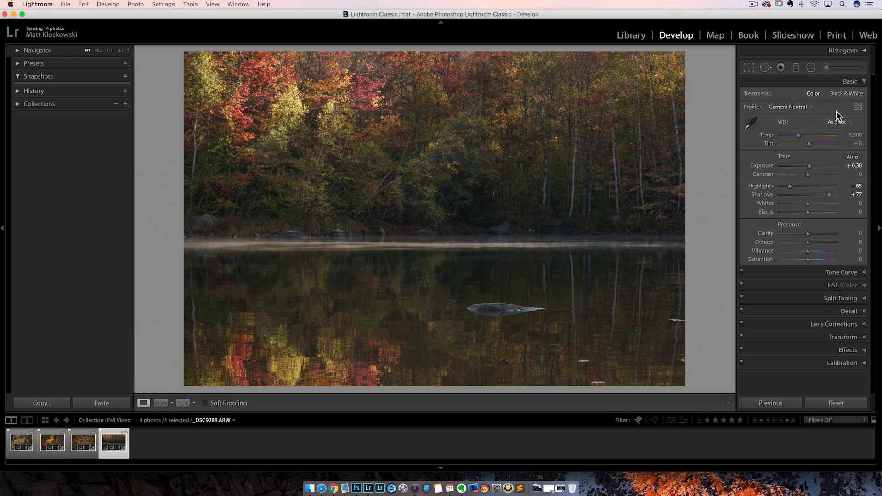
mouse_move(860, 112)
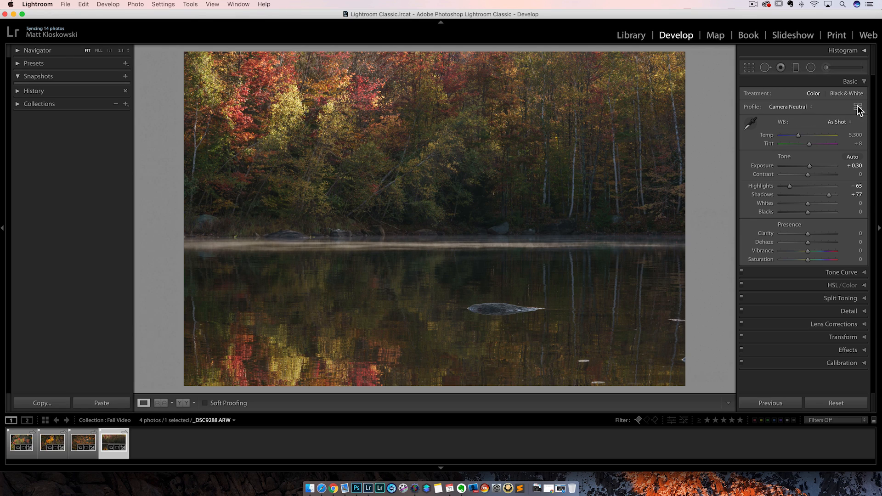
Step: Apply the Crisp Warm Soft profile at amount 100 from the Profile Browser and return to adjustments
click(860, 107)
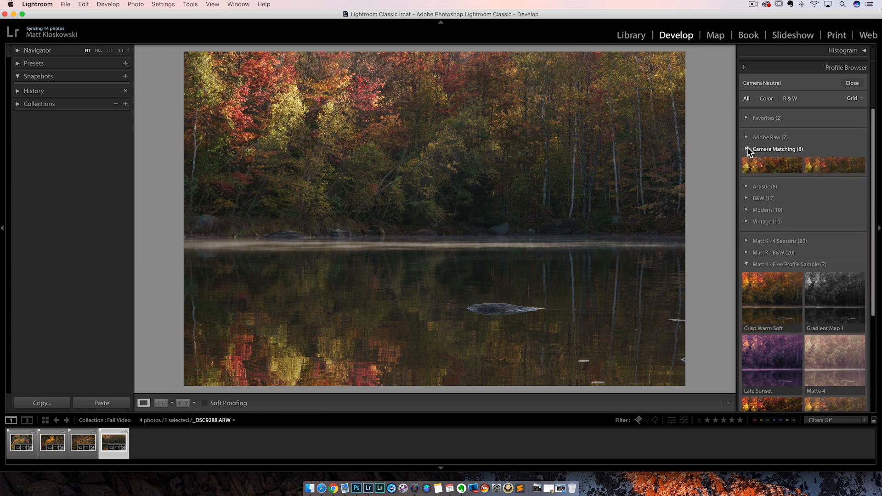
click(748, 149)
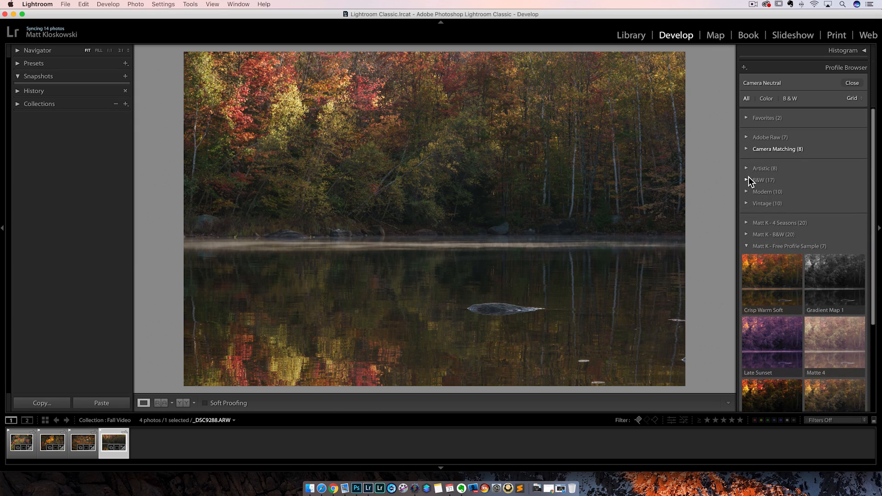
mouse_move(781, 221)
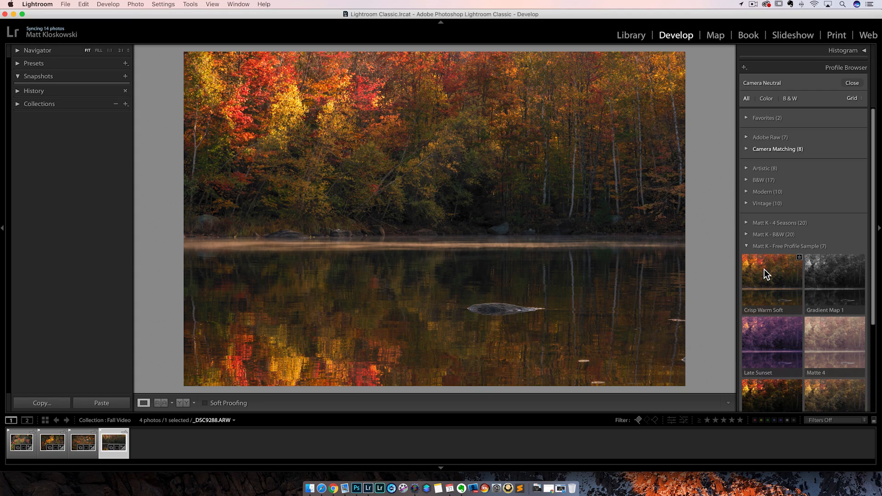
click(772, 281)
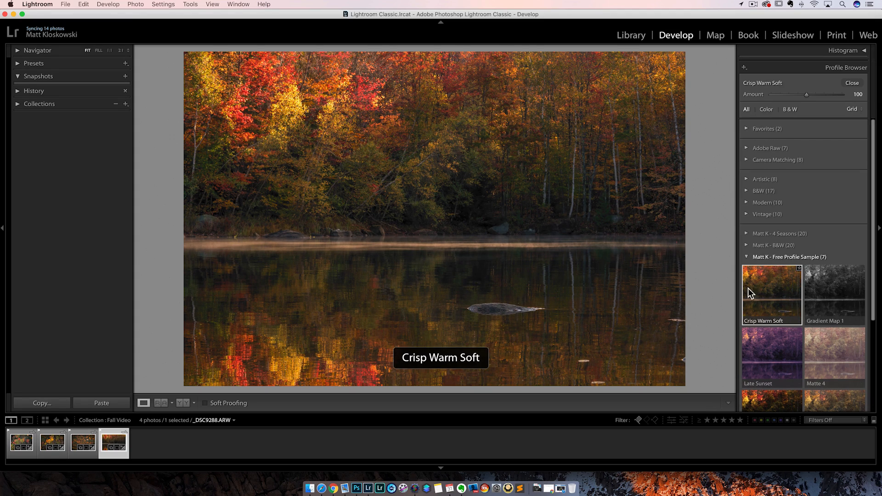
click(746, 257)
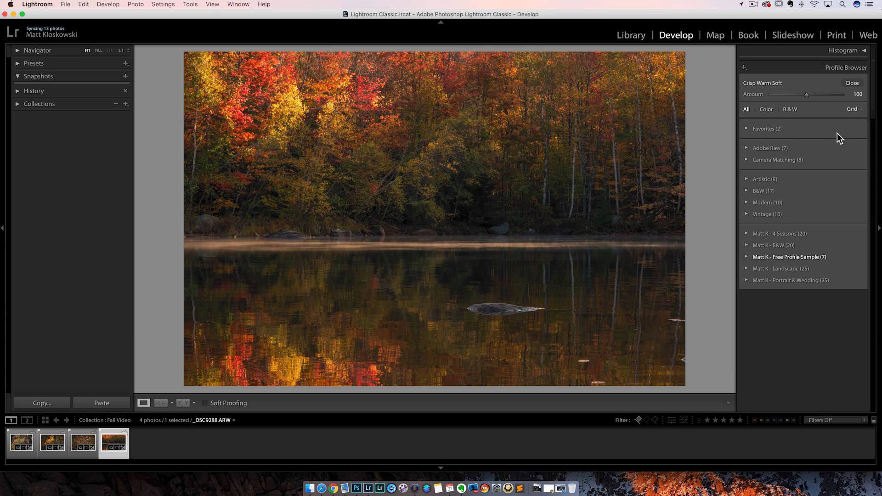
mouse_move(852, 83)
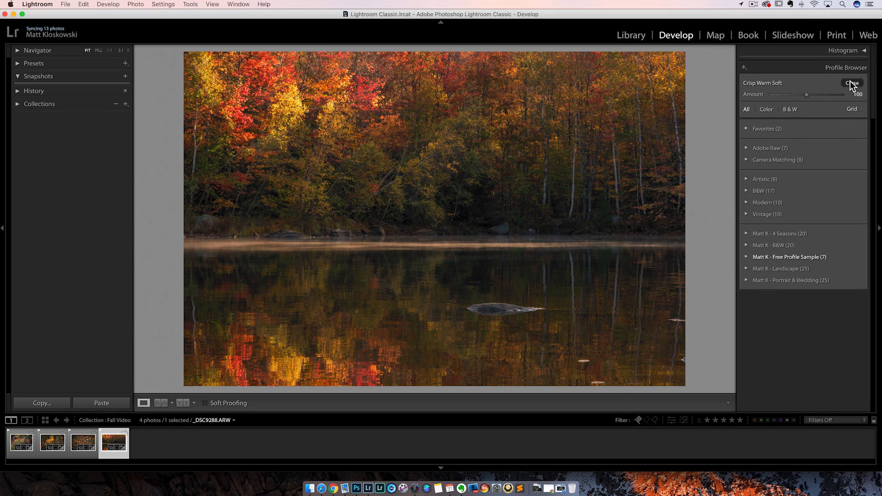
click(852, 83)
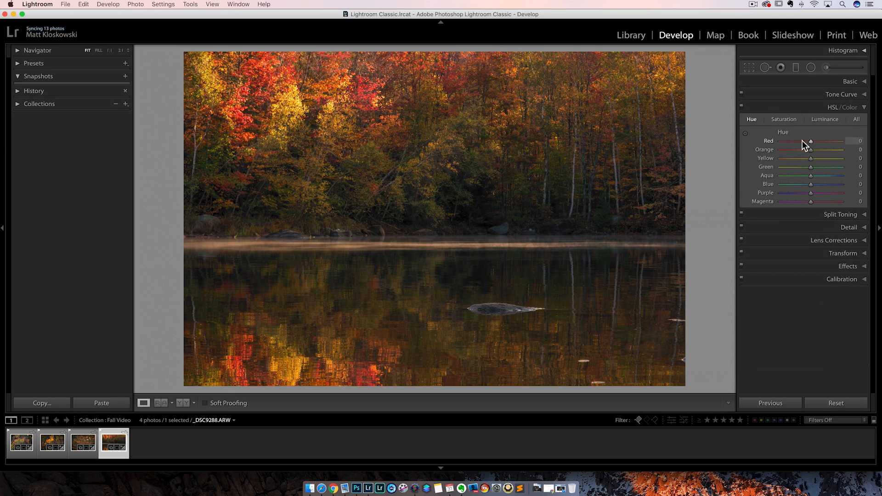
Step: View HSL Saturation, expand Basic, and reopen the Profile Browser with Crisp Warm Soft current
click(784, 119)
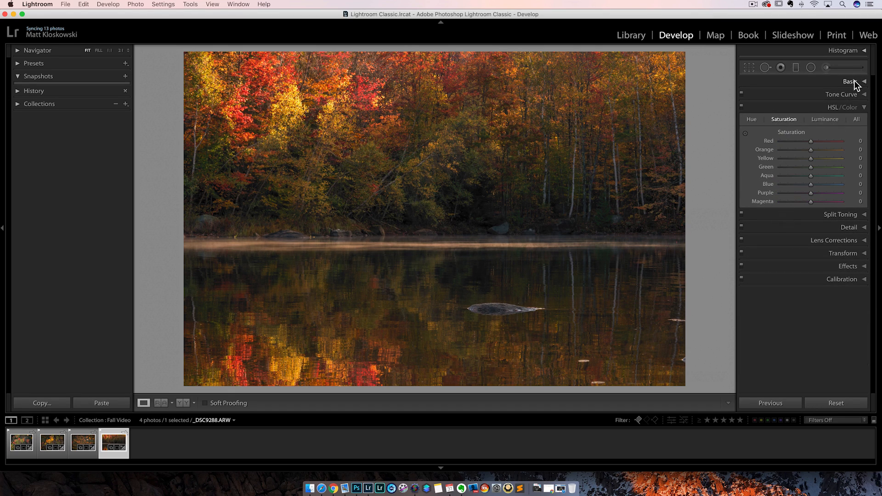
click(851, 81)
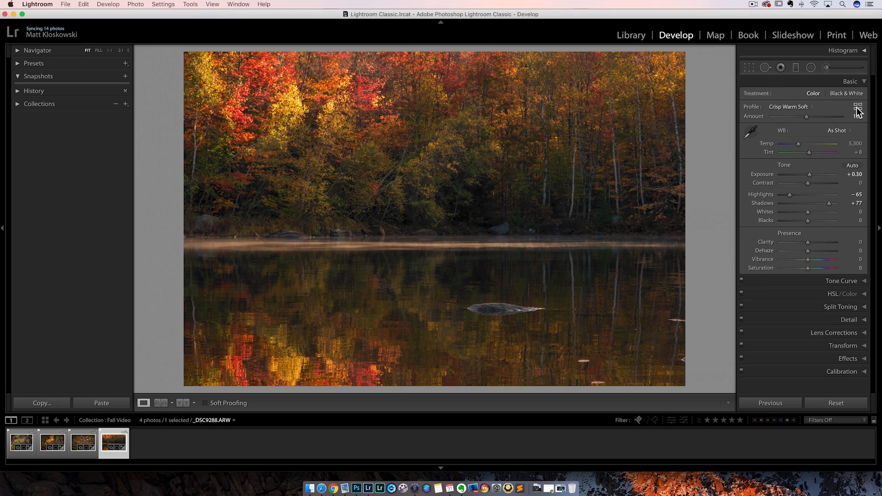
click(858, 106)
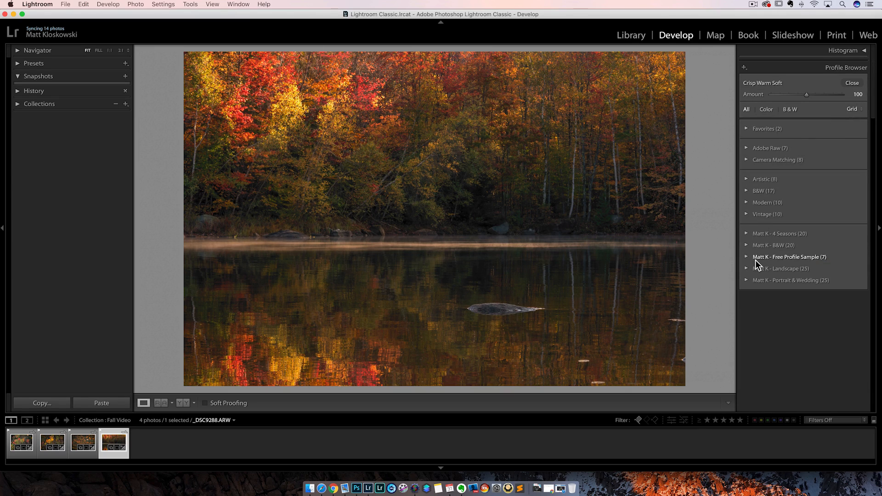
mouse_move(756, 265)
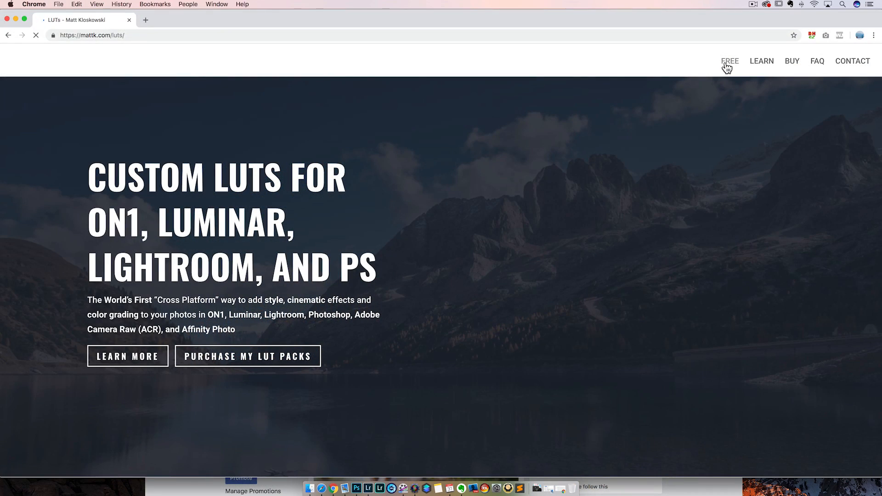
Step: Browse the free LUTs/profiles section of the web page in Chrome, then return to Lightroom
click(730, 61)
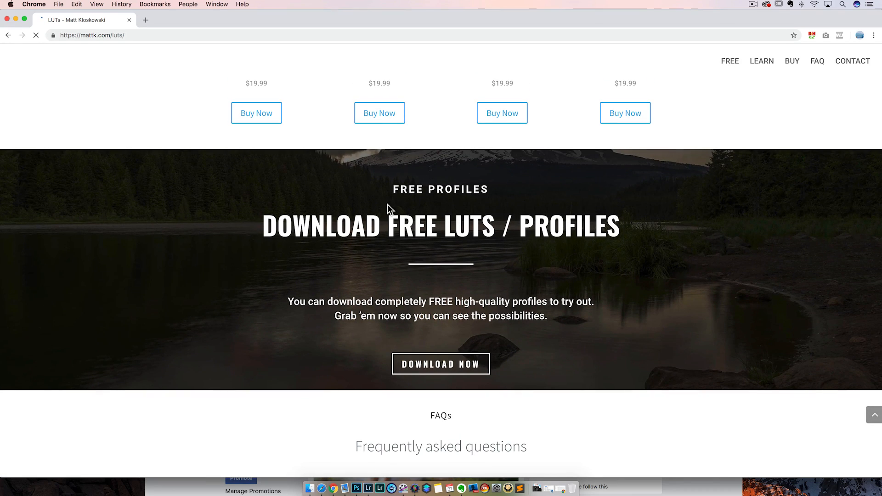
mouse_move(542, 330)
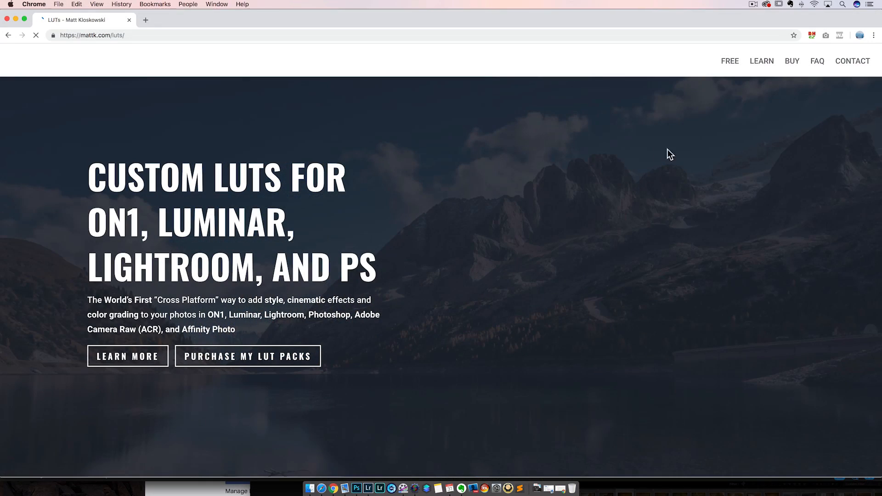
scroll(down, 3)
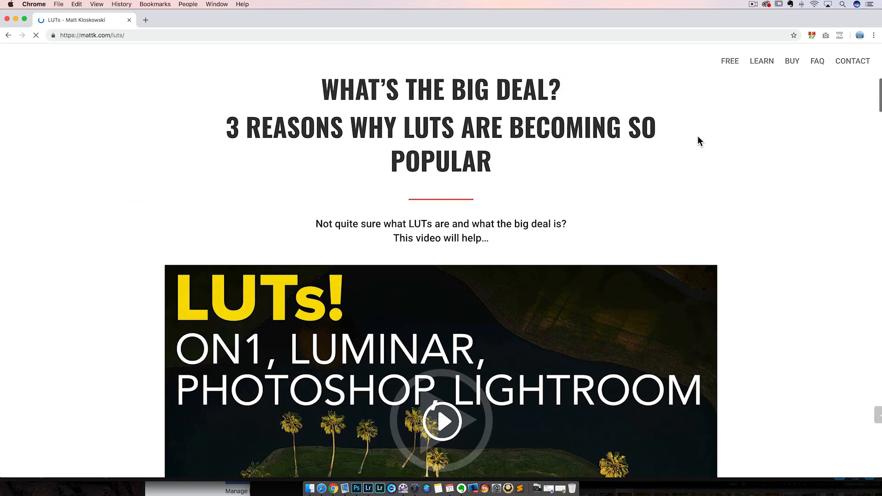
scroll(down, 3)
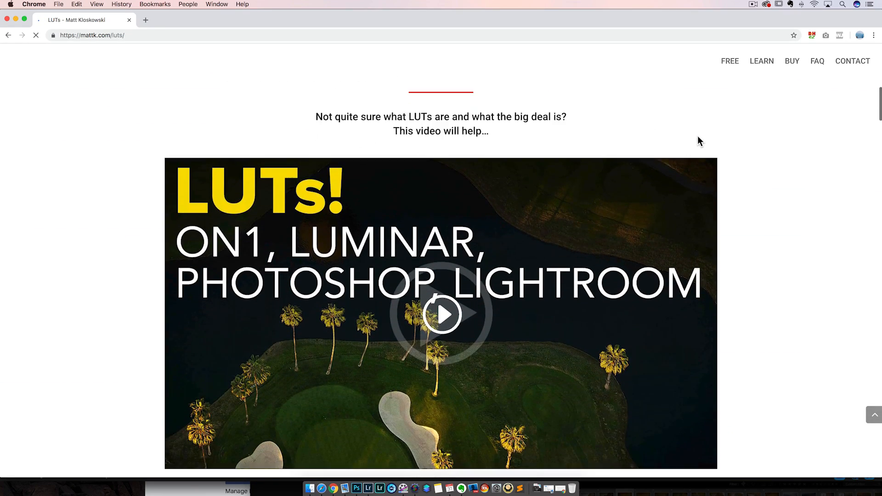
scroll(down, 3)
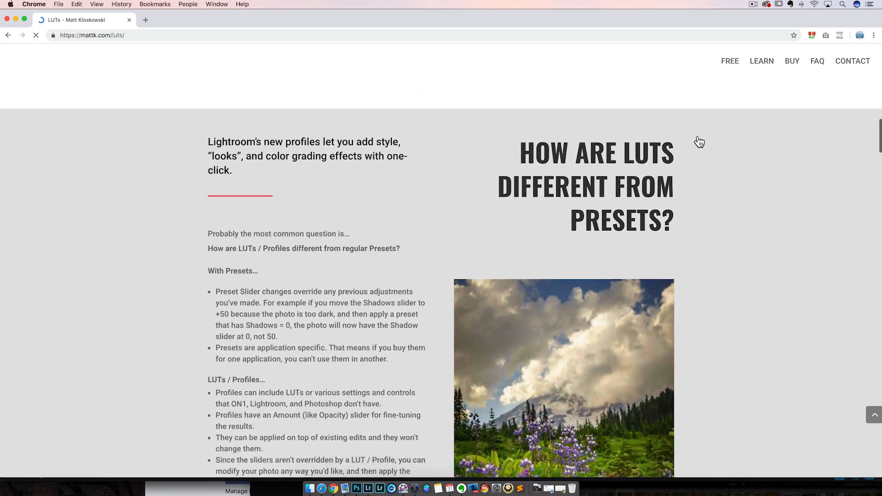
scroll(down, 3)
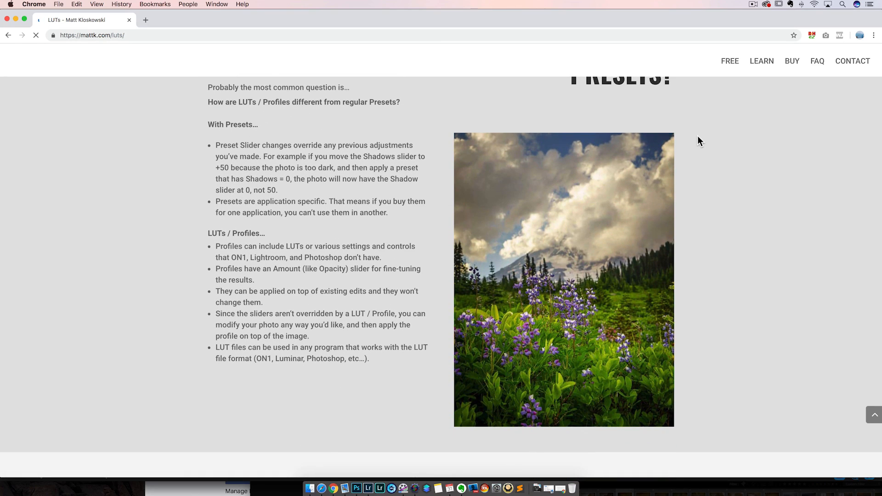
click(380, 488)
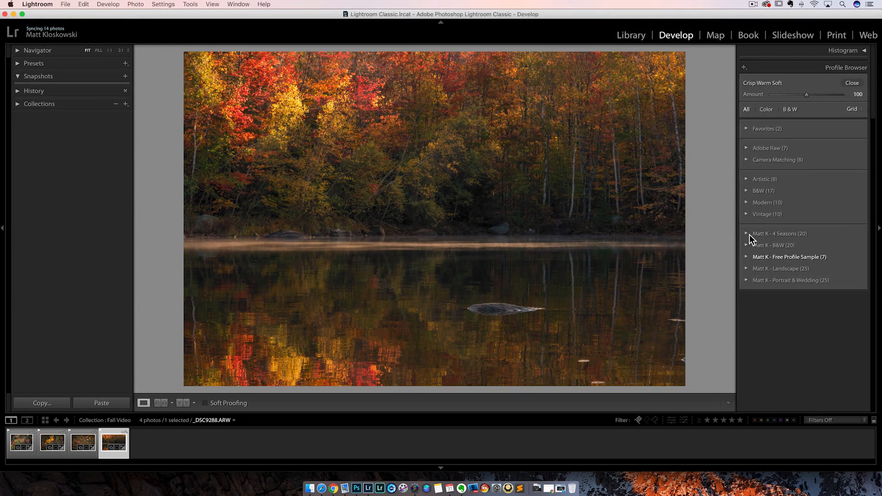
mouse_move(778, 252)
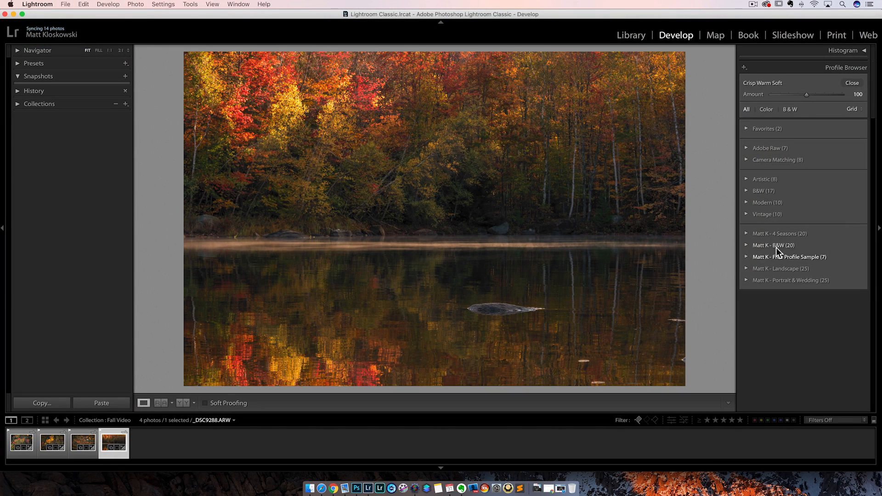
mouse_move(782, 276)
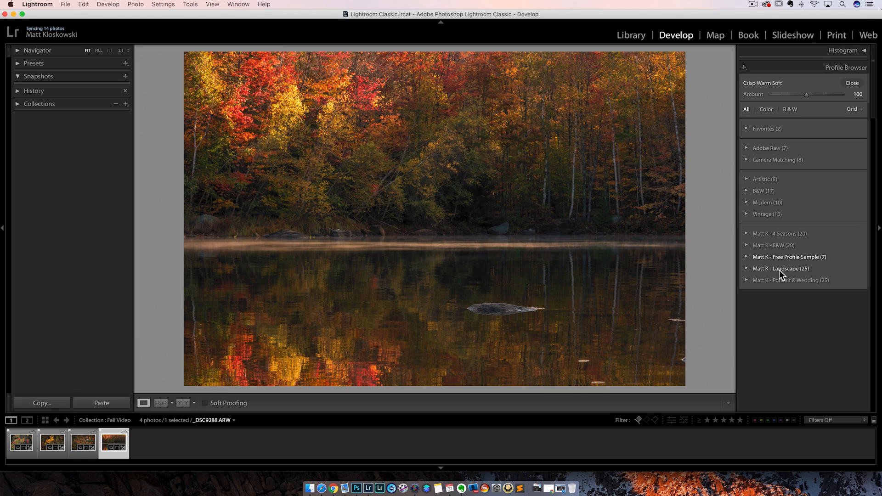
mouse_move(774, 286)
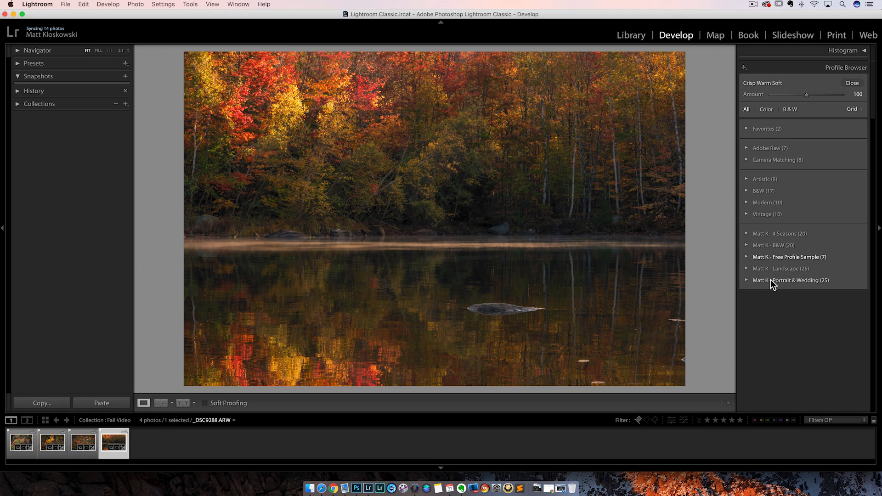
mouse_move(766, 247)
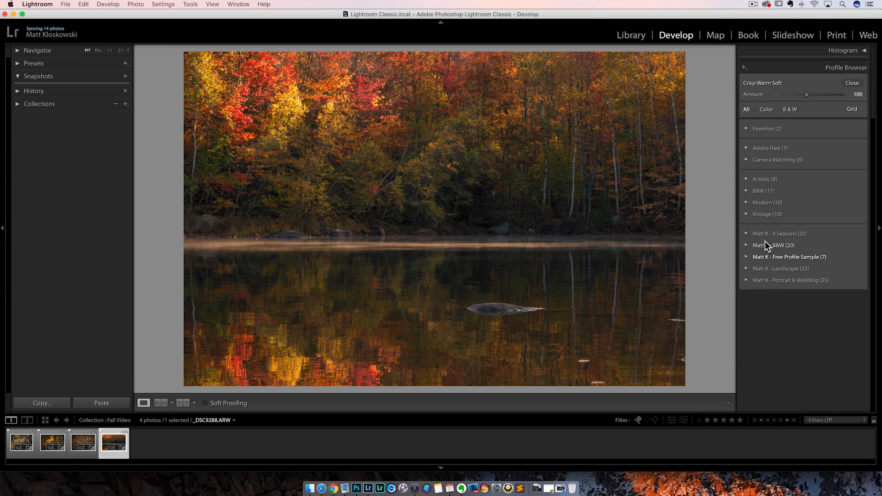
mouse_move(768, 237)
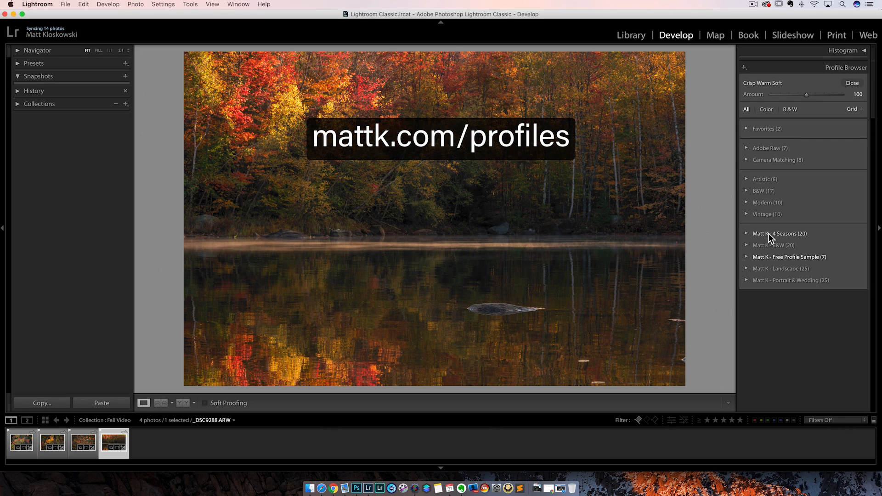
mouse_move(763, 233)
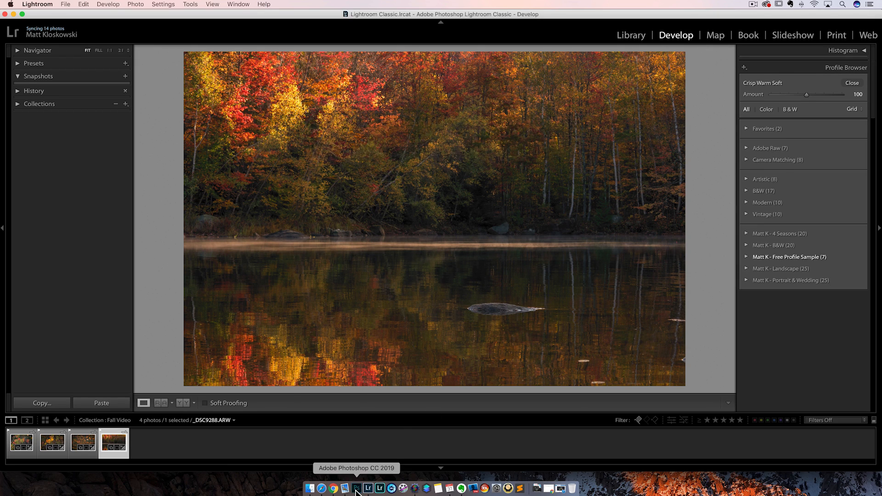
Step: Bring Photoshop CC 2019 forward, showing the lake photo with its Color Lookup layer
click(356, 488)
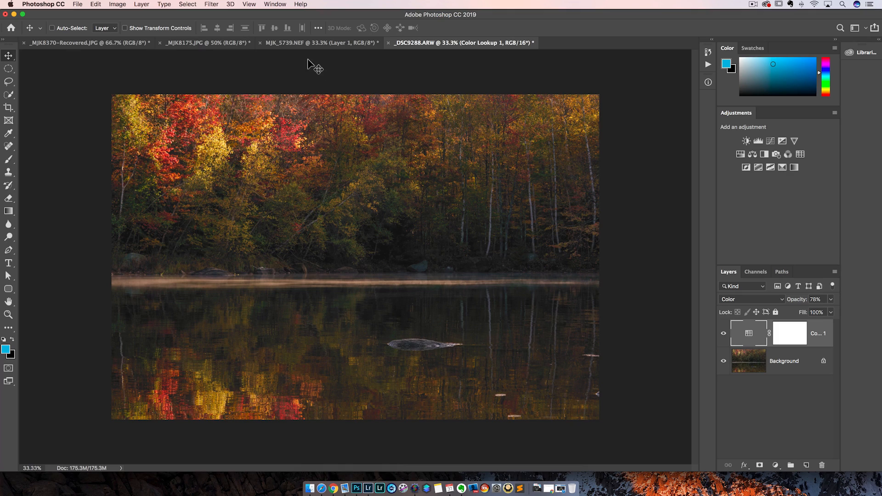
Step: Switch to the MJK_5739.NEF mountain aspen document with Layer 1 above Background
click(321, 43)
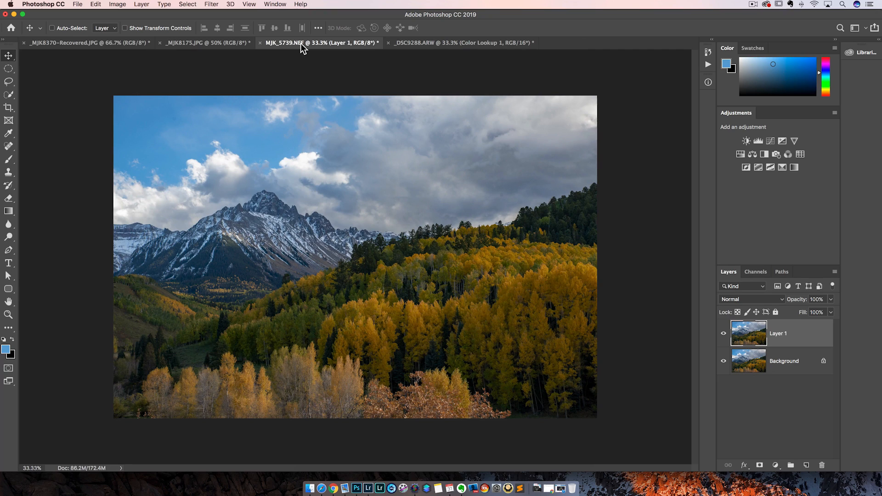
mouse_move(566, 286)
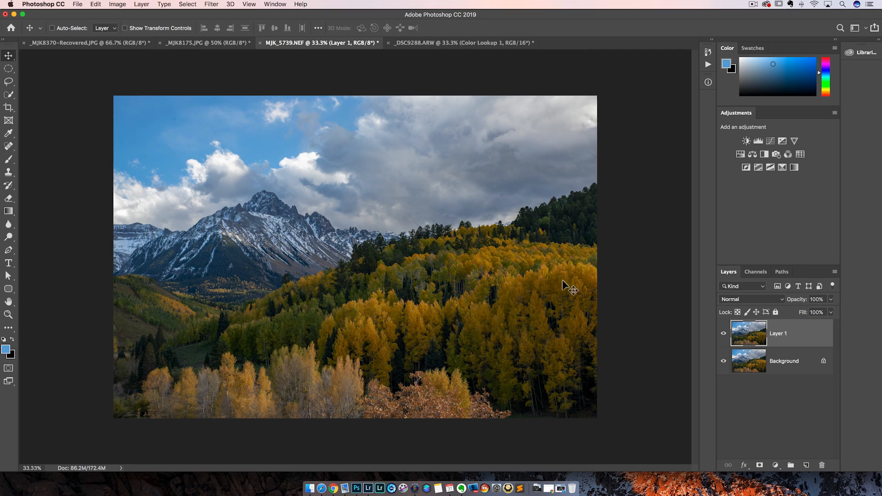
mouse_move(746, 335)
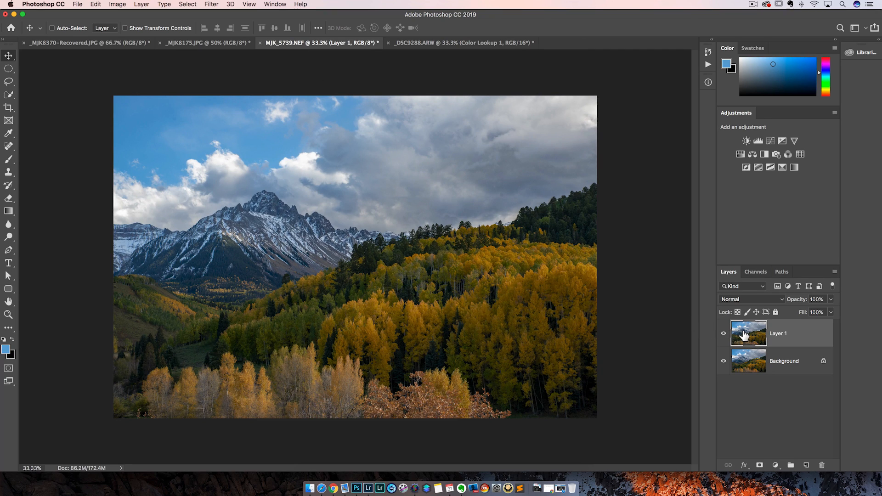
mouse_move(748, 333)
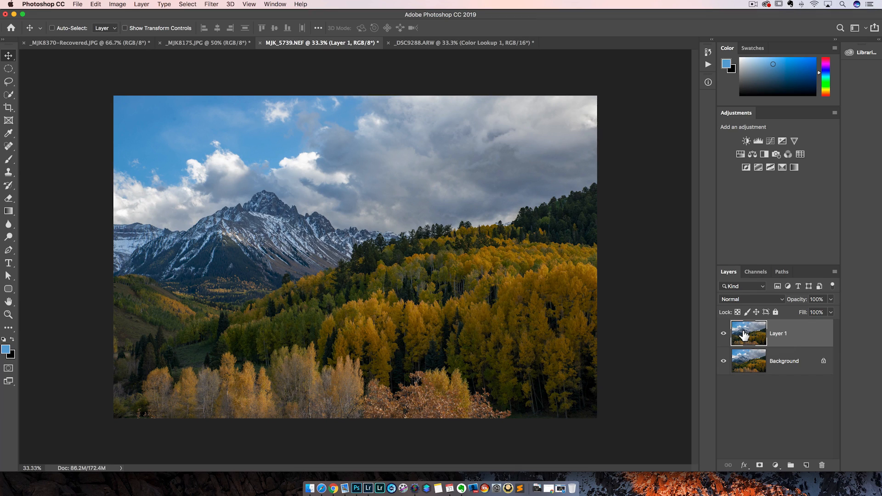
mouse_move(769, 323)
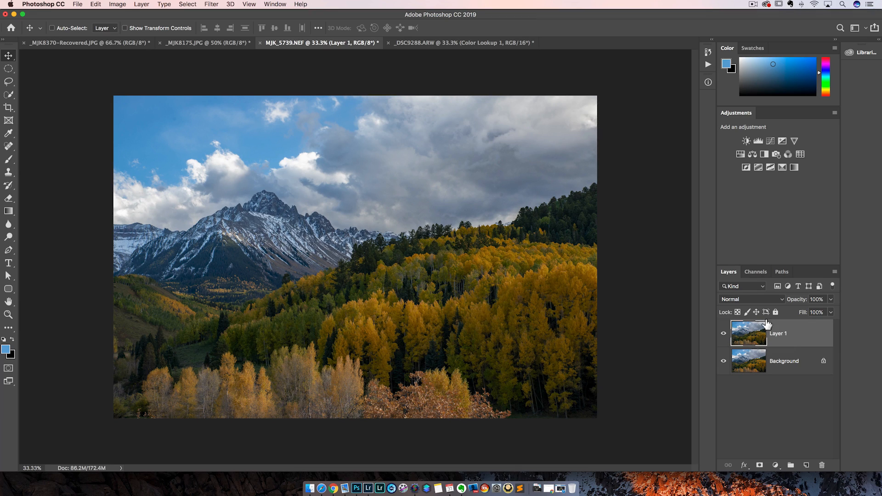
mouse_move(199, 12)
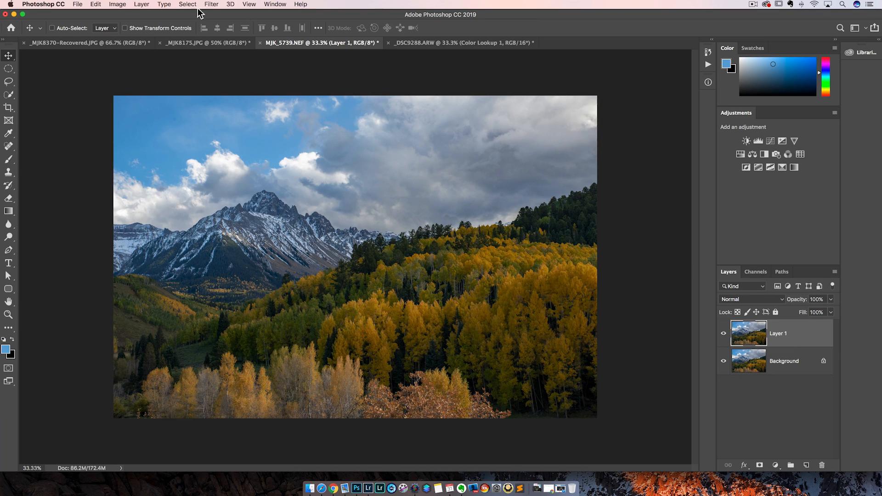
Step: Start a Select > Color Range selection with Yellows as the chosen range
click(188, 4)
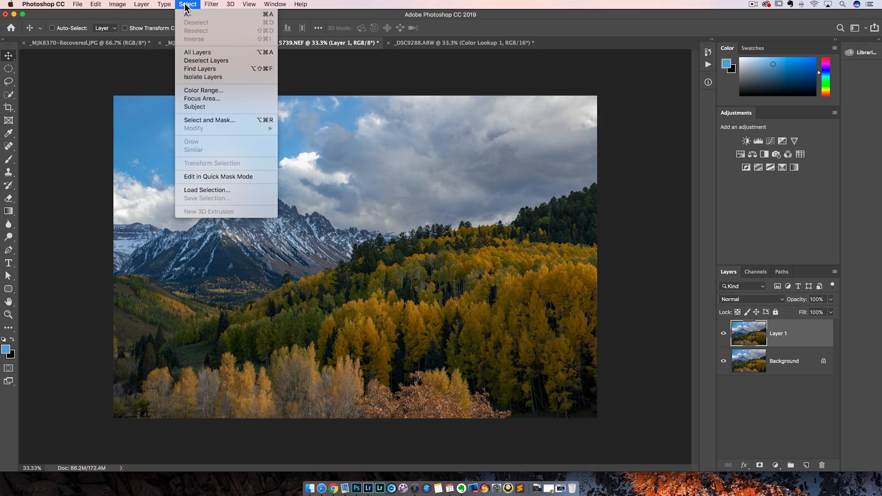
mouse_move(228, 90)
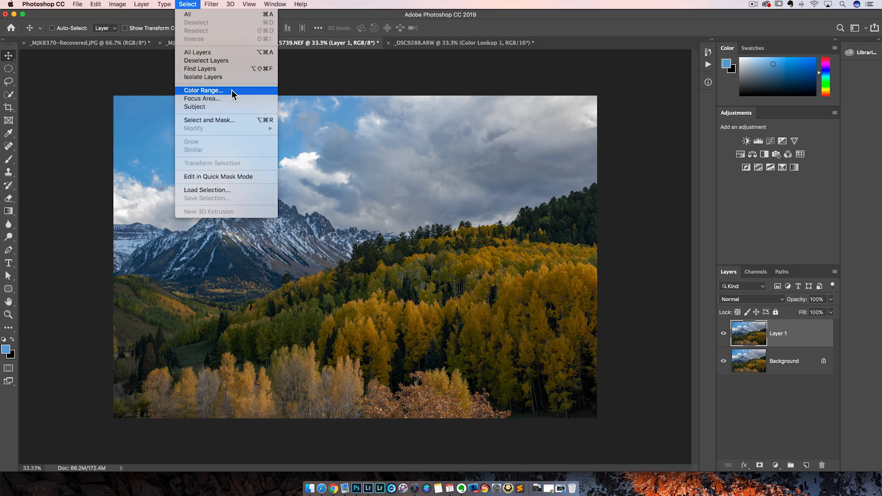
click(204, 90)
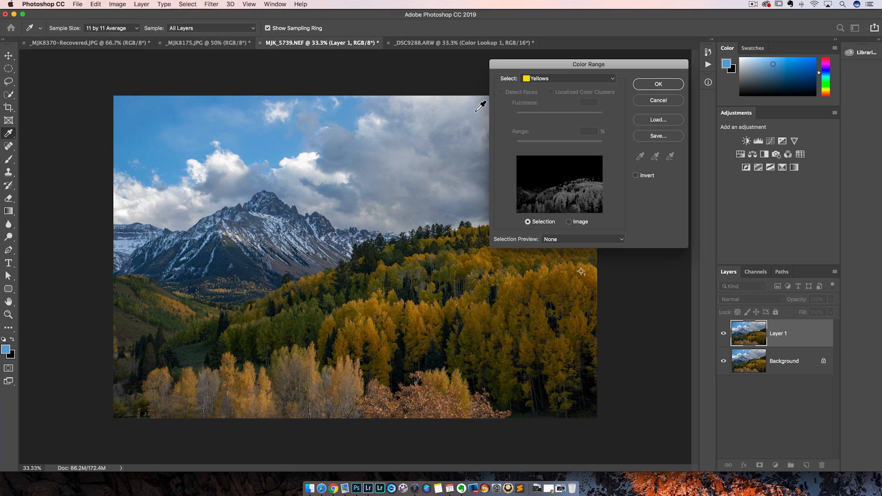
click(567, 78)
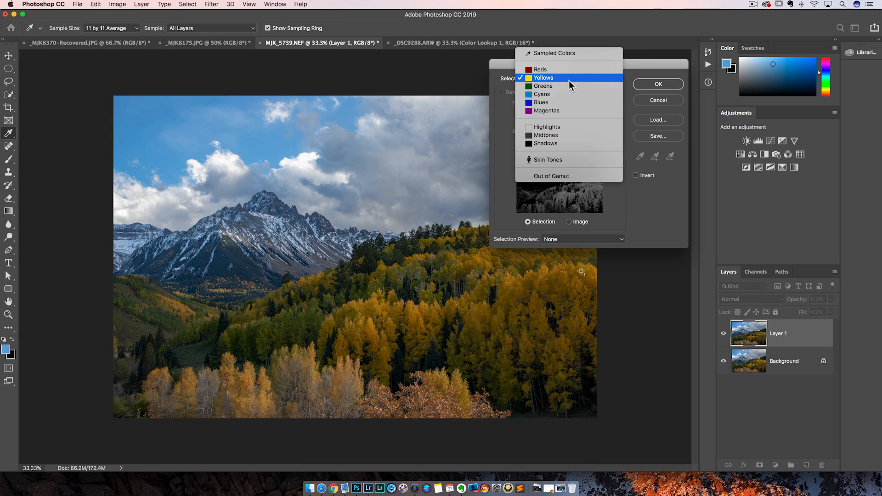
click(543, 77)
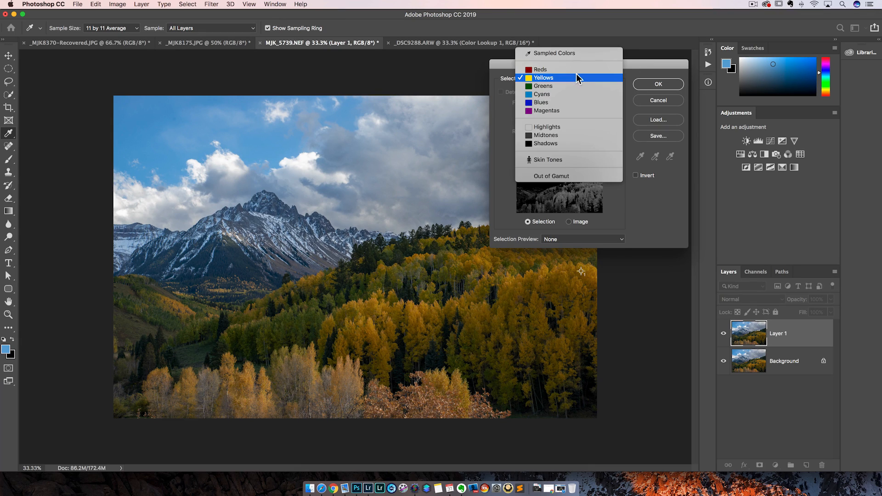
mouse_move(554, 53)
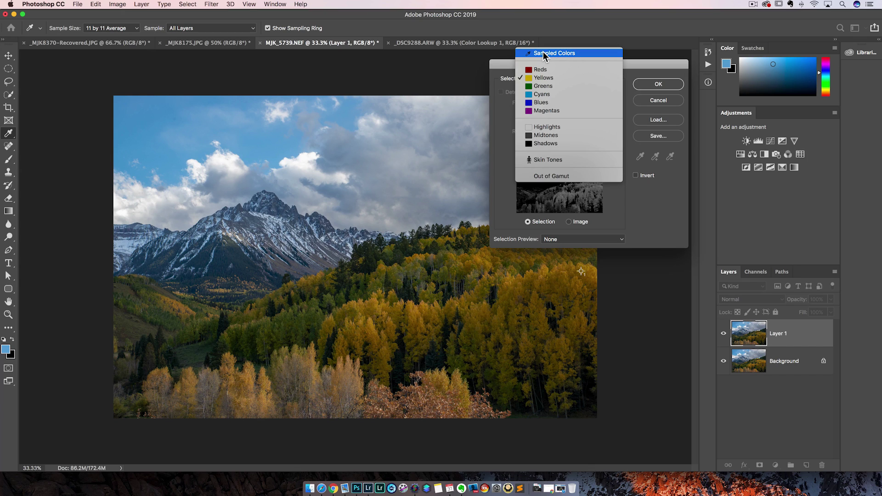
mouse_move(541, 102)
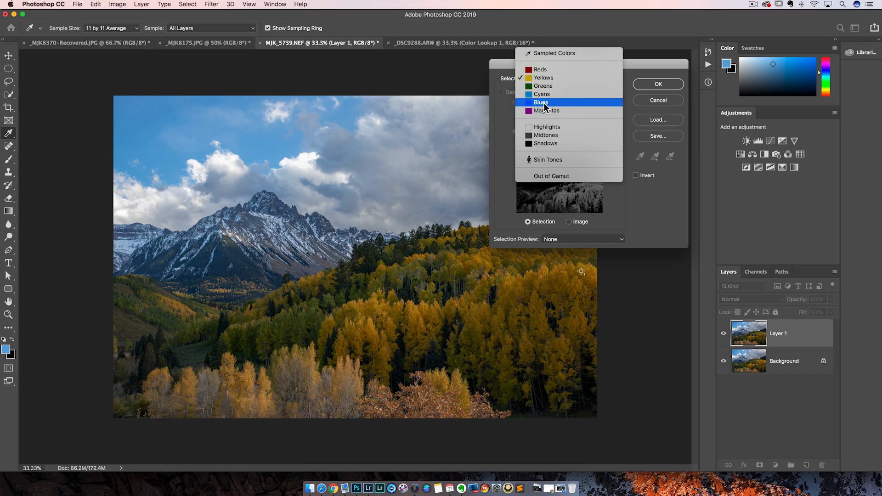
mouse_move(543, 78)
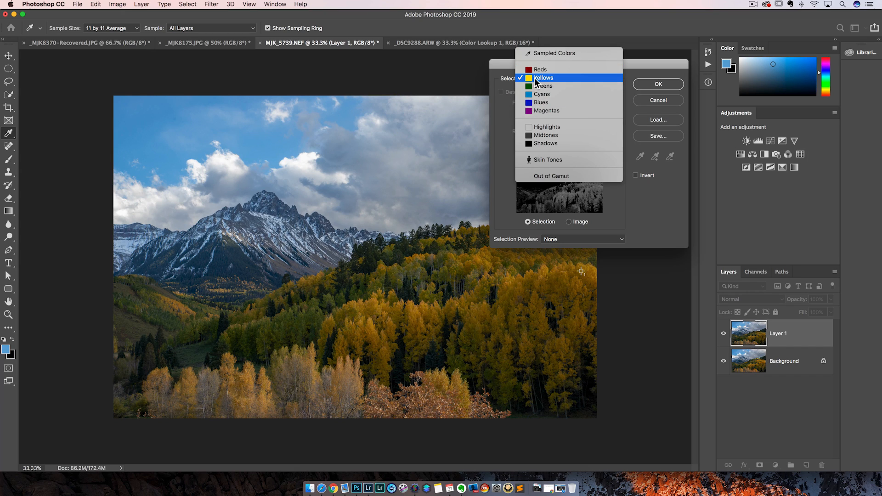
click(544, 77)
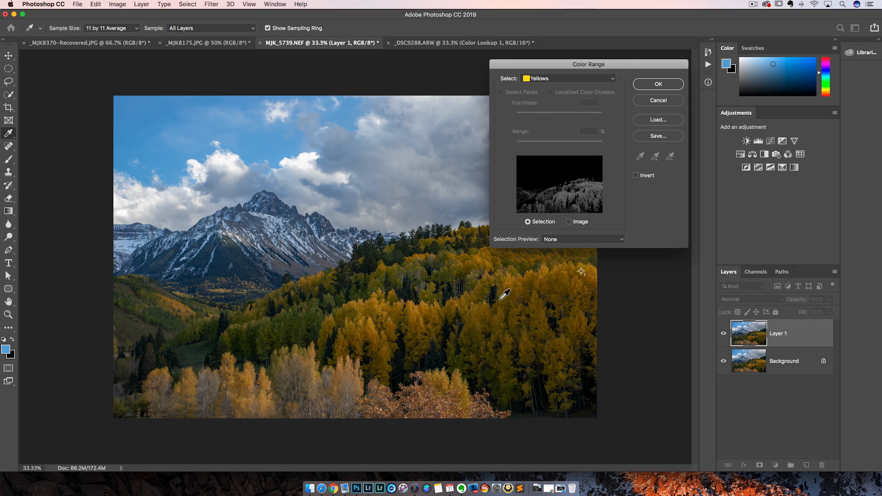
mouse_move(520, 279)
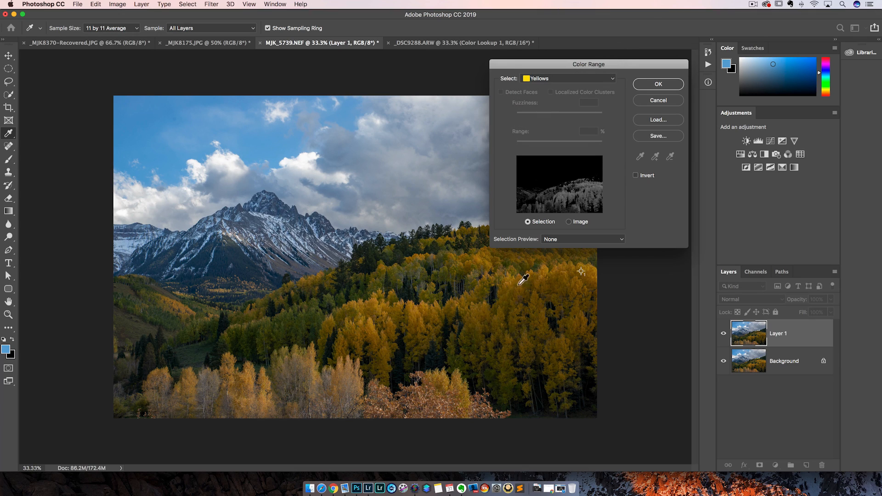
mouse_move(536, 274)
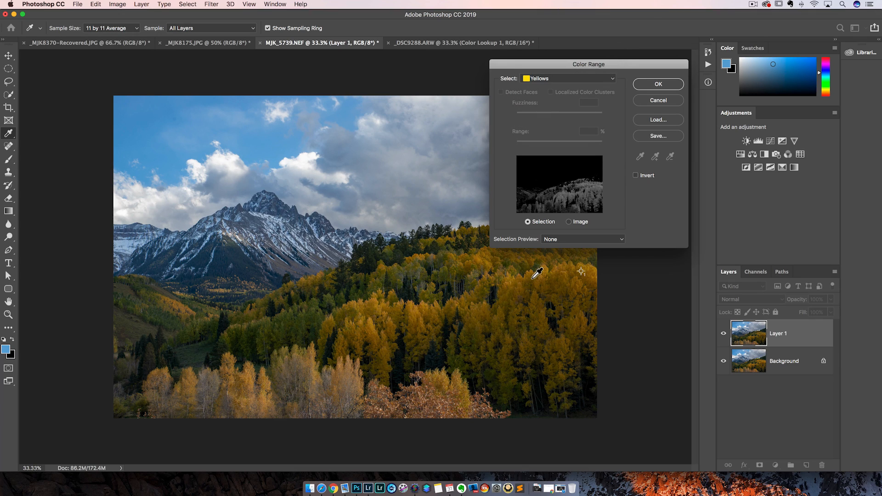
click(565, 78)
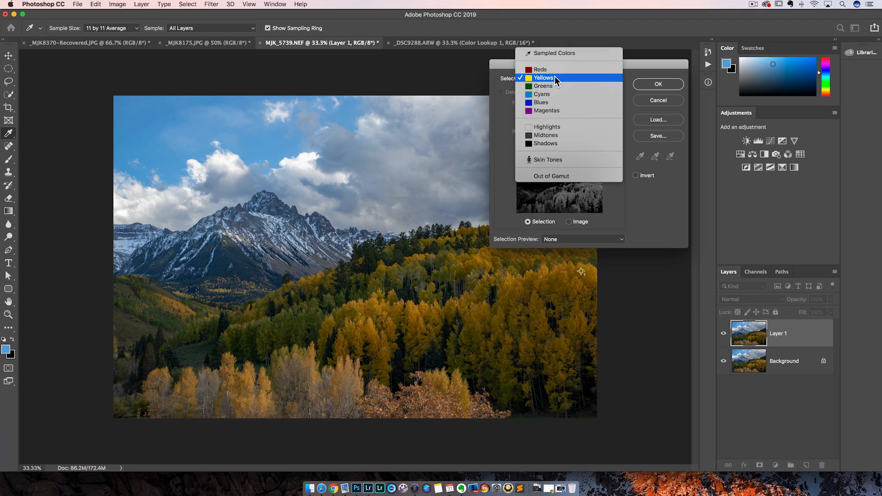
click(544, 77)
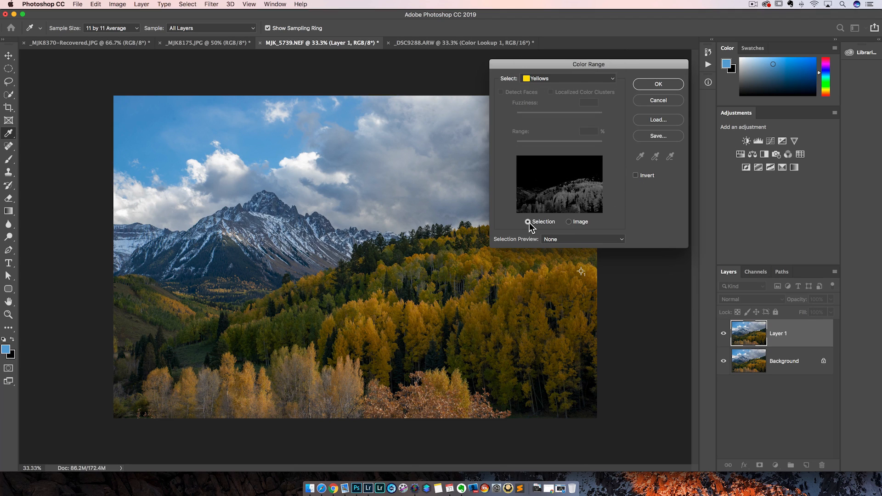
mouse_move(567, 226)
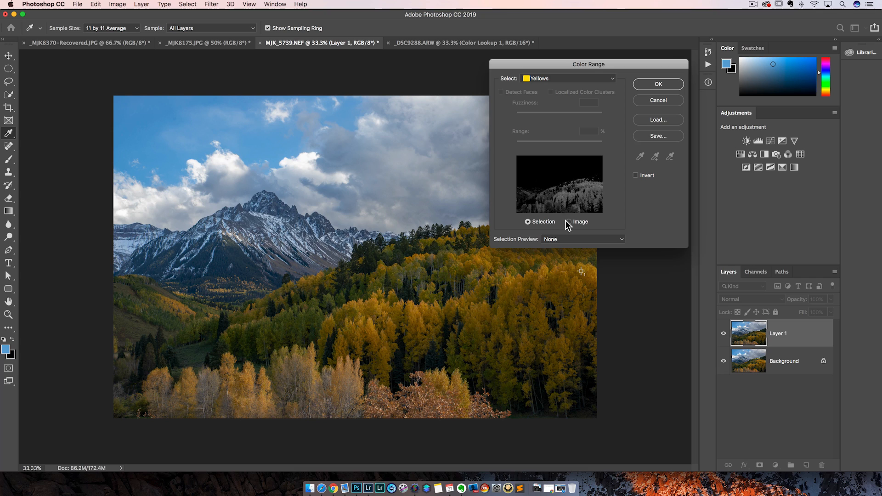
mouse_move(548, 223)
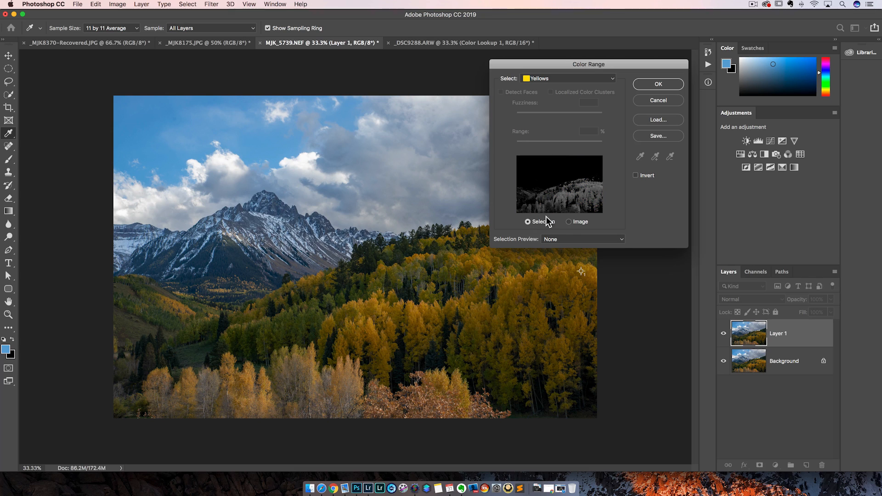
mouse_move(581, 197)
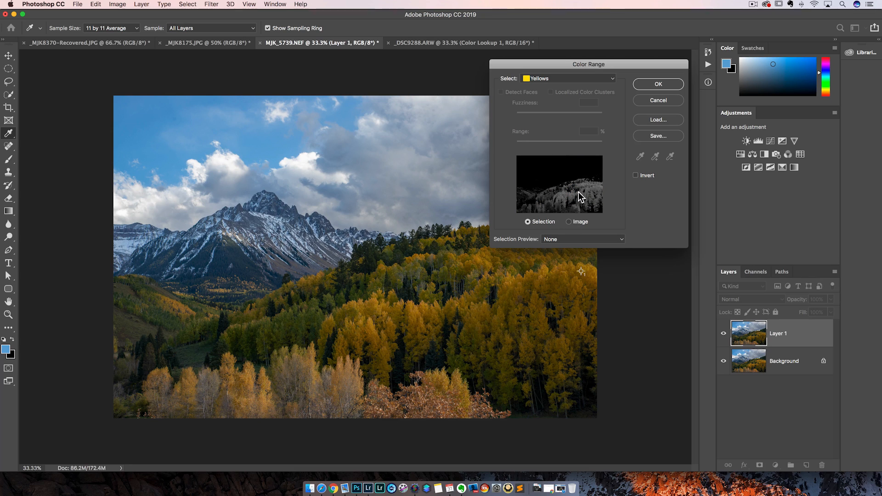
mouse_move(567, 187)
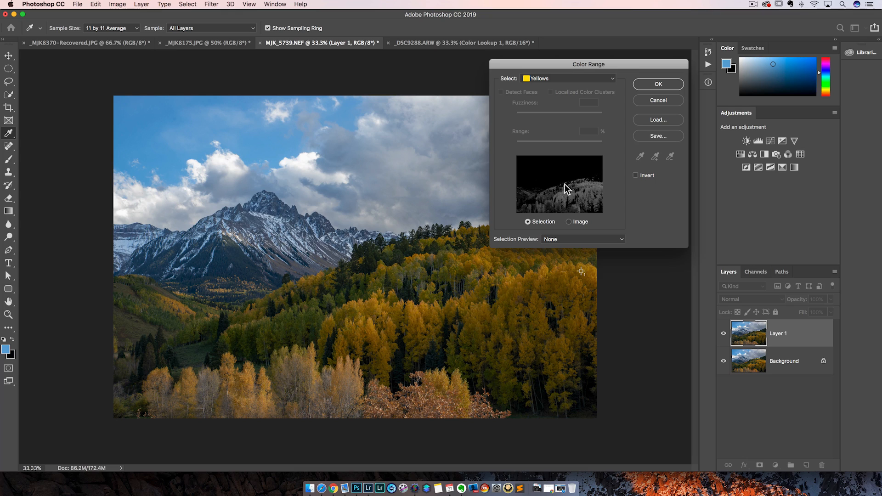
mouse_move(601, 204)
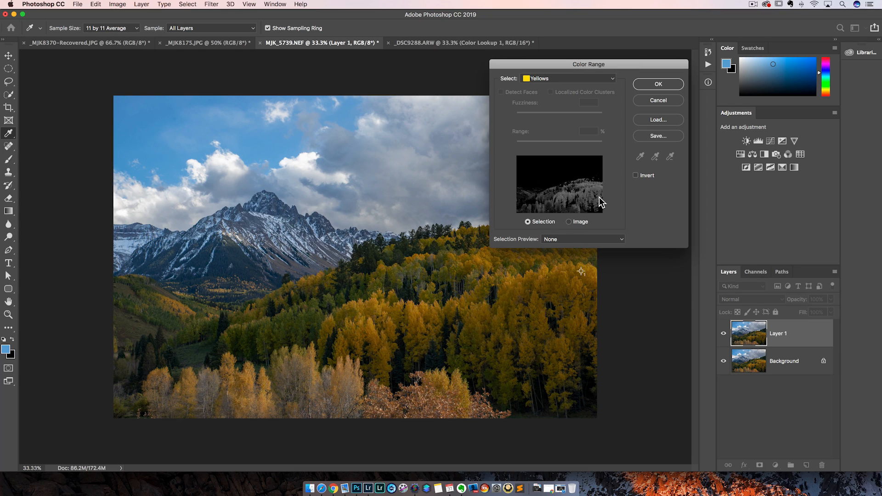
mouse_move(598, 197)
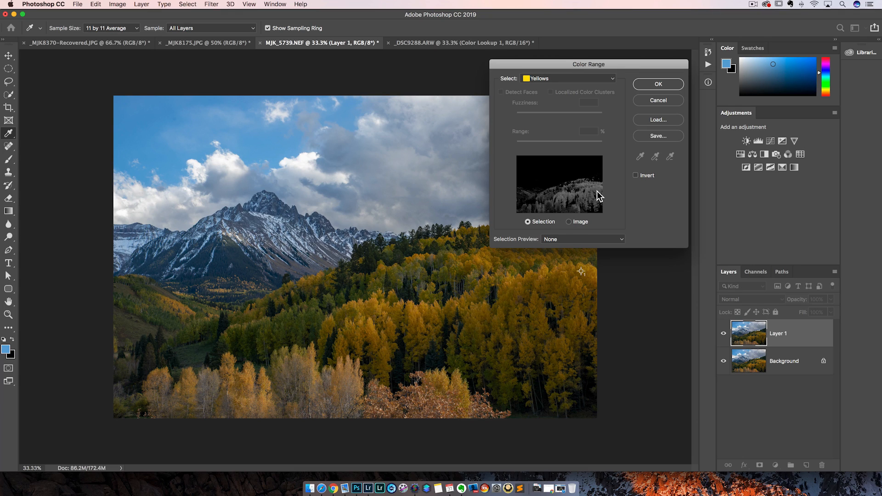
mouse_move(567, 185)
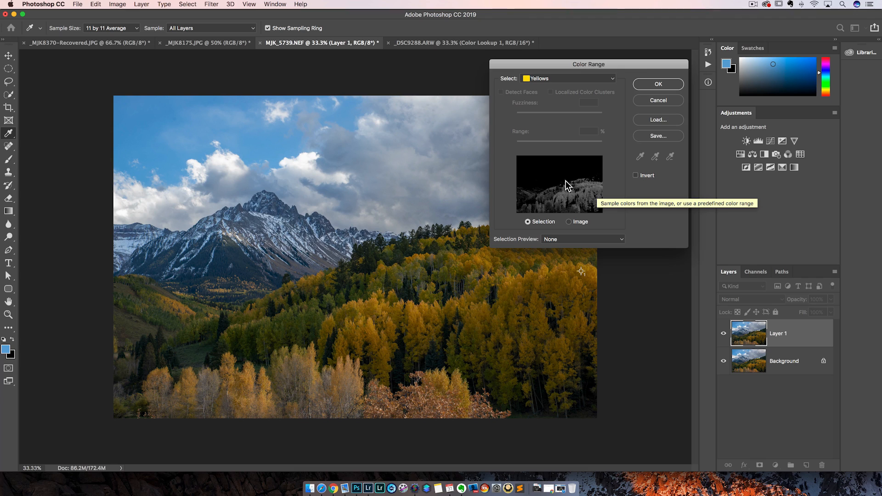
mouse_move(586, 82)
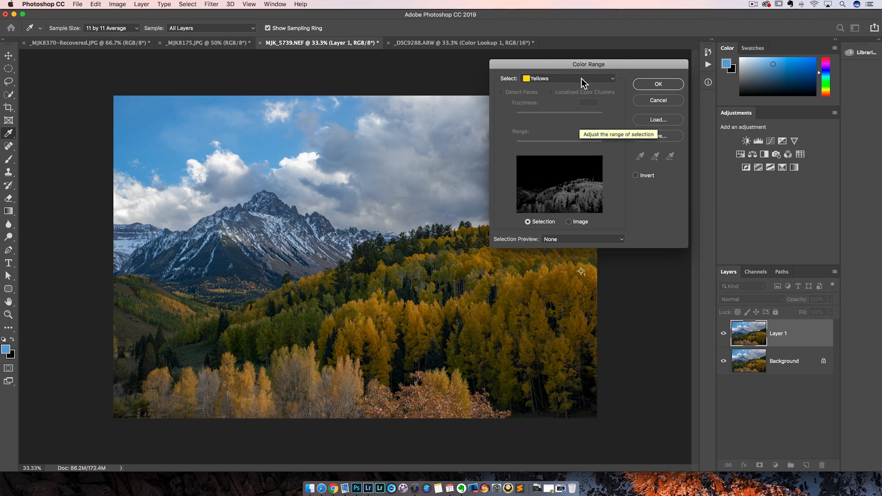
Step: Preview the Cyans, Greens and Blues presets, settle on Yellows, and confirm the selection
click(568, 79)
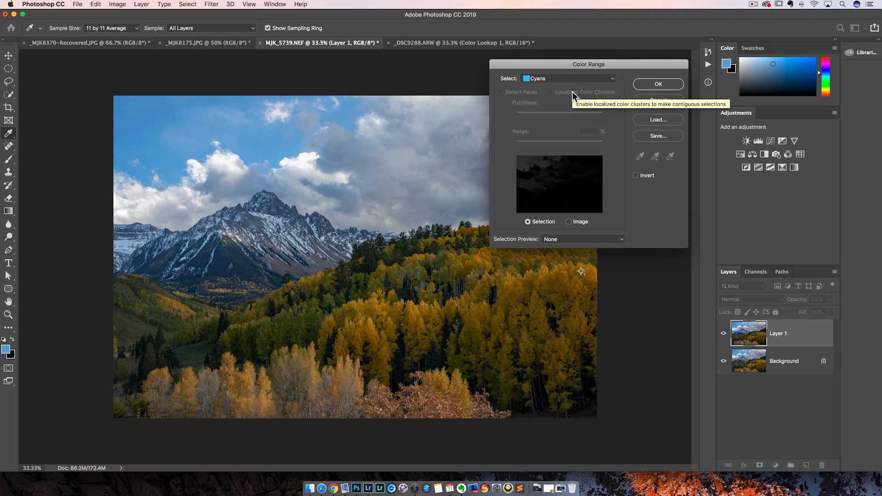
click(567, 79)
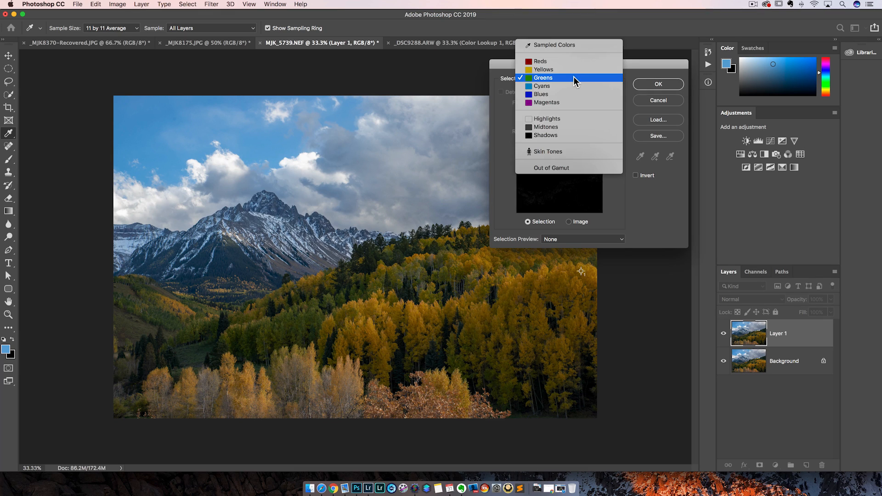
click(541, 94)
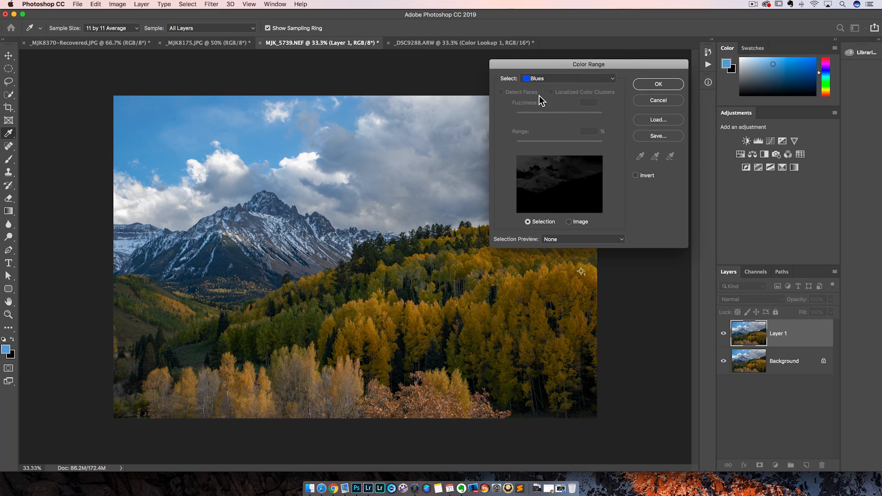
click(567, 78)
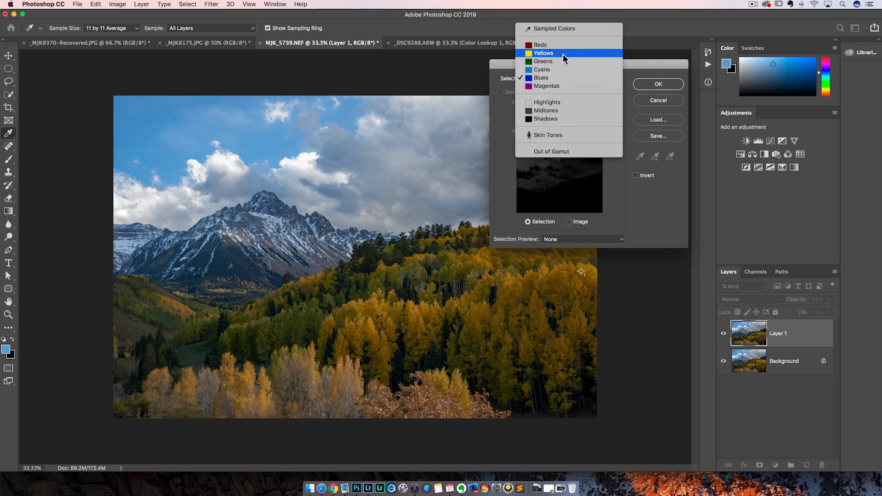
click(543, 53)
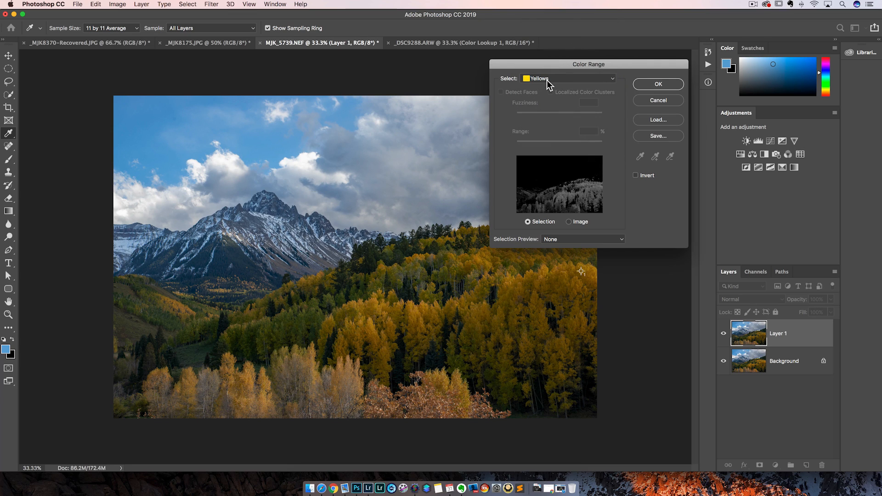
mouse_move(634, 93)
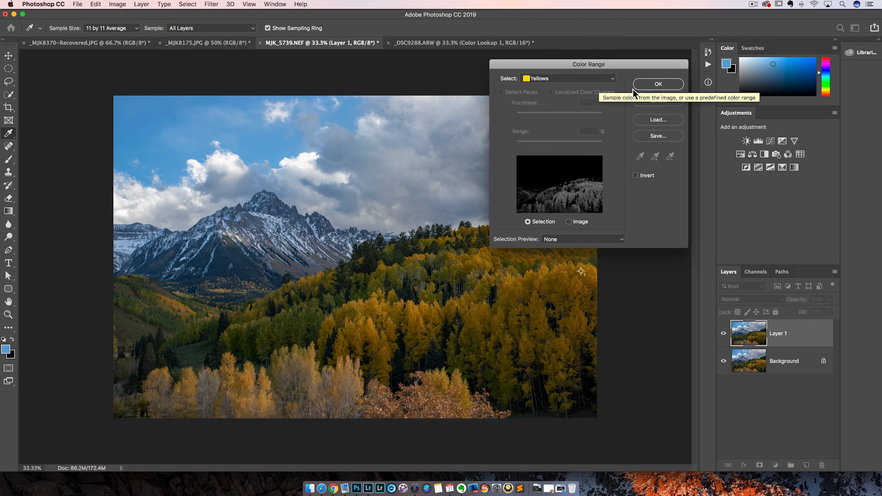
click(658, 83)
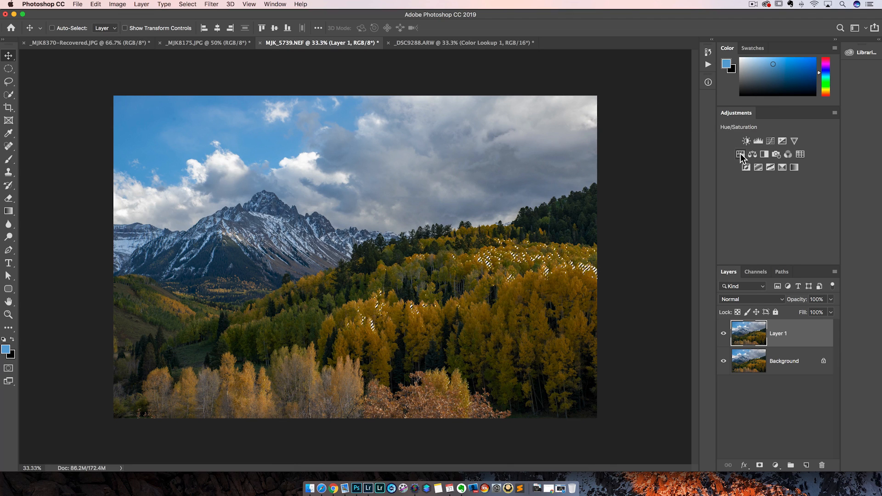
mouse_move(741, 155)
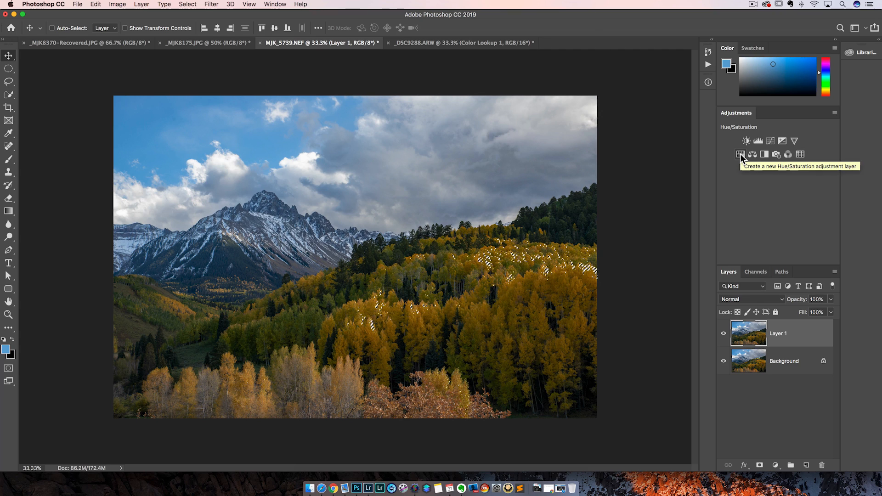
Step: Add a Hue/Saturation layer masked to the yellow selection to brighten the aspens, then hide it
click(741, 154)
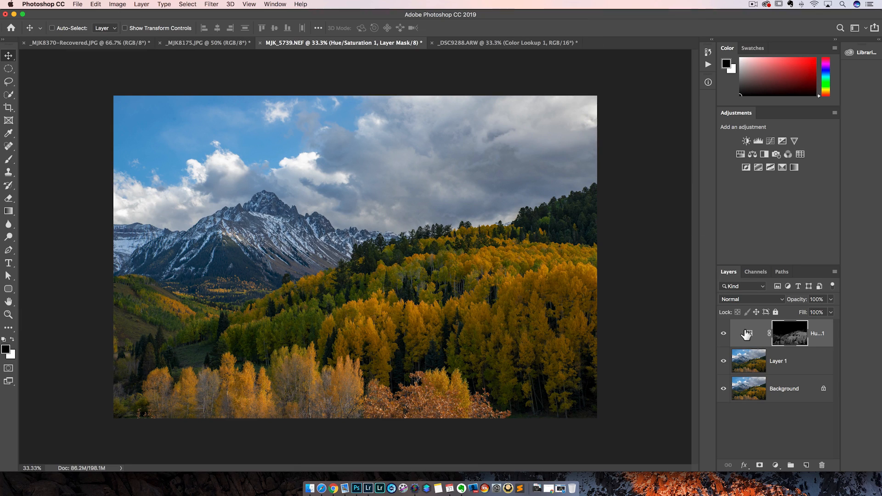
click(724, 332)
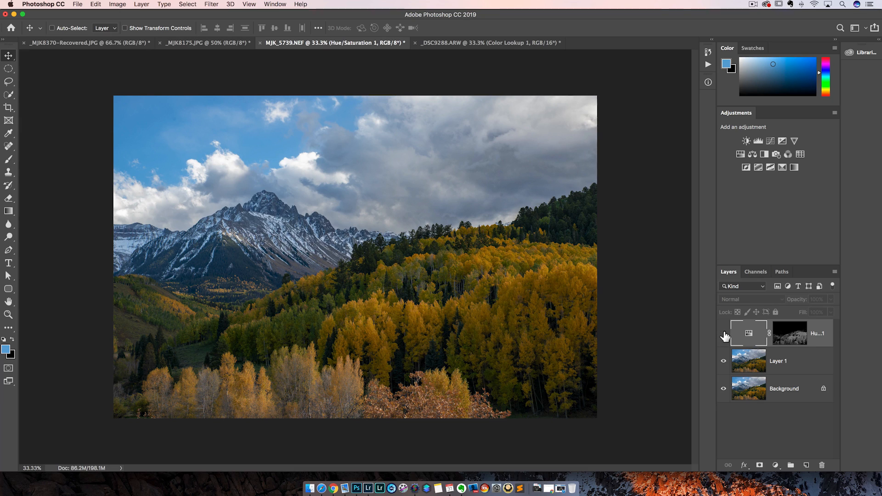
Step: Add an unmasked Hue/Saturation layer boosting Yellows saturation to about +70, then hide it for comparison
click(746, 141)
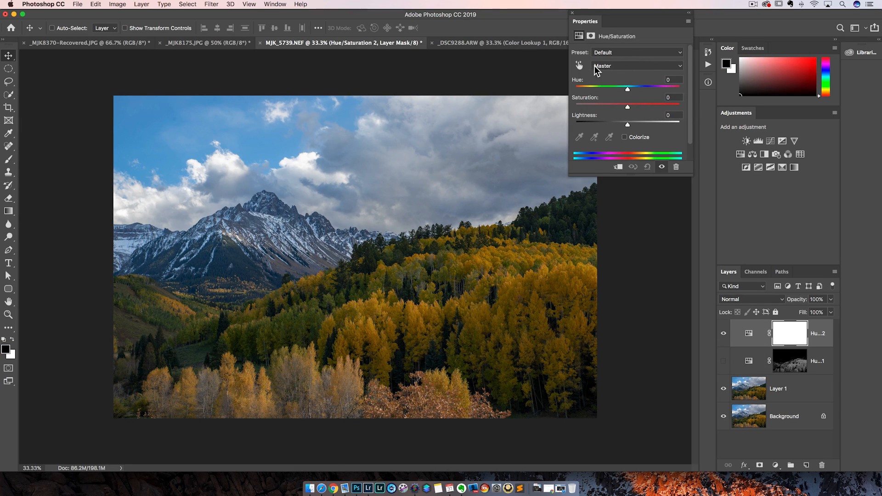
click(637, 66)
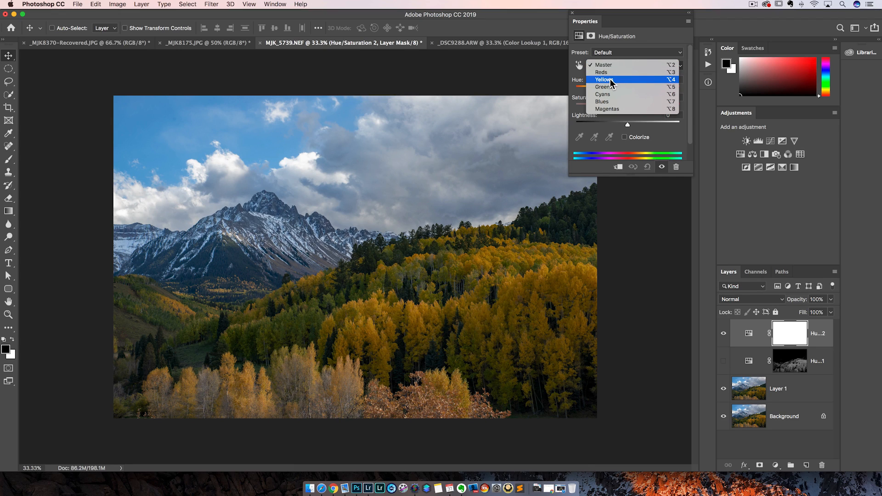
click(603, 79)
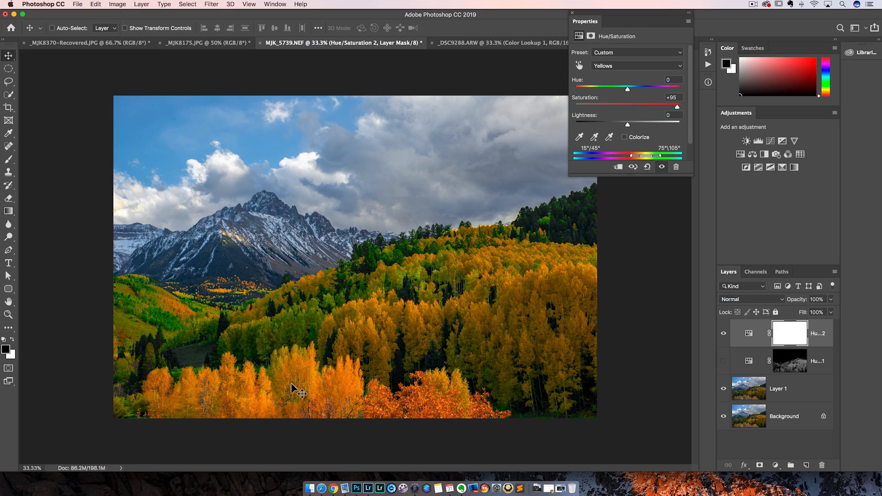
mouse_move(293, 394)
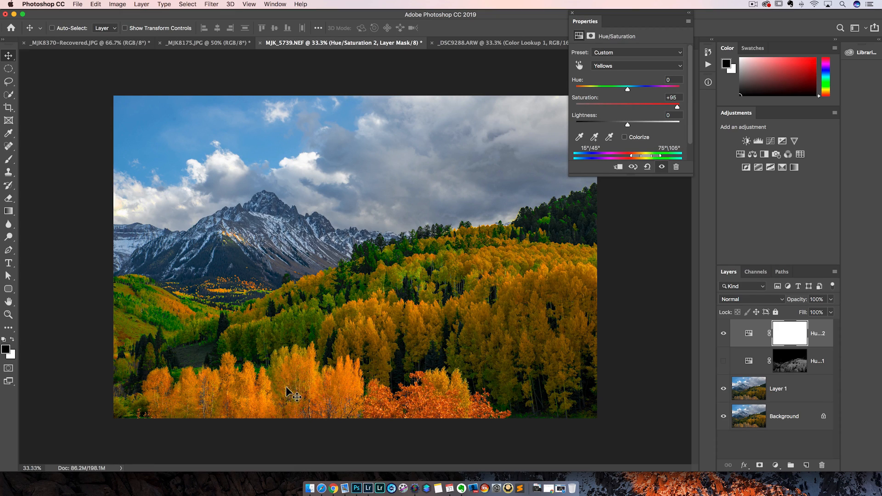
mouse_move(749, 321)
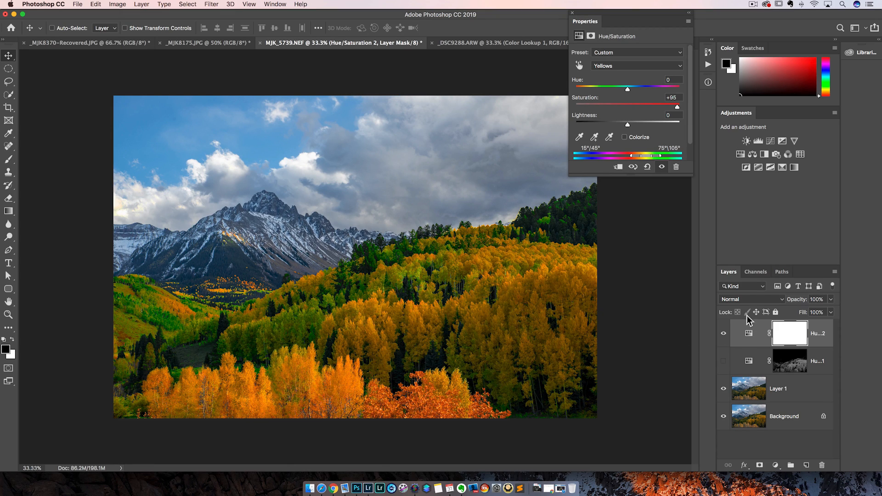
mouse_move(751, 336)
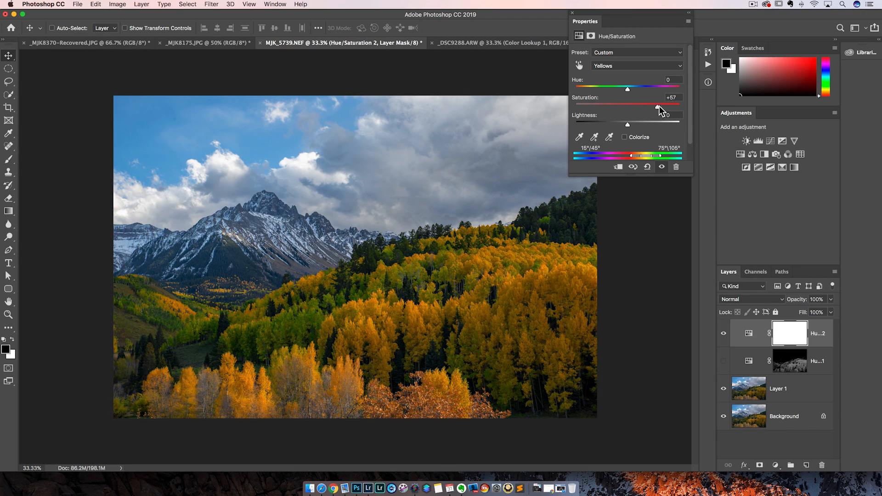
drag(628, 108, 631, 107)
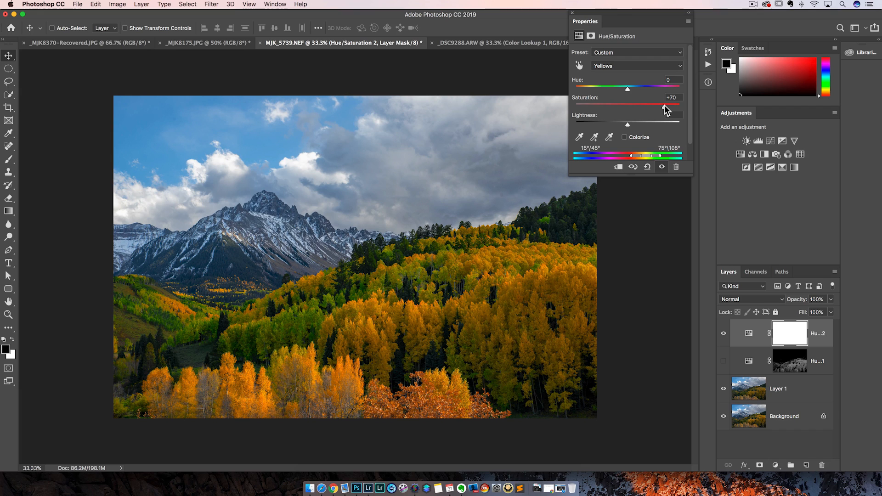
click(571, 13)
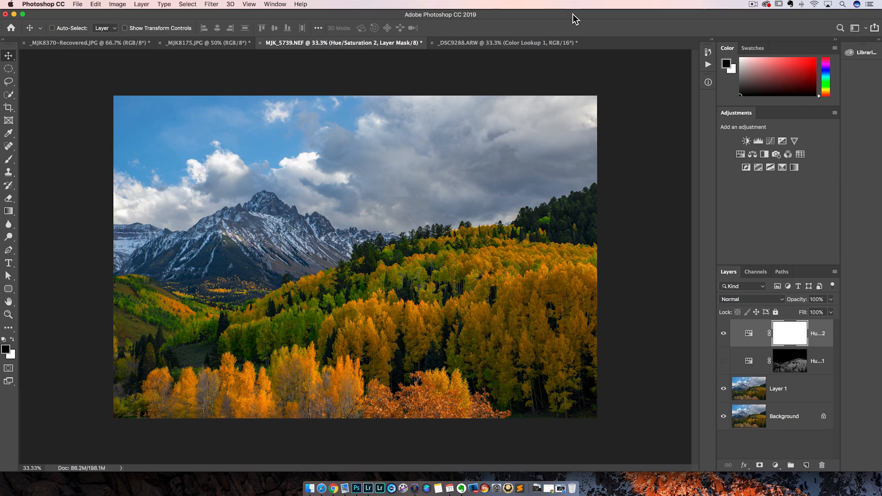
click(723, 360)
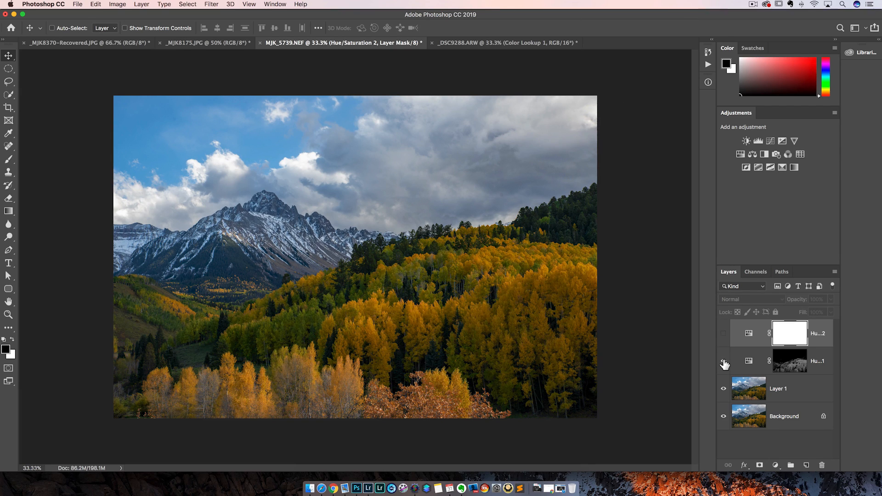
mouse_move(724, 364)
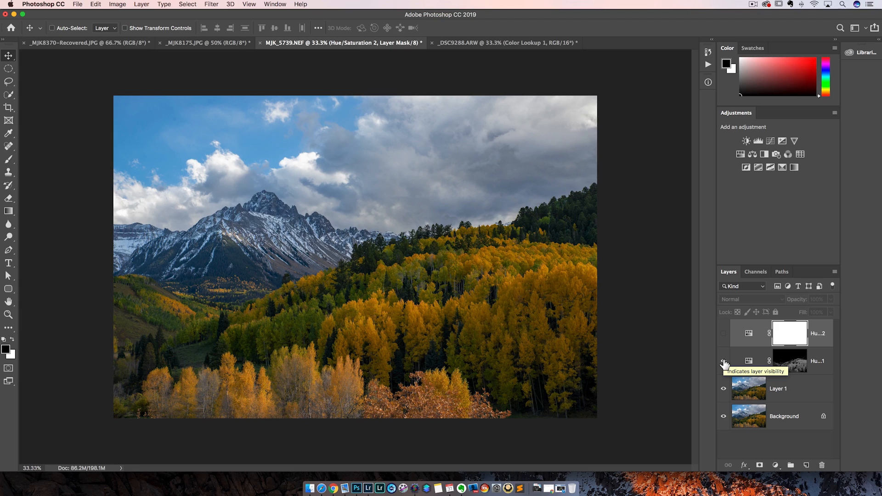